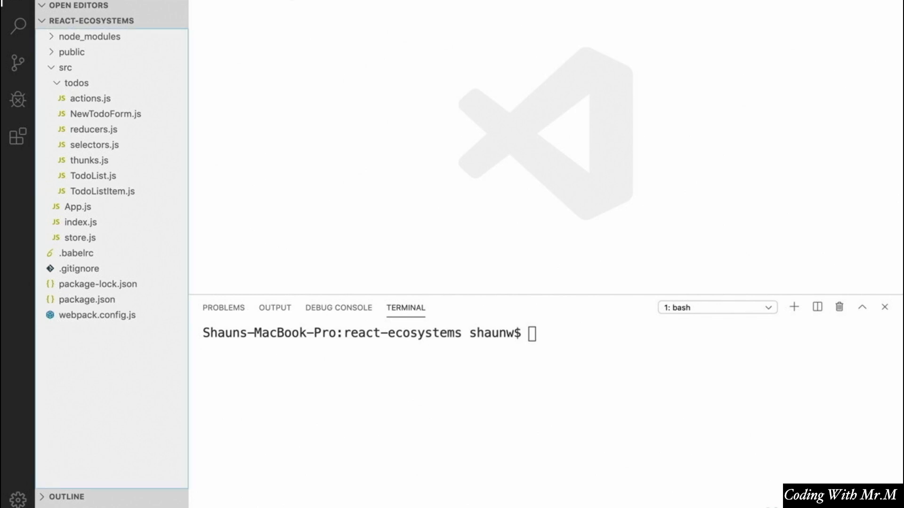
{"action": "mouse_move", "coordinate": [420, 201]}
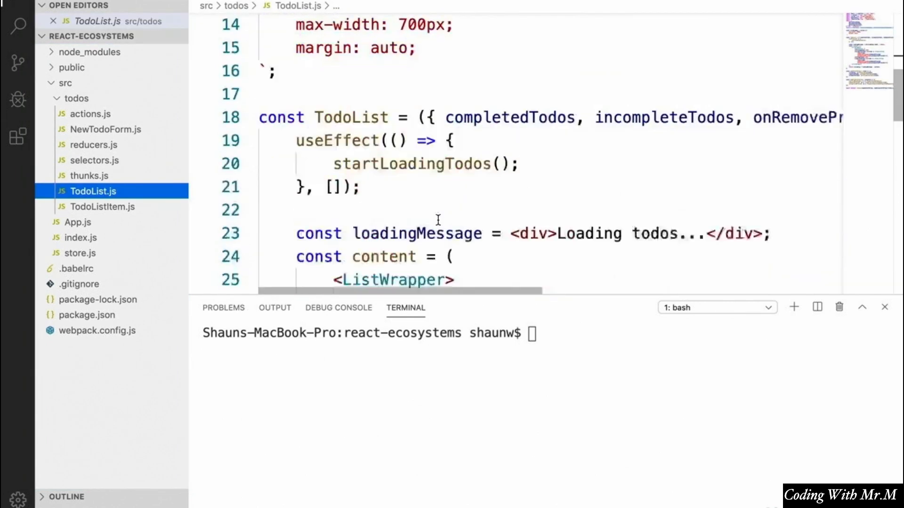
Scroll through TodoList.js to read the incomplete and completed list rendering.
{"action": "scroll", "scroll_direction": "down", "scroll_amount": 3}
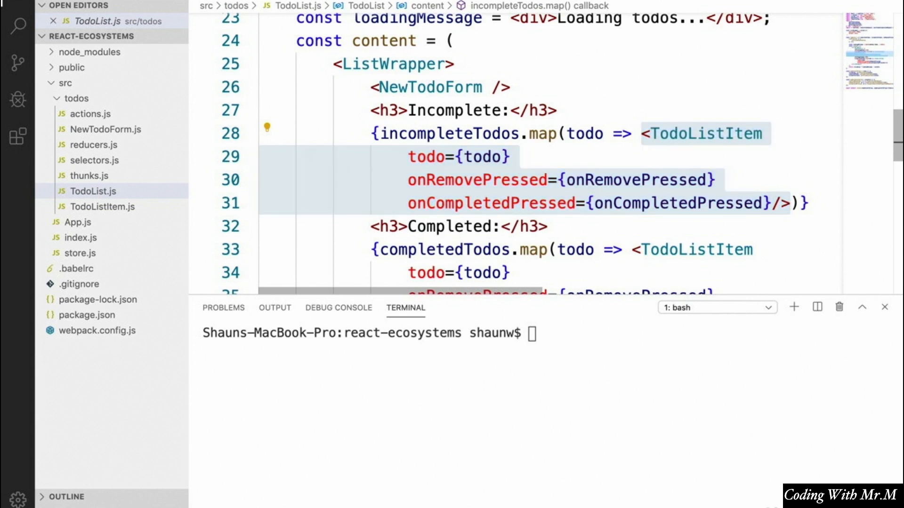
{"action": "mouse_move", "coordinate": [65, 181]}
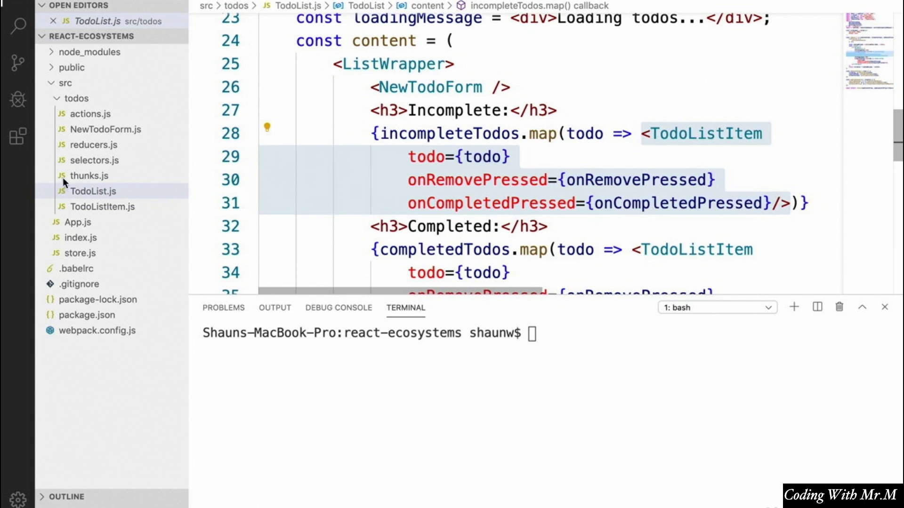
Open TodoListItem.js and review todo.text and the todo.isCompleted buttons condition in its markup.
{"action": "left_click", "coordinate": [98, 206]}
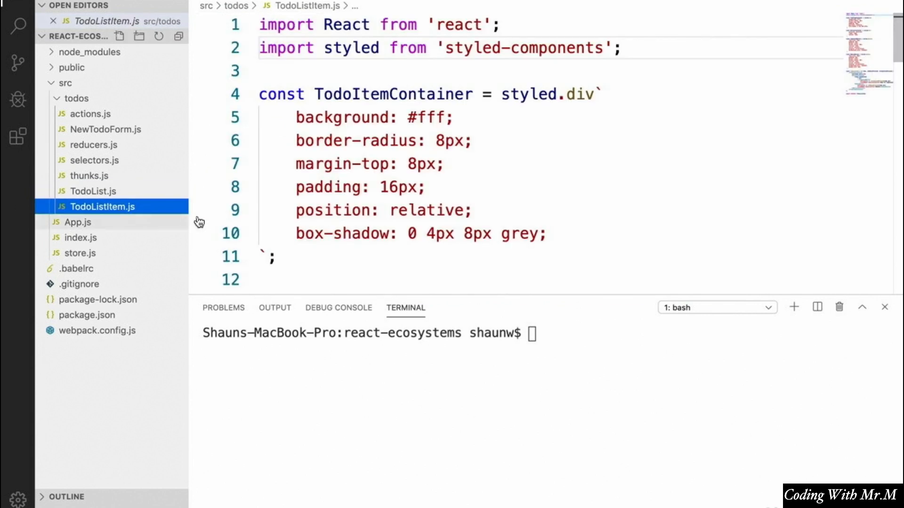
{"action": "scroll", "scroll_direction": "down", "scroll_amount": 3}
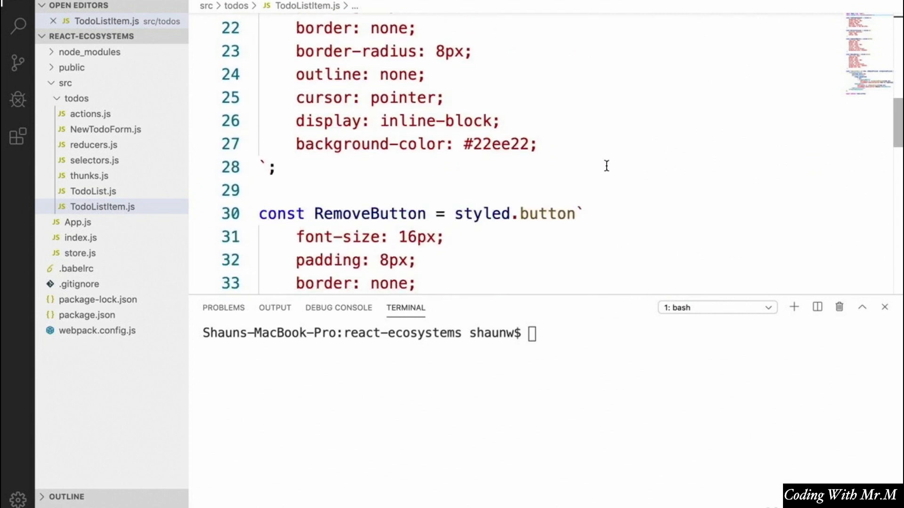
{"action": "scroll", "scroll_direction": "down", "scroll_amount": 3}
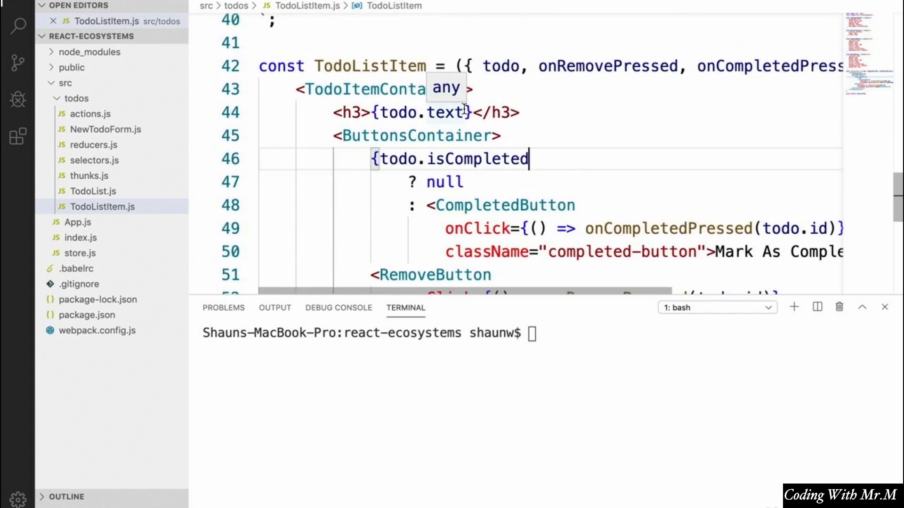
{"action": "double_click", "coordinate": [446, 112]}
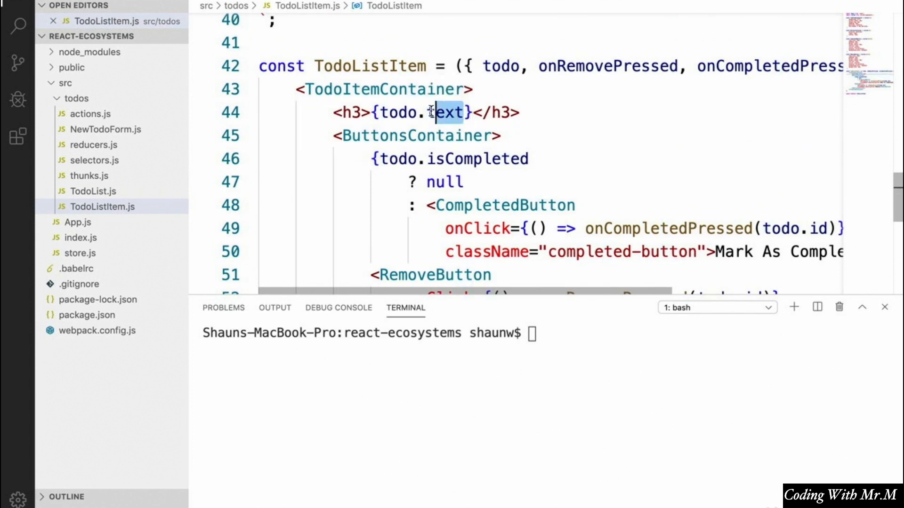
{"action": "double_click", "coordinate": [450, 158]}
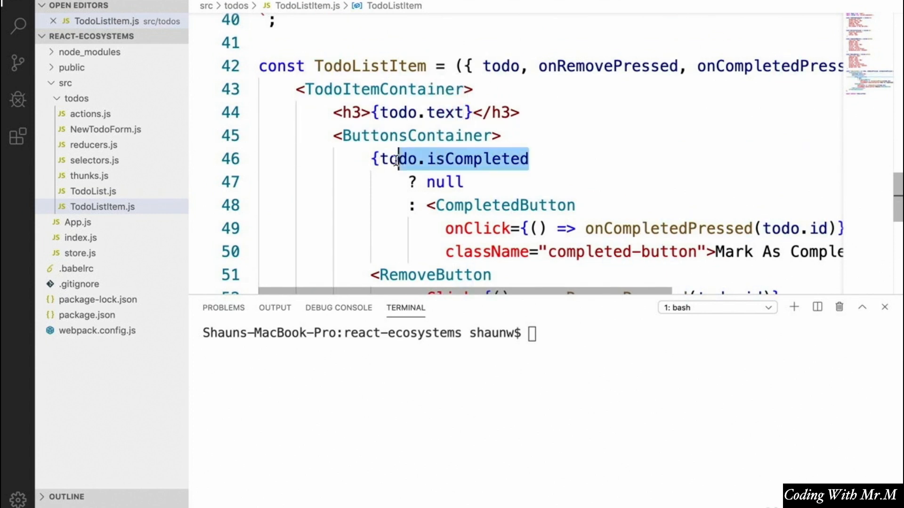
{"action": "mouse_move", "coordinate": [432, 159]}
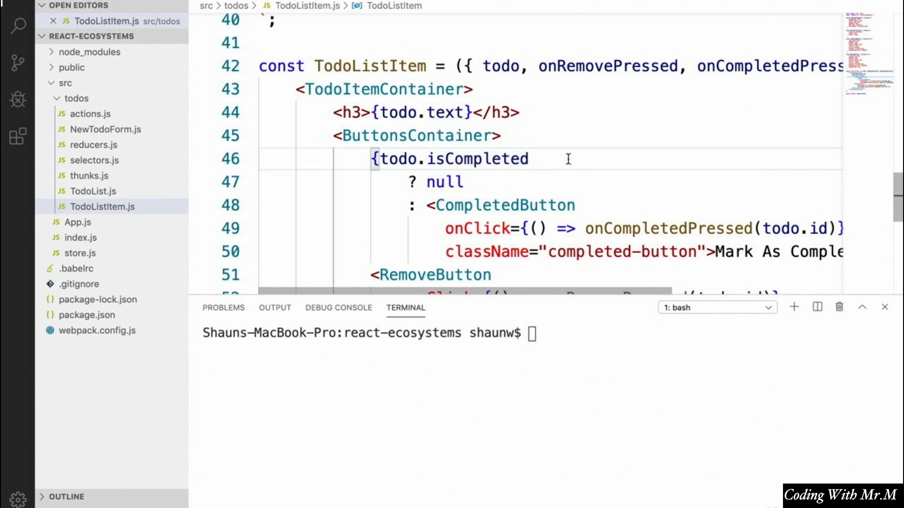
{"action": "scroll", "scroll_direction": "down", "scroll_amount": 3}
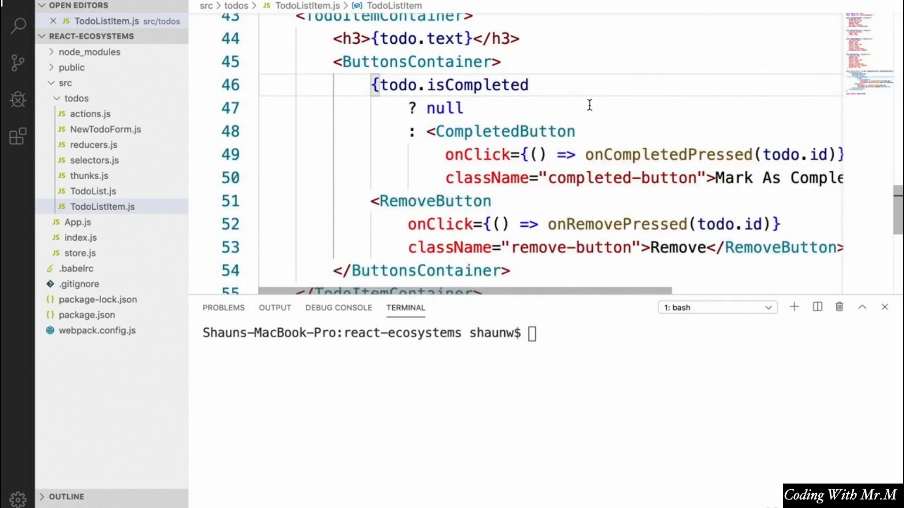
{"action": "scroll", "scroll_direction": "up", "scroll_amount": 3}
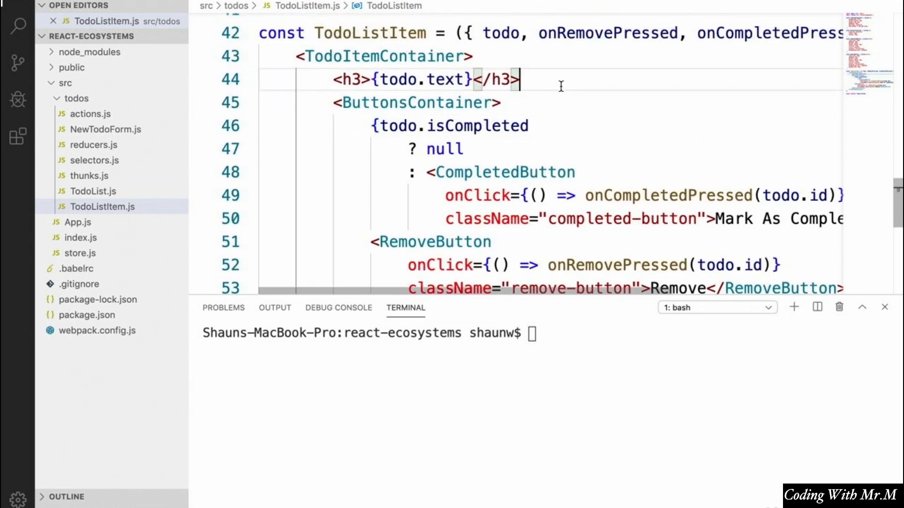
Add a paragraph under the h3 reading 'Created at:&nbsp;' with its contents on their own lines.
{"action": "type", "text": "<p></p>"}
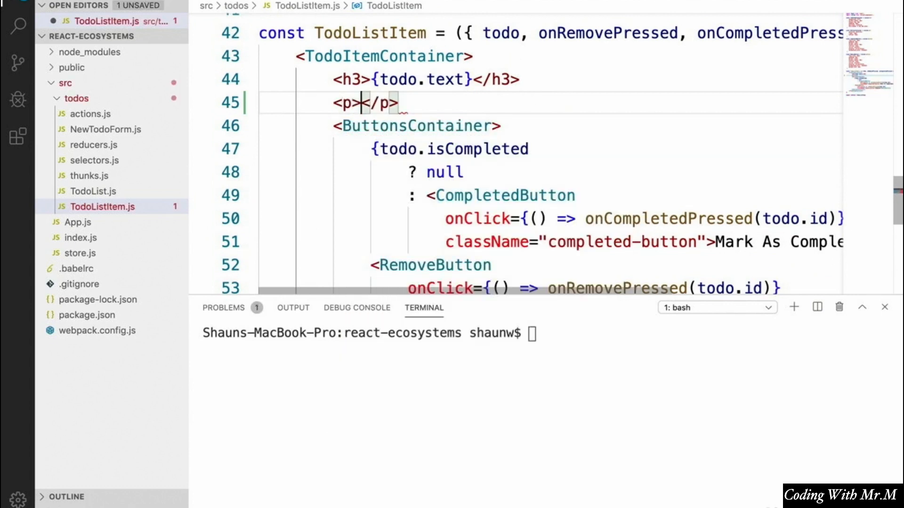
{"action": "type", "text": "Created"}
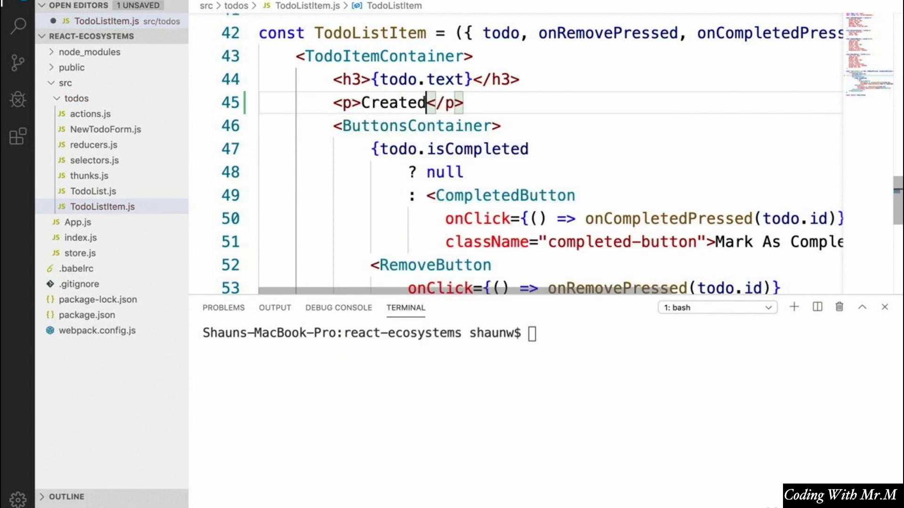
{"action": "type", "text": "at:&nb"}
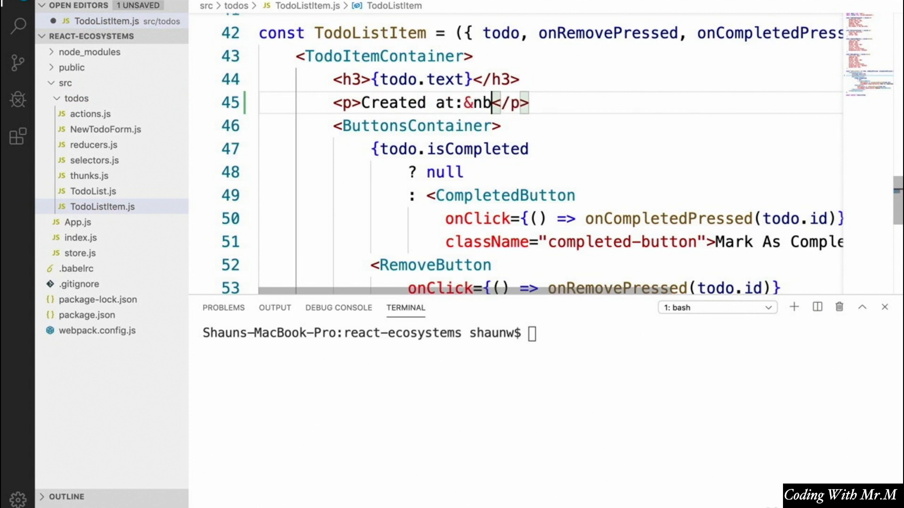
{"action": "type", "text": "sp;"}
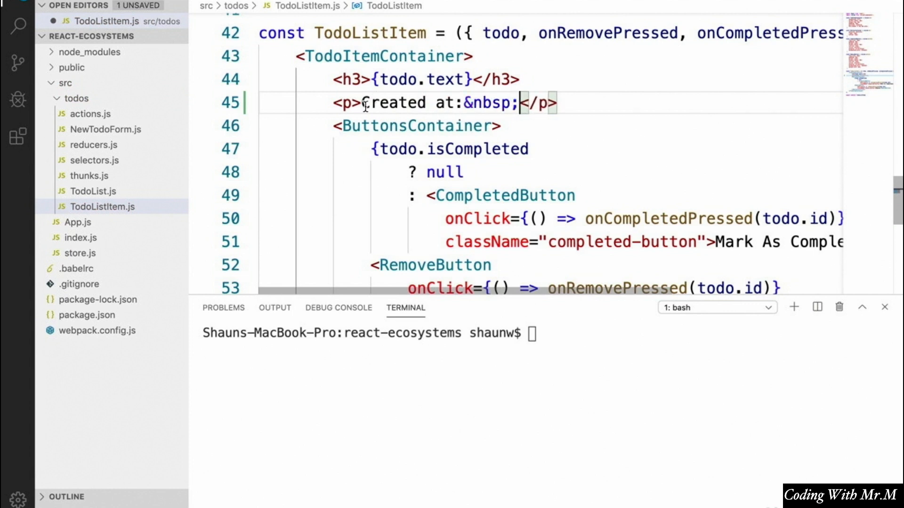
{"action": "key", "text": "Enter"}
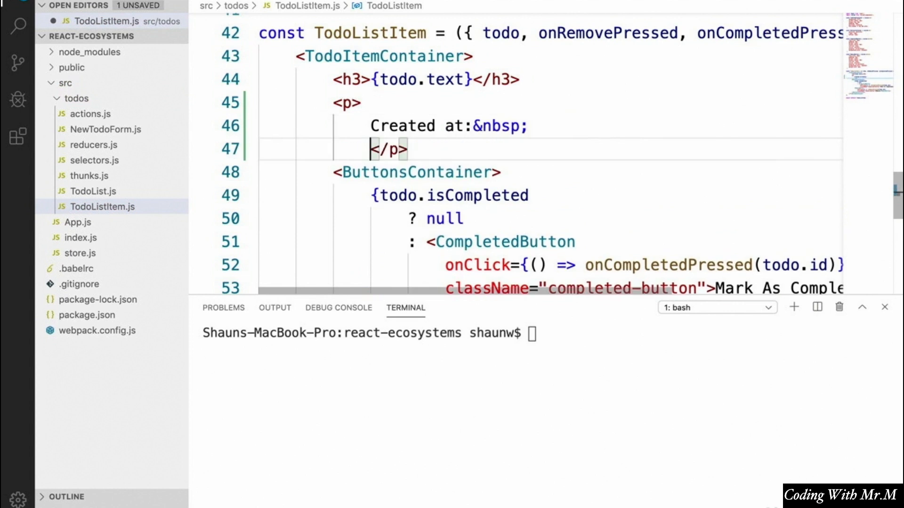
Render {(new Date(todo.createdAt)).toLocaleDateString()} inside the Created at paragraph.
{"action": "type", "text": "{}"}
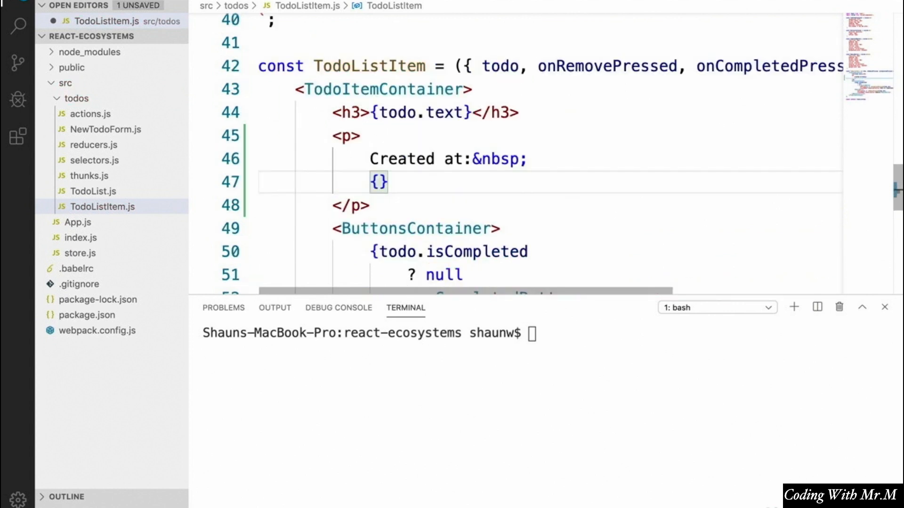
{"action": "type", "text": "(n"}
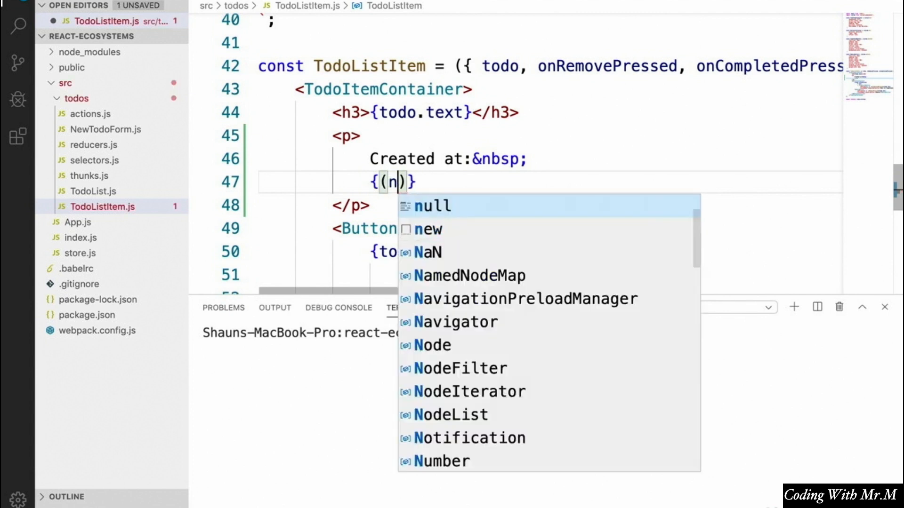
{"action": "type", "text": "ew Date"}
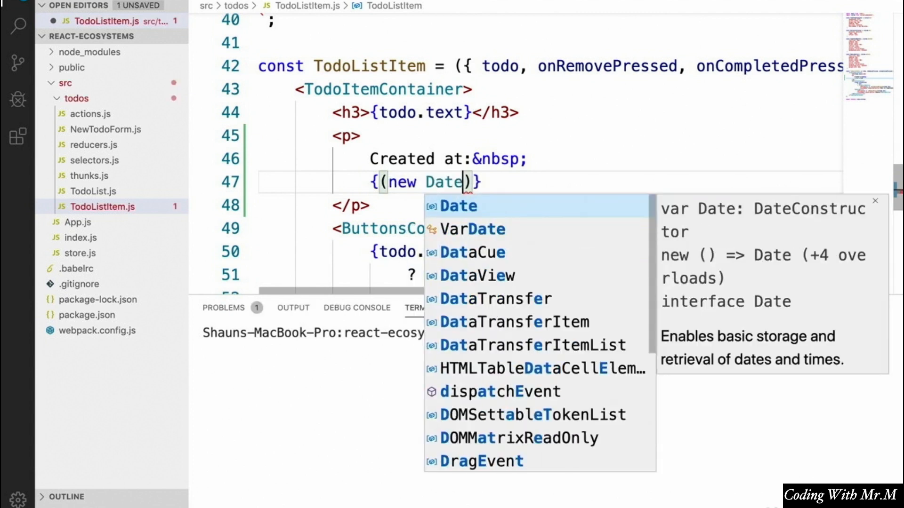
{"action": "type", "text": "(todo.createdAt"}
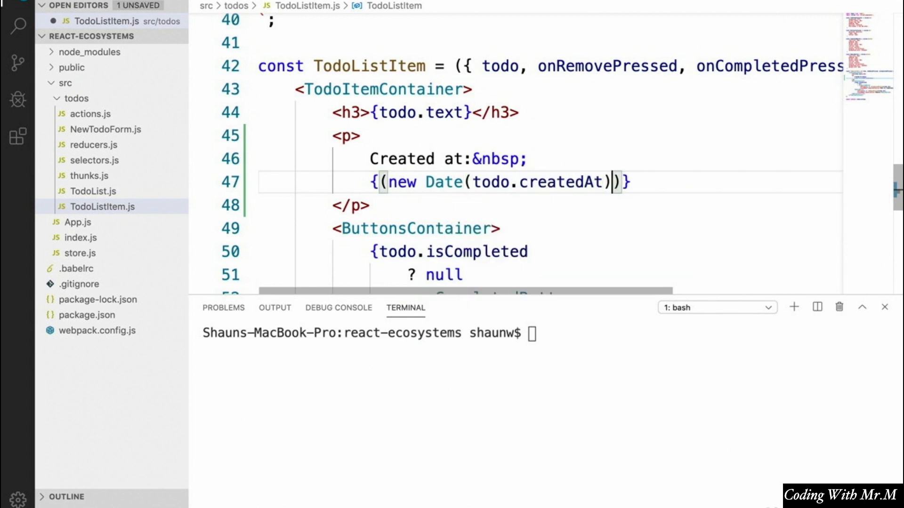
{"action": "type", "text": "."}
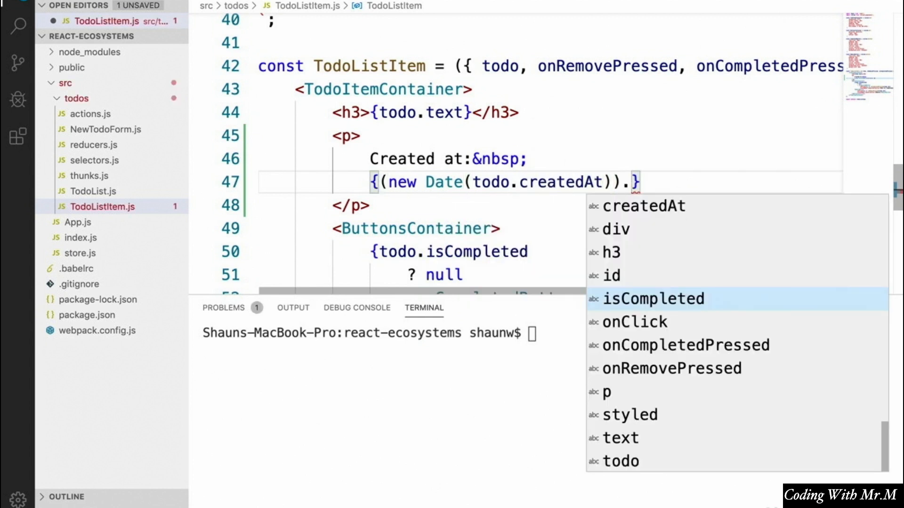
{"action": "type", "text": "toLocaleDateStri"}
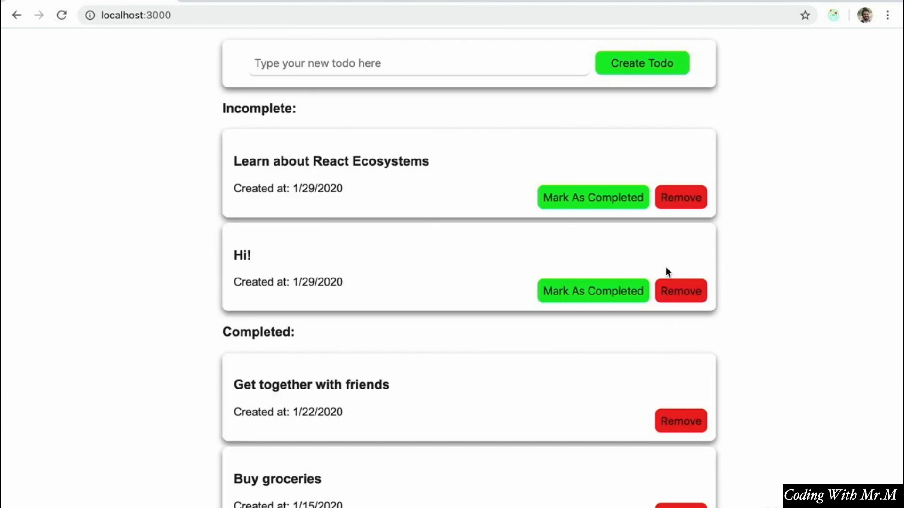
{"action": "scroll", "scroll_direction": "down", "scroll_amount": 3}
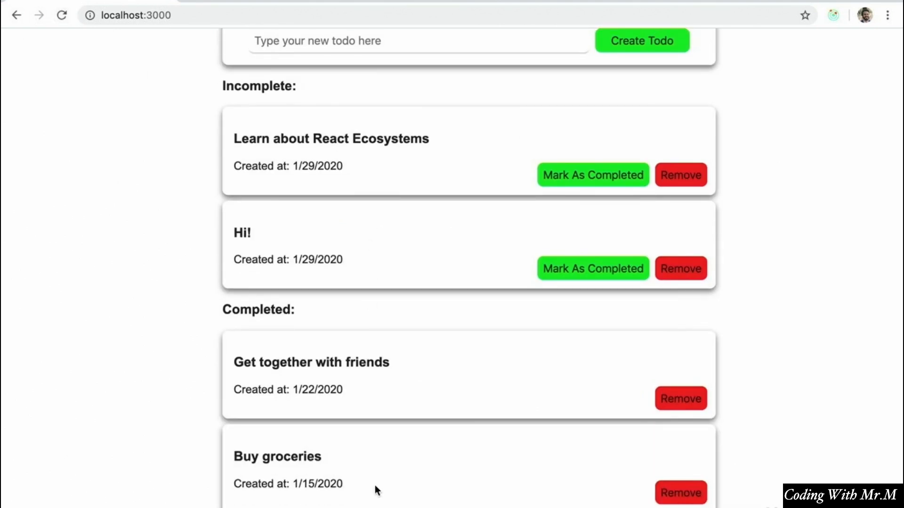
{"action": "mouse_move", "coordinate": [323, 174]}
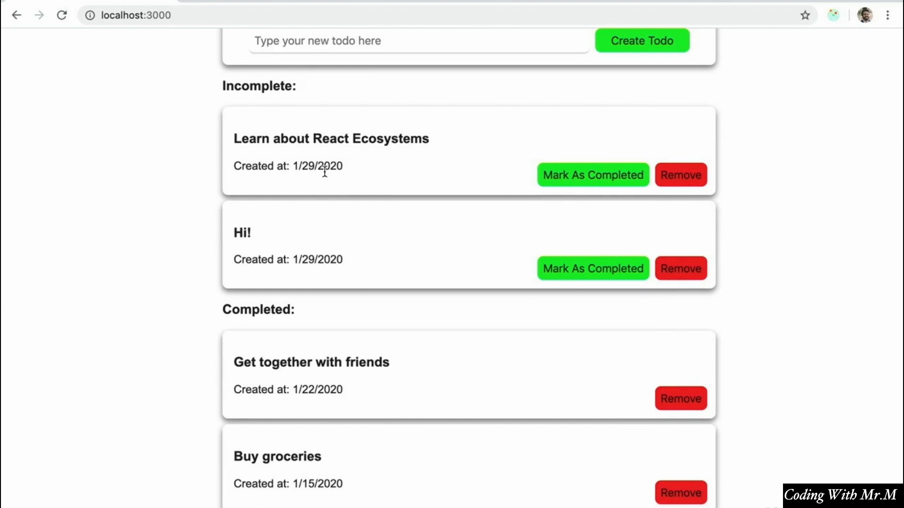
{"action": "mouse_move", "coordinate": [352, 171]}
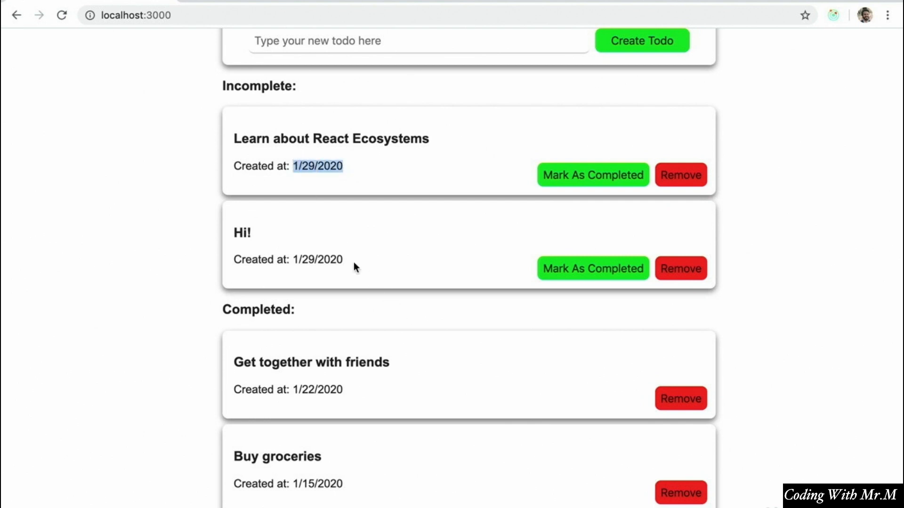
{"action": "key", "text": "alt+tab"}
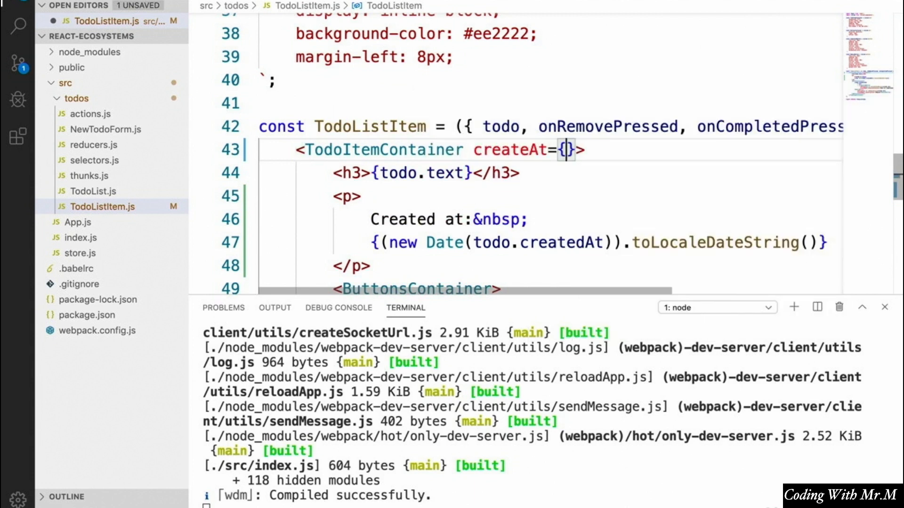
Pass createAt={todo.createdAt} to TodoItemContainer and scroll up to its styled div.
{"action": "type", "text": "todo.c"}
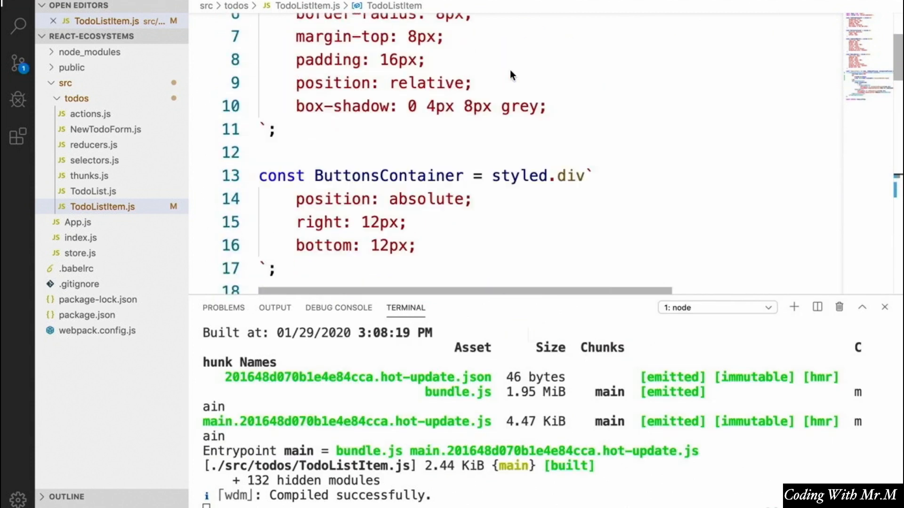
{"action": "scroll", "scroll_direction": "up", "scroll_amount": 3}
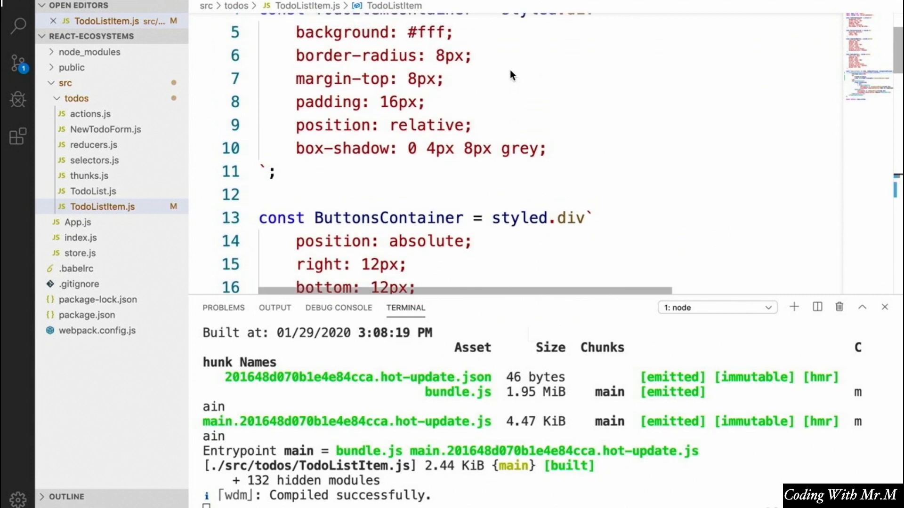
Start a border-bottom rule in TodoItemContainer using a ${props => (...)} interpolation.
{"action": "scroll", "scroll_direction": "up", "scroll_amount": 3}
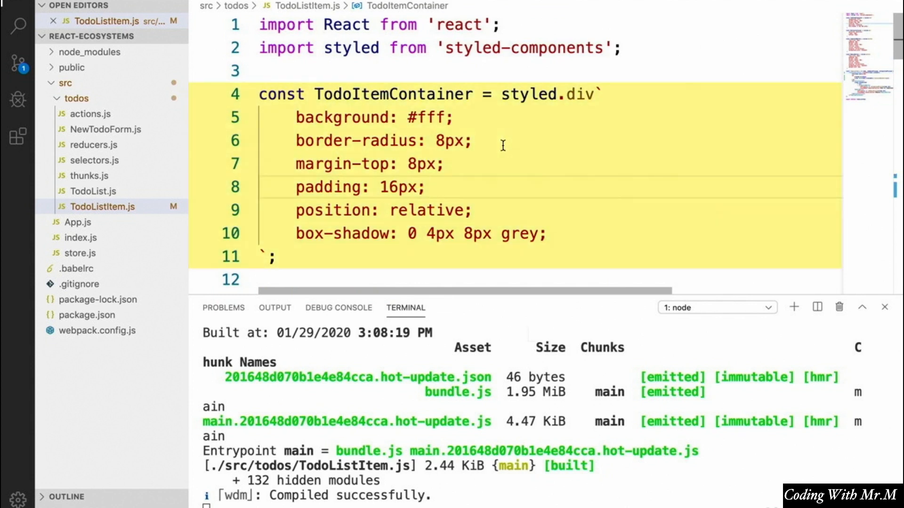
{"action": "key", "text": "Enter"}
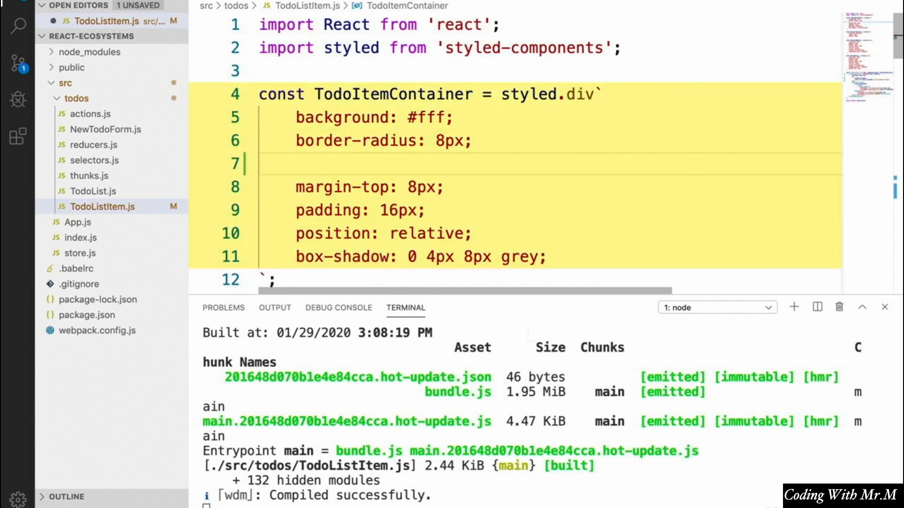
{"action": "type", "text": "b"}
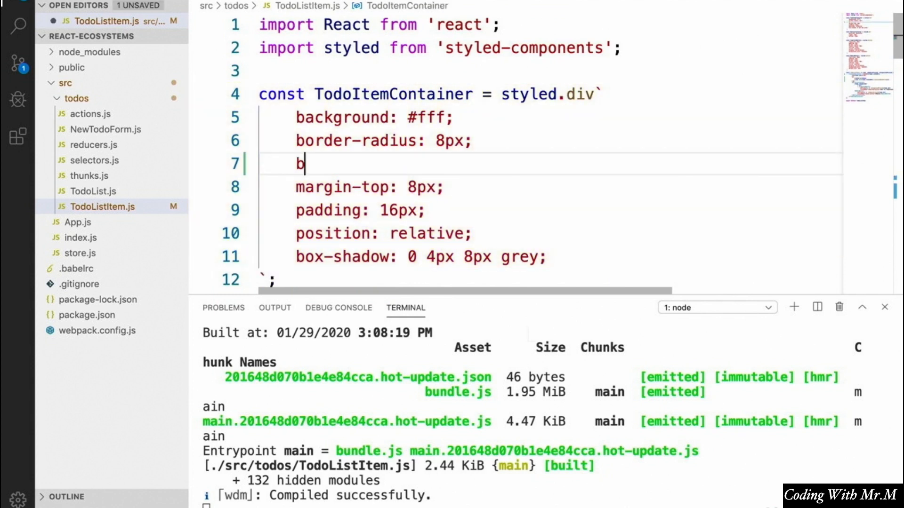
{"action": "type", "text": "order"}
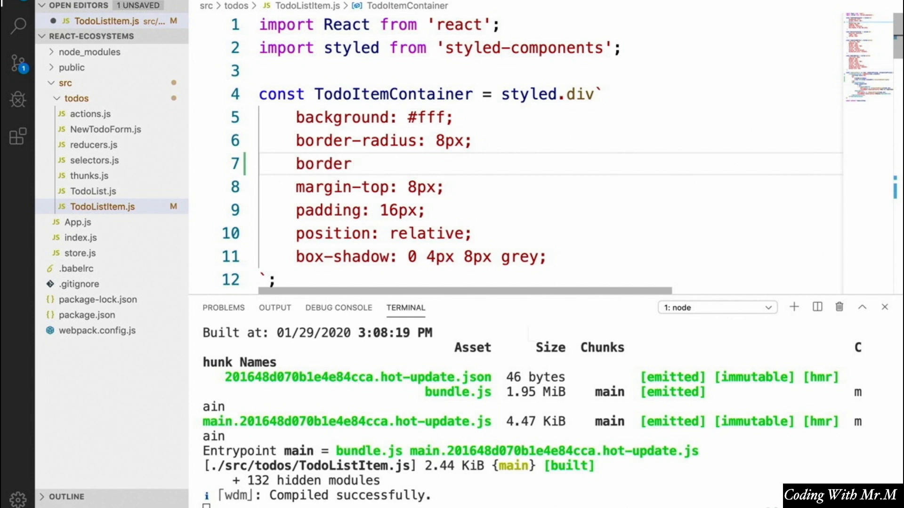
{"action": "type", "text": "-bottom"}
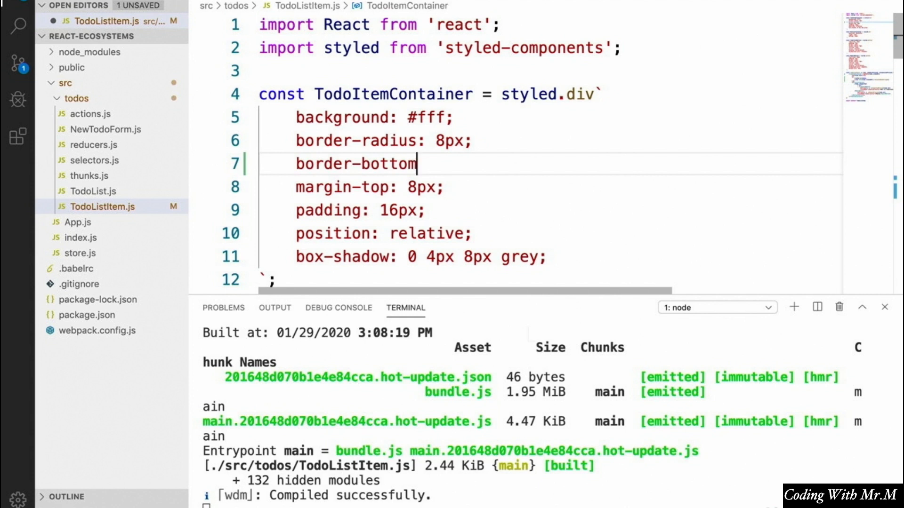
{"action": "type", "text": "\": \""}
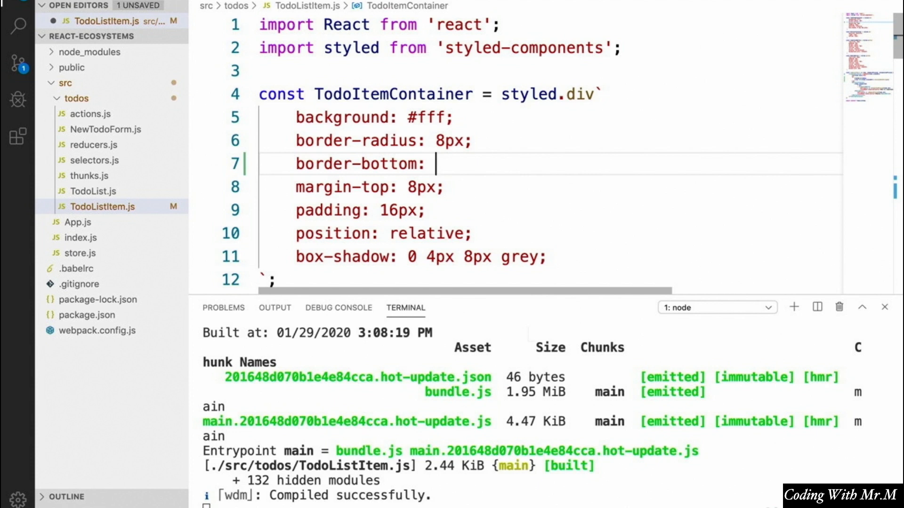
{"action": "type", "text": "${}"}
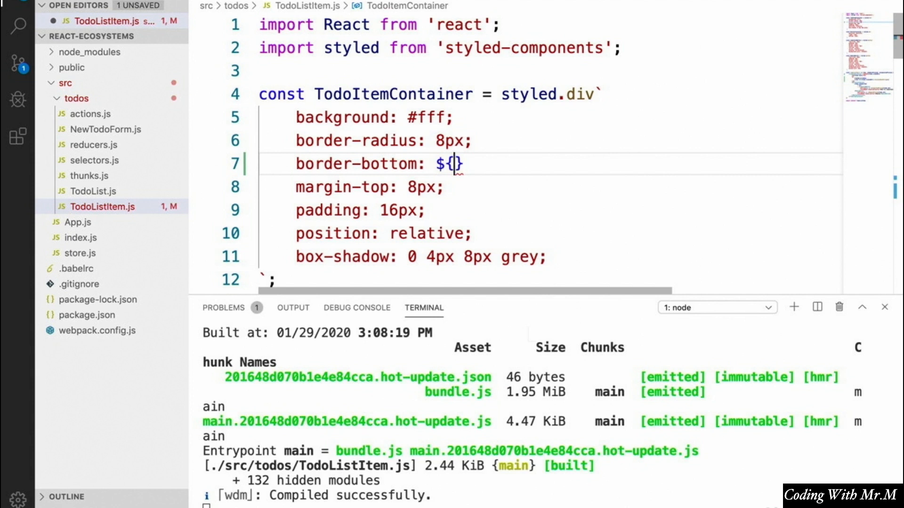
{"action": "type", "text": "props"}
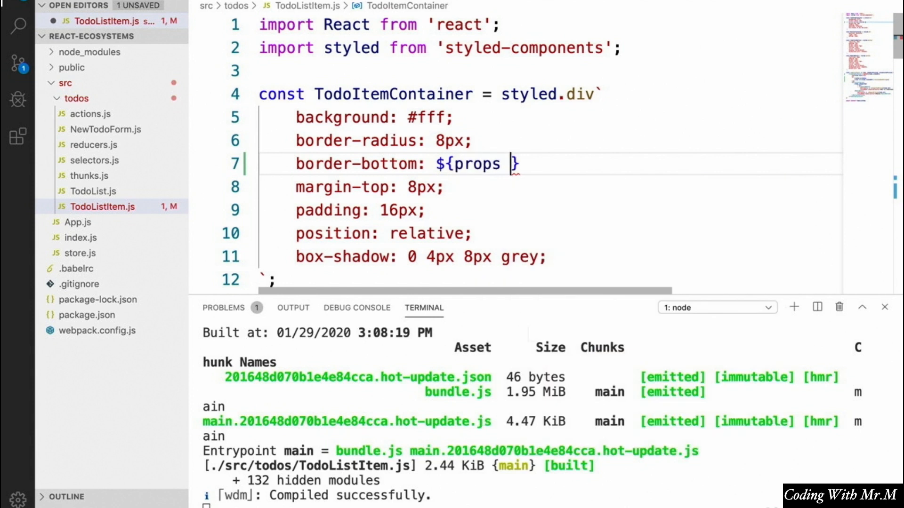
{"action": "type", "text": "=>"}
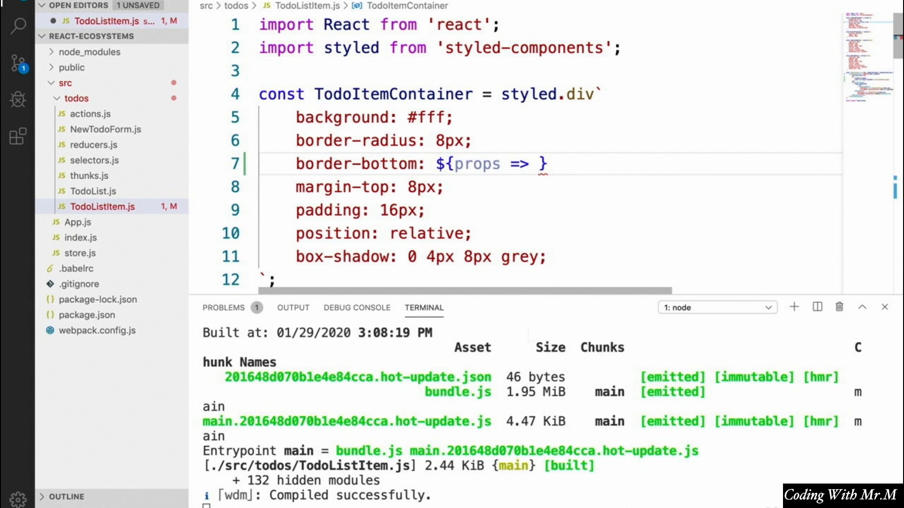
{"action": "type", "text": "()"}
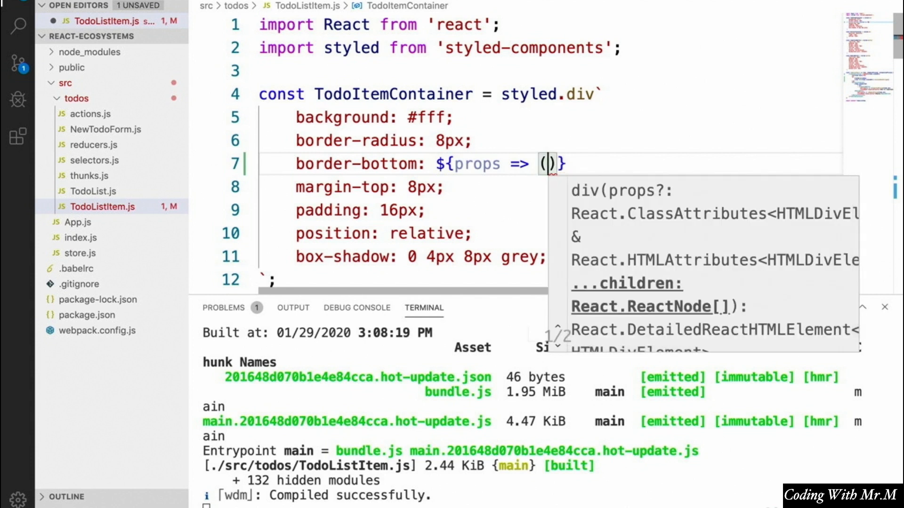
Compare new Date(props.createdAt) to Date.now() - 8640000 * 5, yielding 'none' or '2px solid red'.
{"action": "type", "text": "new Date"}
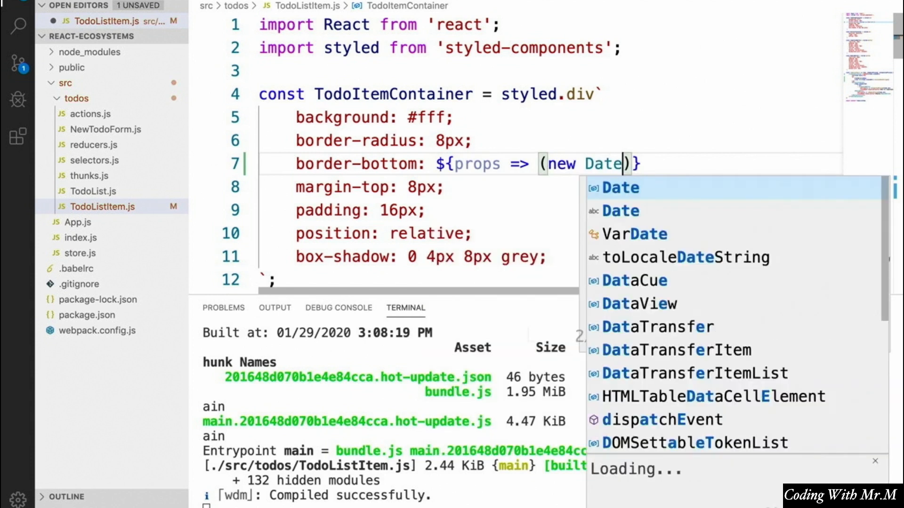
{"action": "type", "text": "(props.createdAt"}
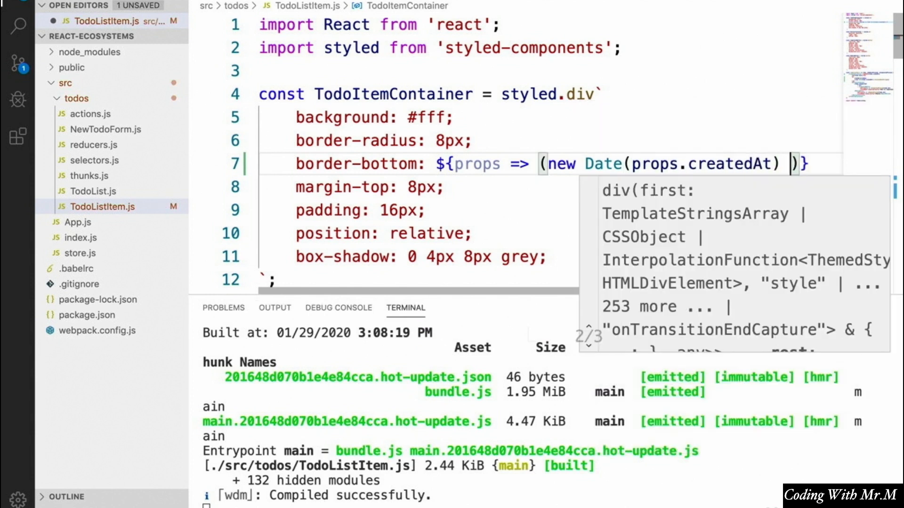
{"action": "type", "text": "> new Date(Date.now("}
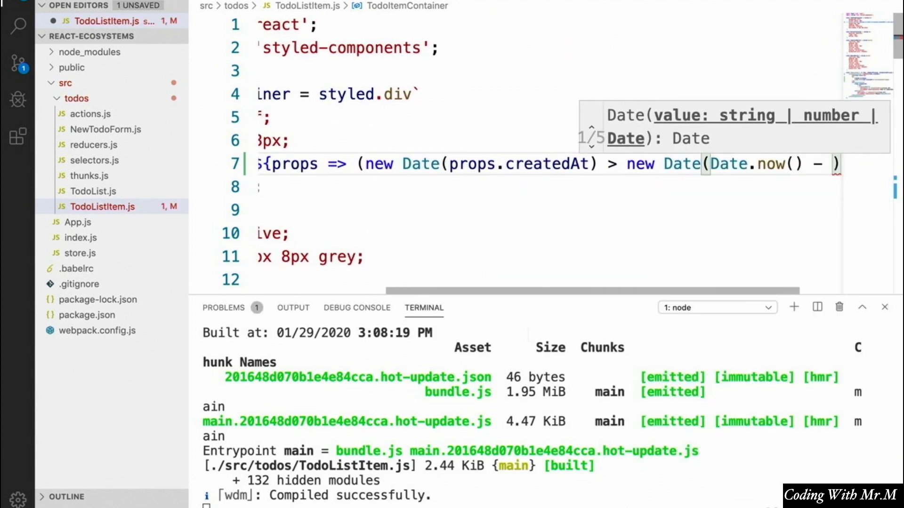
{"action": "type", "text": "86"}
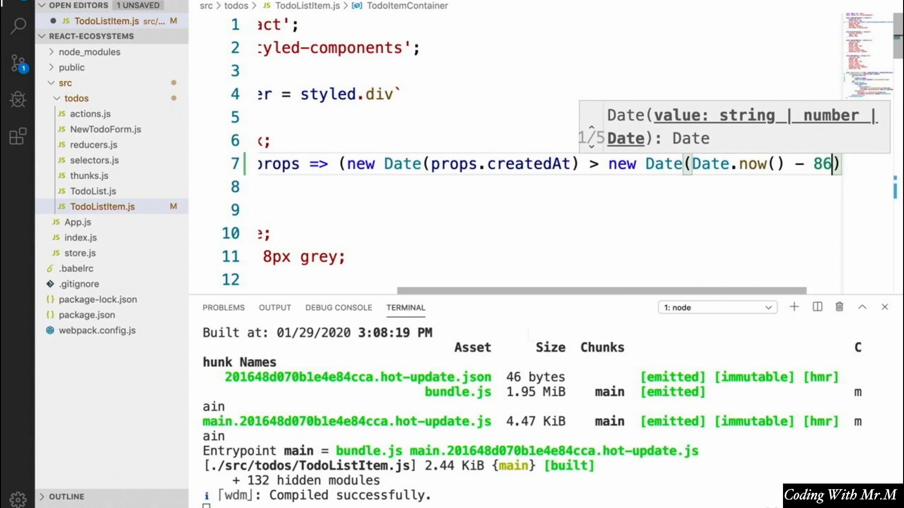
{"action": "type", "text": "40000"}
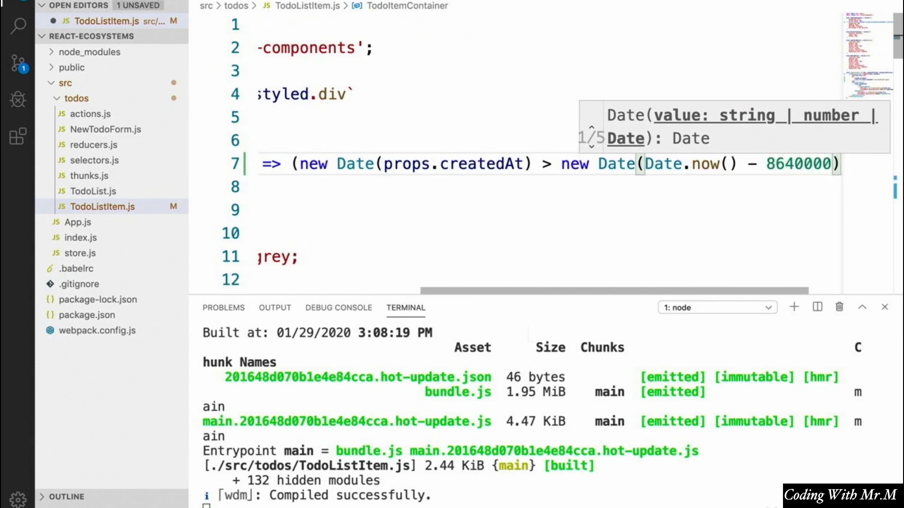
{"action": "double_click", "coordinate": [798, 164]}
{"action": "type", "text": " * 5"}
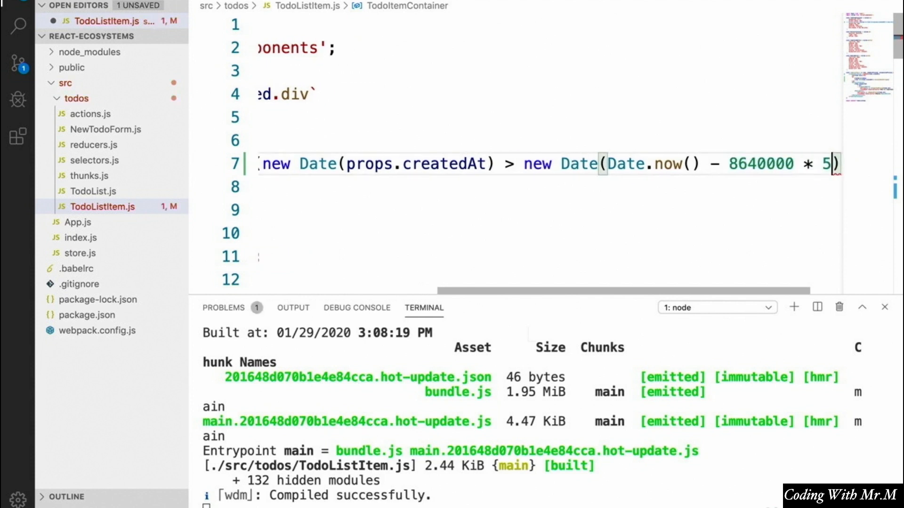
{"action": "type", "text": ")}"}
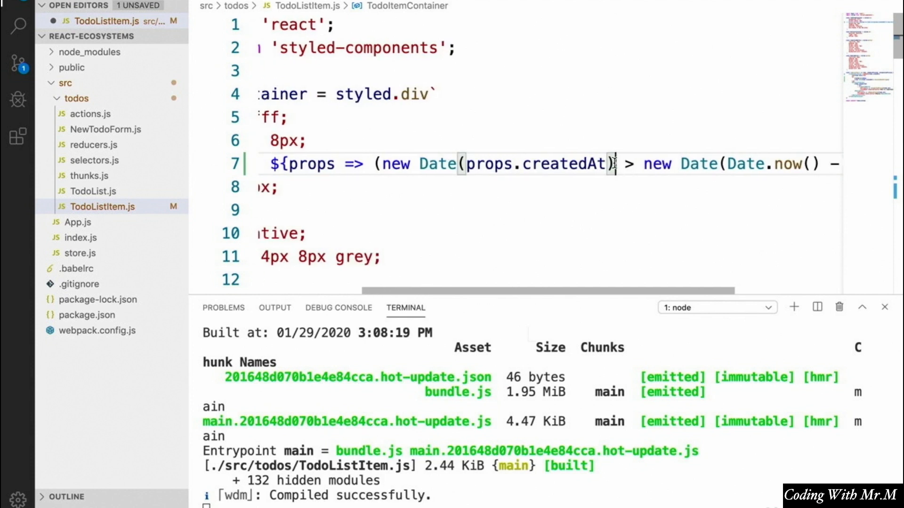
{"action": "scroll", "scroll_direction": "right", "scroll_amount": 3}
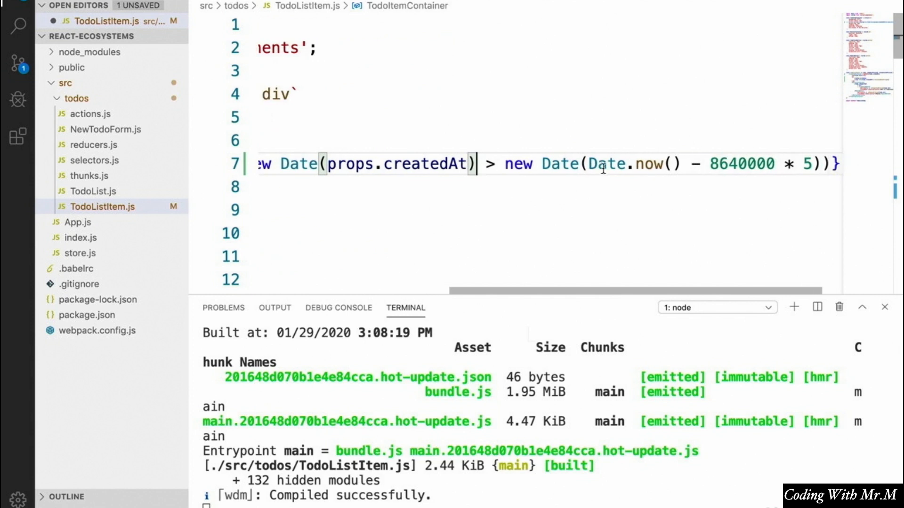
{"action": "scroll", "scroll_direction": "right", "scroll_amount": 3}
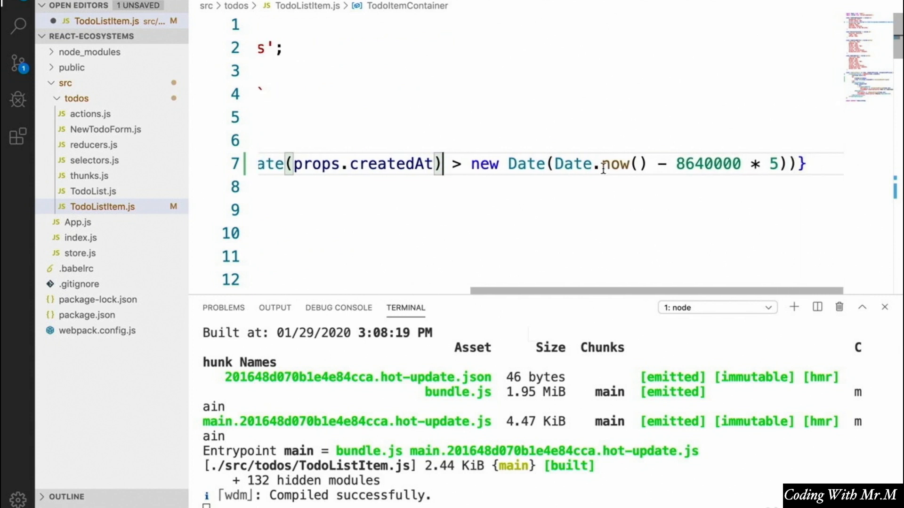
{"action": "mouse_move", "coordinate": [795, 172]}
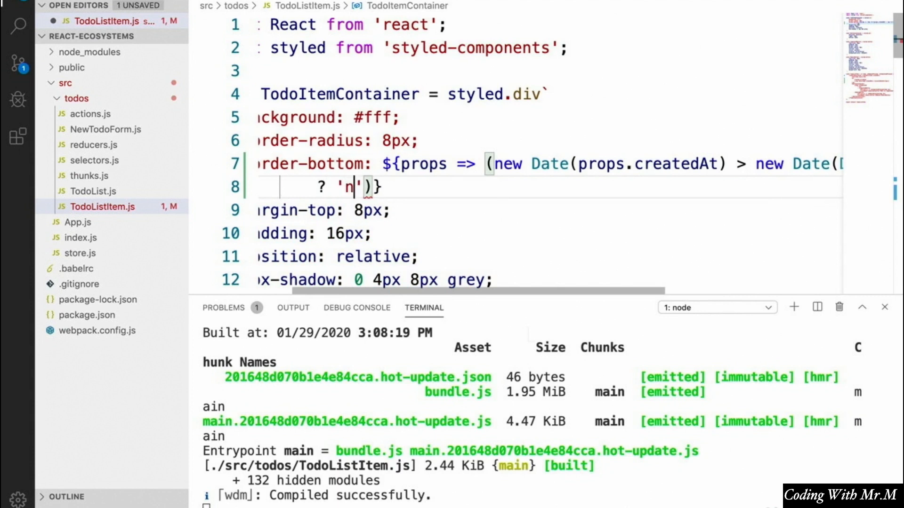
{"action": "type", "text": "one"}
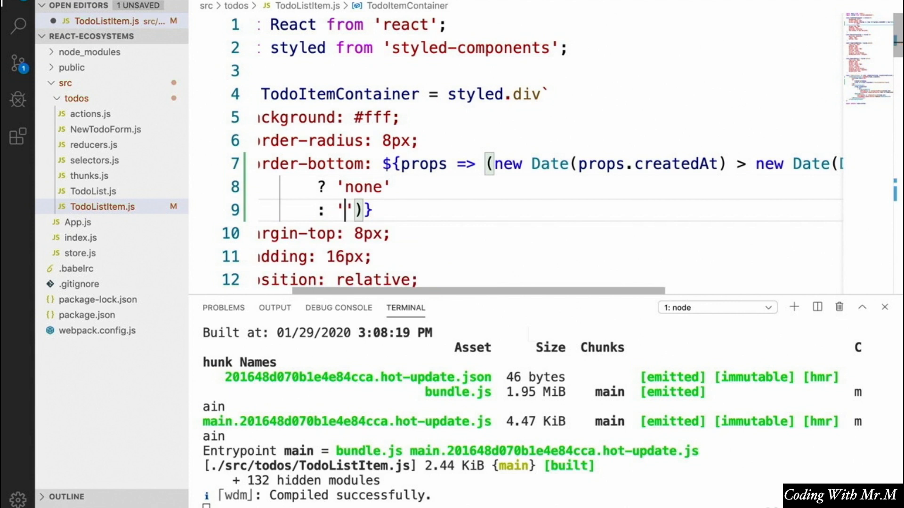
{"action": "type", "text": "2px"}
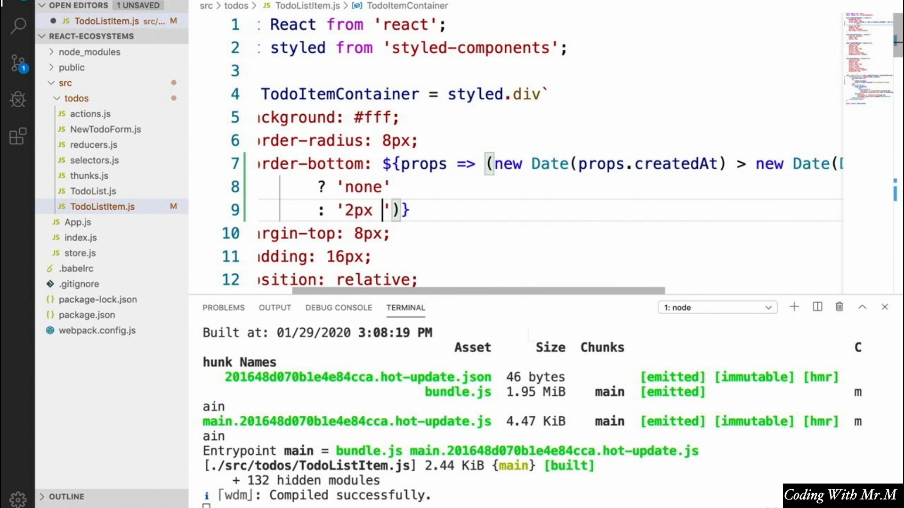
{"action": "type", "text": "solid red"}
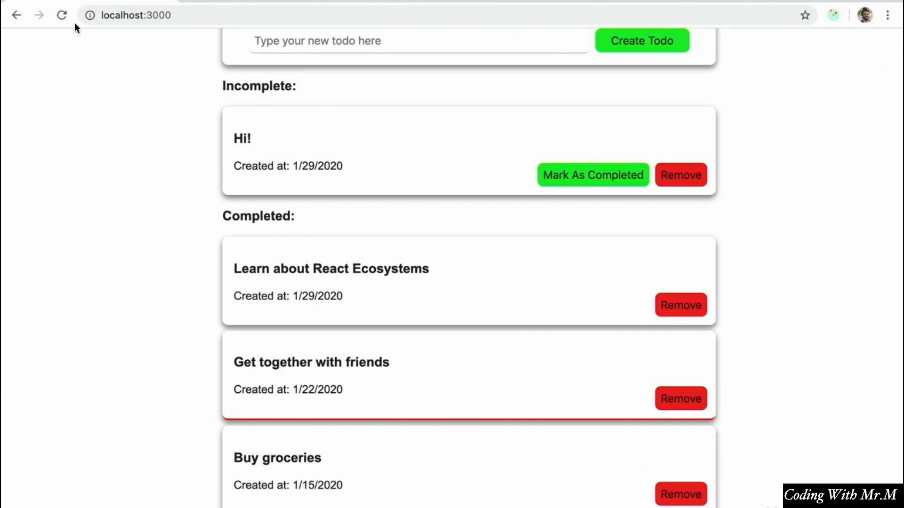
{"action": "scroll", "scroll_direction": "down", "scroll_amount": 3}
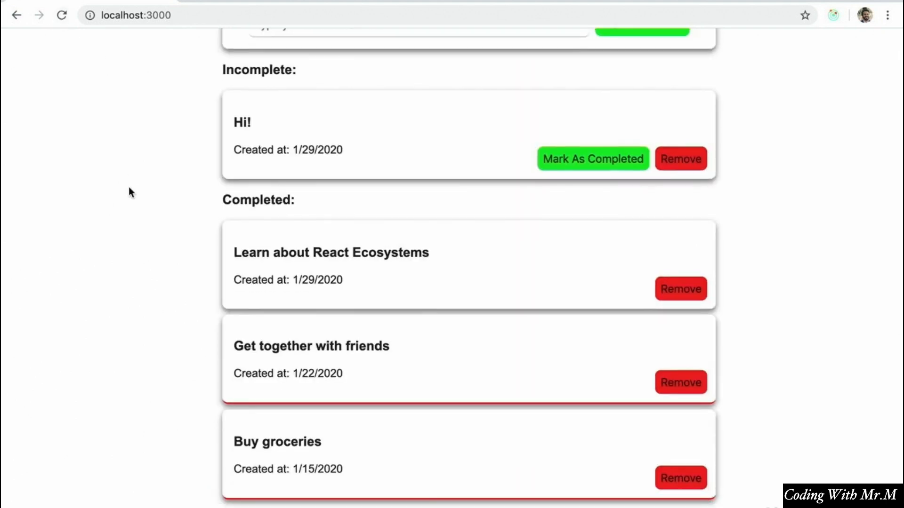
{"action": "scroll", "scroll_direction": "up", "scroll_amount": 3}
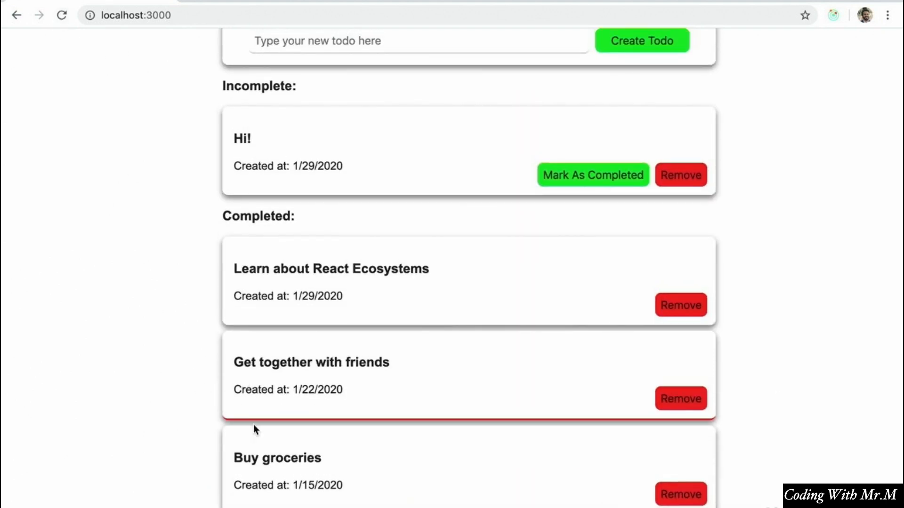
{"action": "mouse_move", "coordinate": [627, 422]}
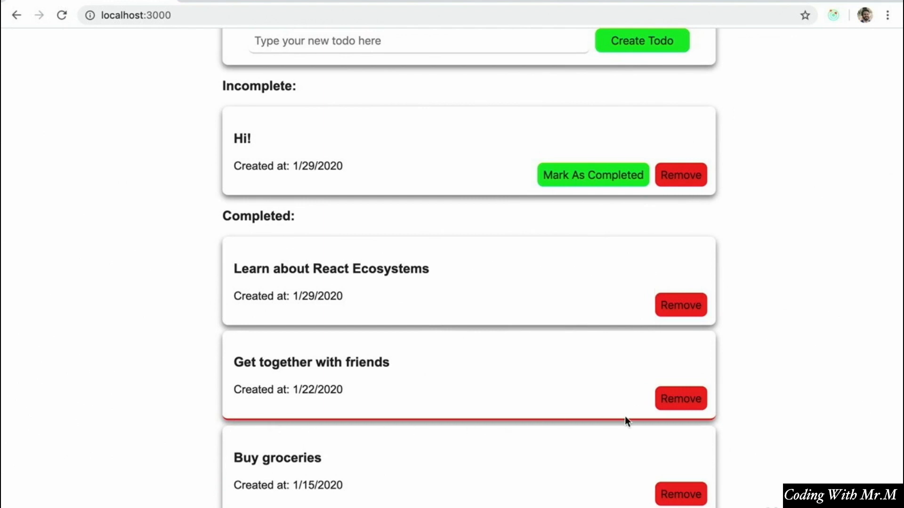
{"action": "mouse_move", "coordinate": [326, 290]}
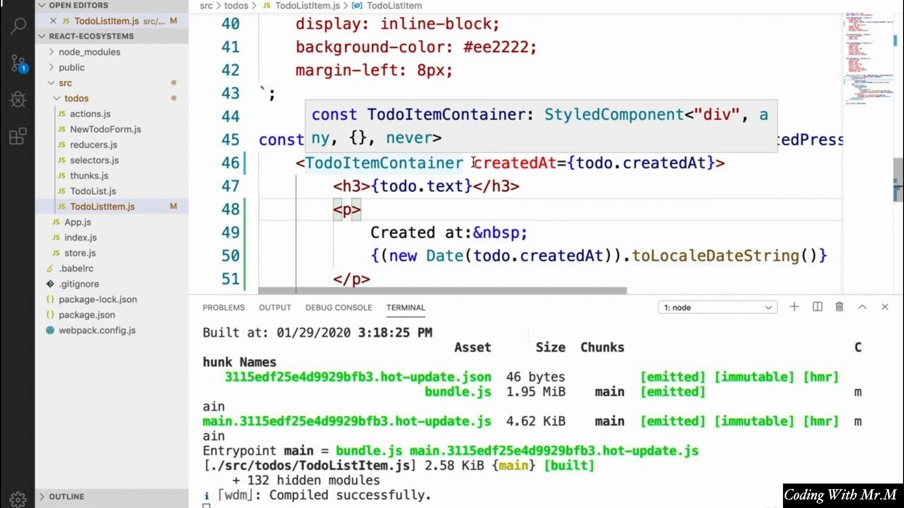
{"action": "scroll", "scroll_direction": "up", "scroll_amount": 3}
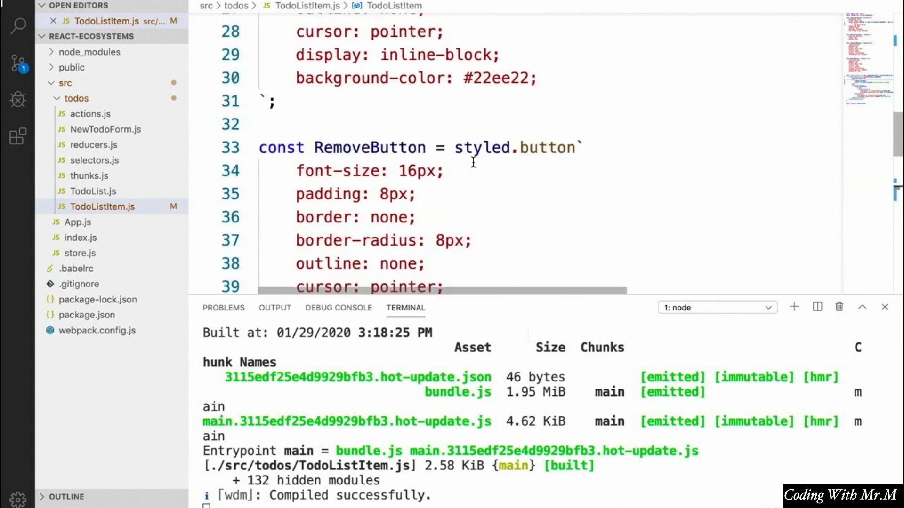
{"action": "scroll", "scroll_direction": "up", "scroll_amount": 3}
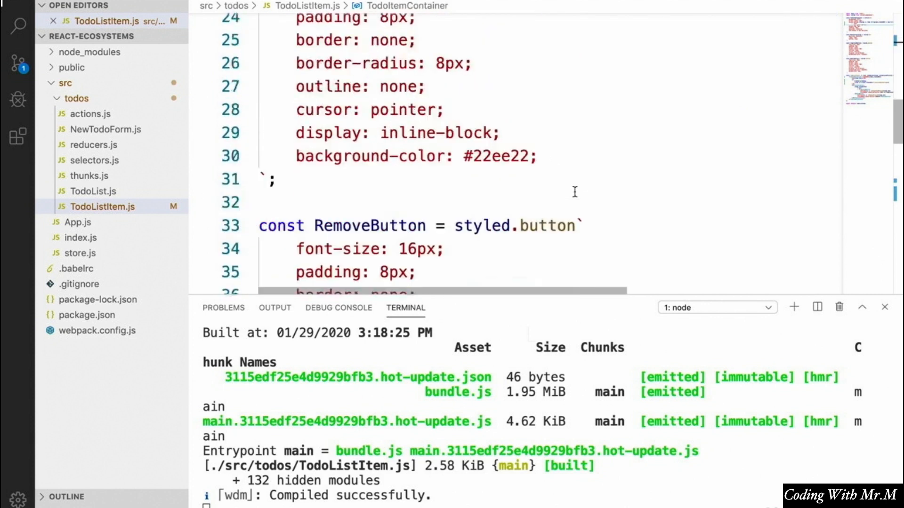
{"action": "scroll", "scroll_direction": "down", "scroll_amount": 3}
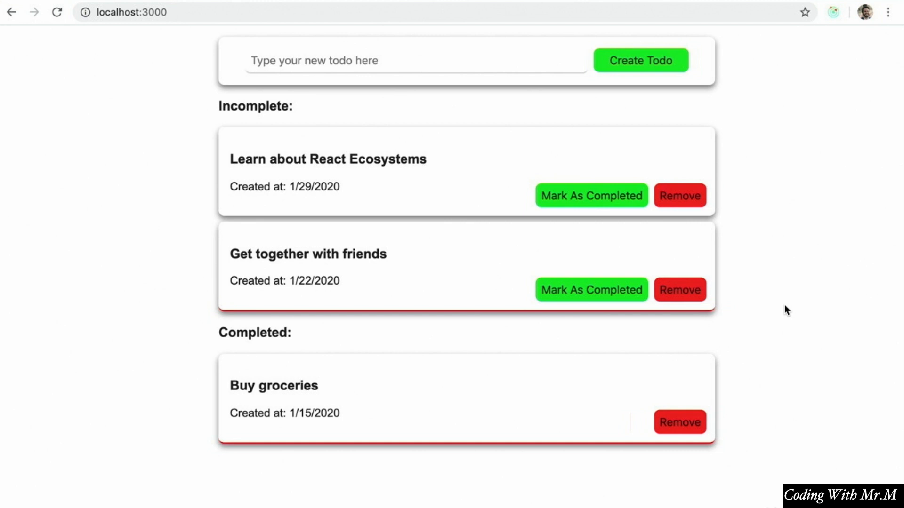
{"action": "mouse_move", "coordinate": [774, 469]}
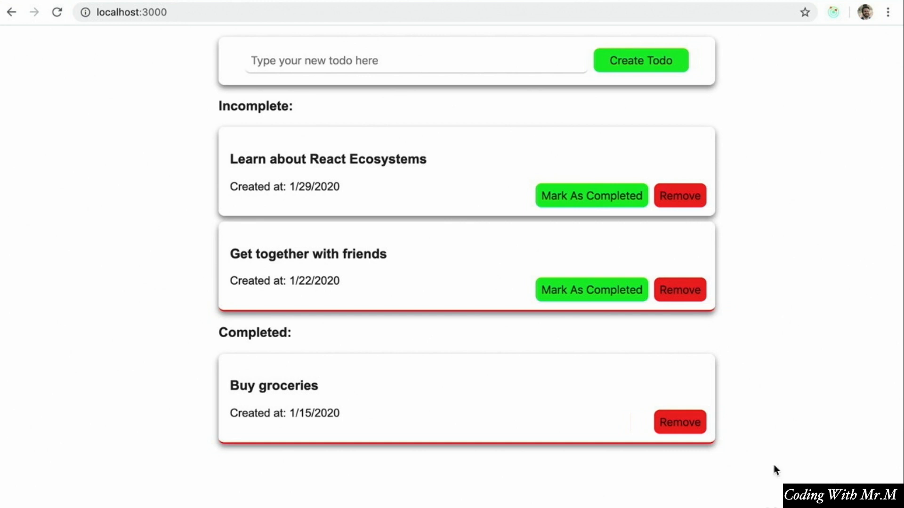
{"action": "mouse_move", "coordinate": [175, 140]}
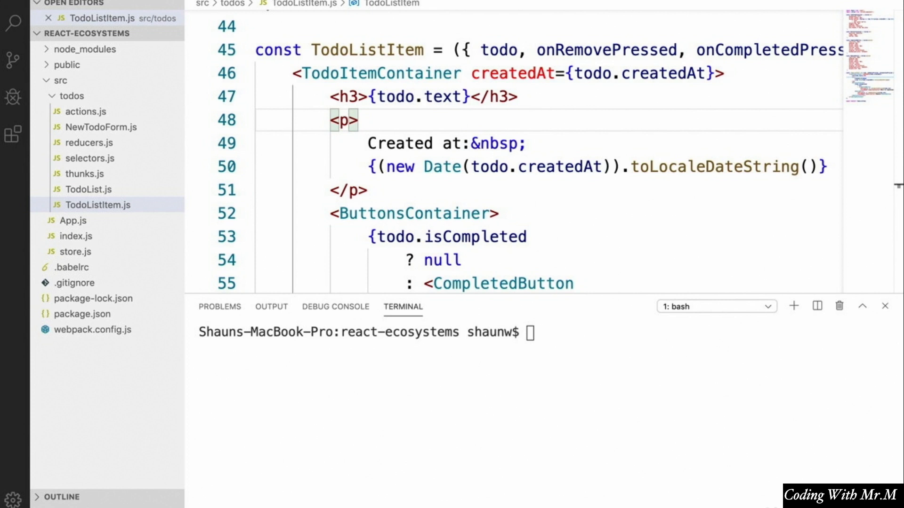
{"action": "scroll", "scroll_direction": "up", "scroll_amount": 3}
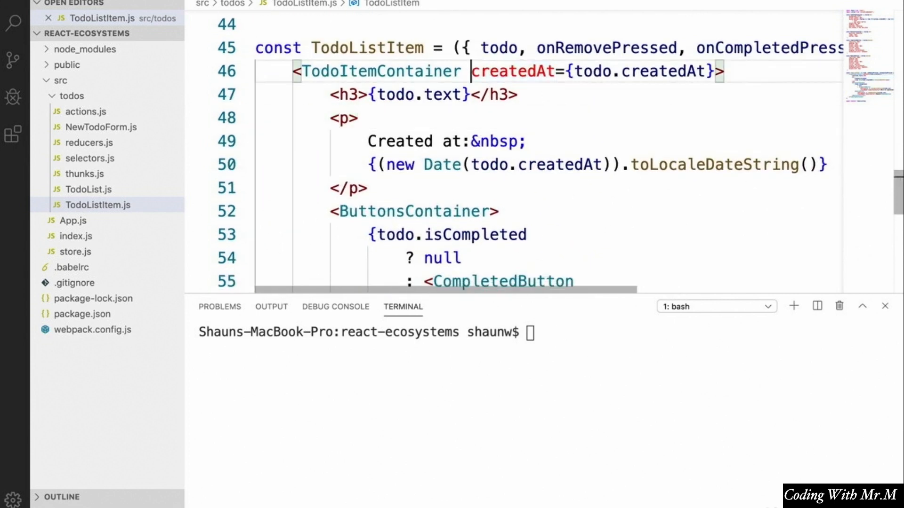
{"action": "scroll", "scroll_direction": "up", "scroll_amount": 3}
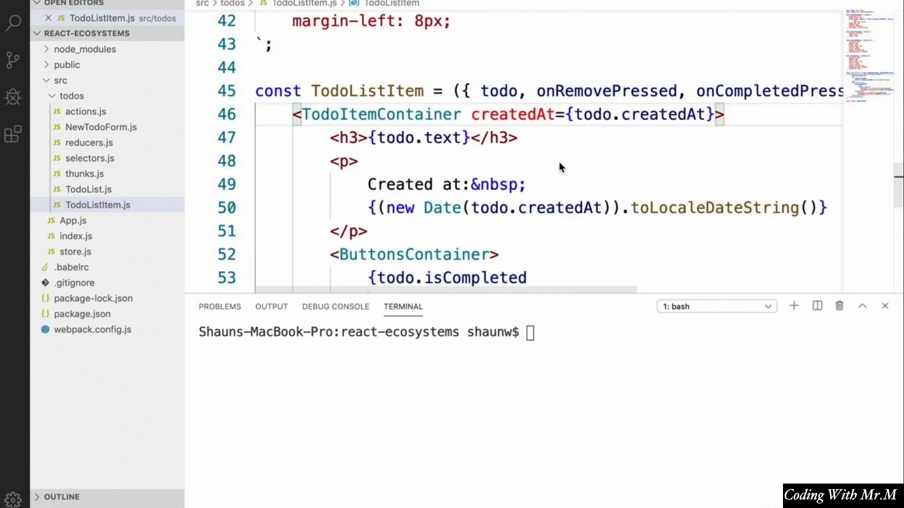
{"action": "scroll", "scroll_direction": "up", "scroll_amount": 3}
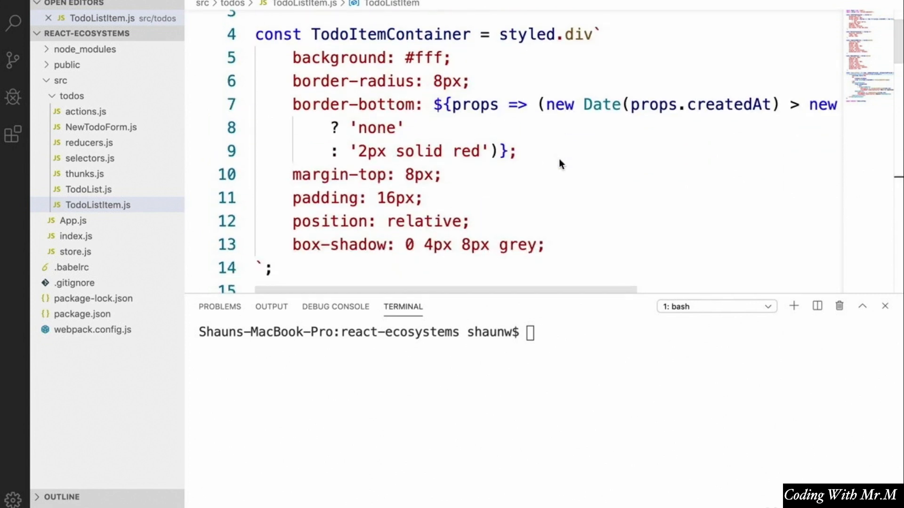
{"action": "mouse_move", "coordinate": [565, 153]}
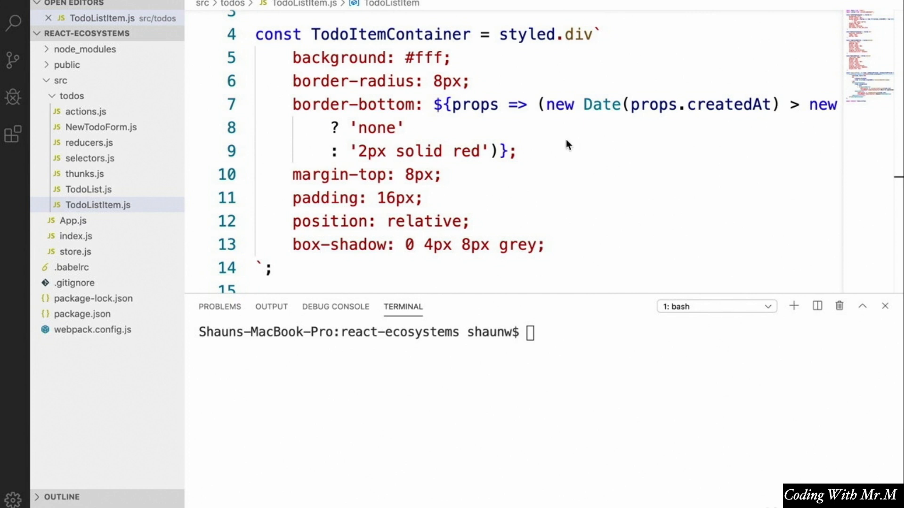
{"action": "mouse_move", "coordinate": [477, 143]}
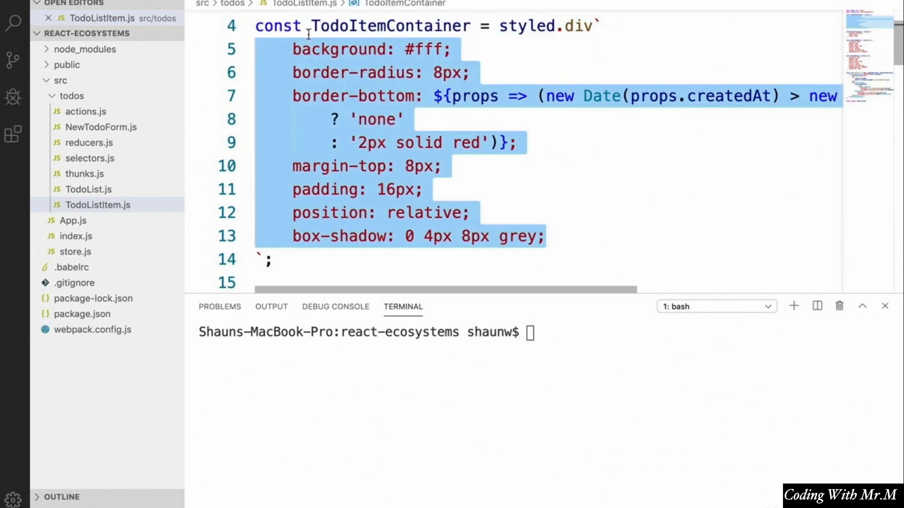
{"action": "mouse_move", "coordinate": [315, 96]}
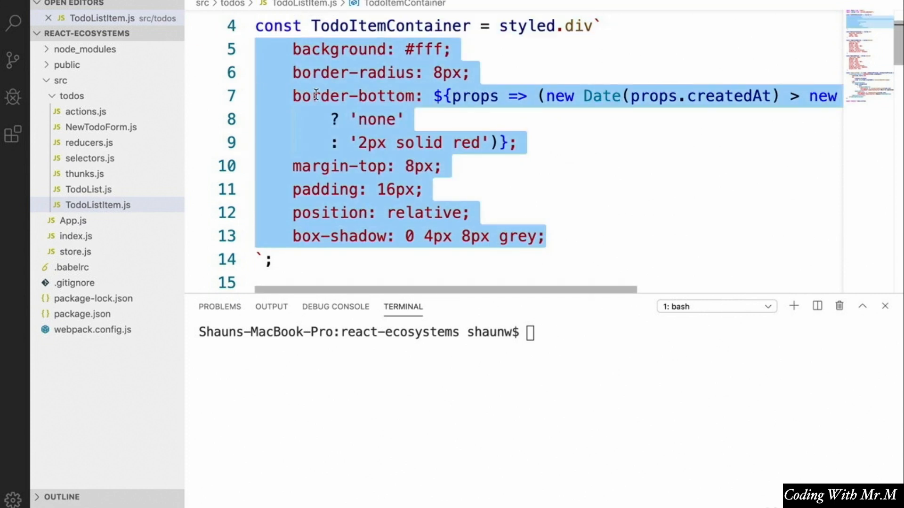
{"action": "mouse_move", "coordinate": [559, 168]}
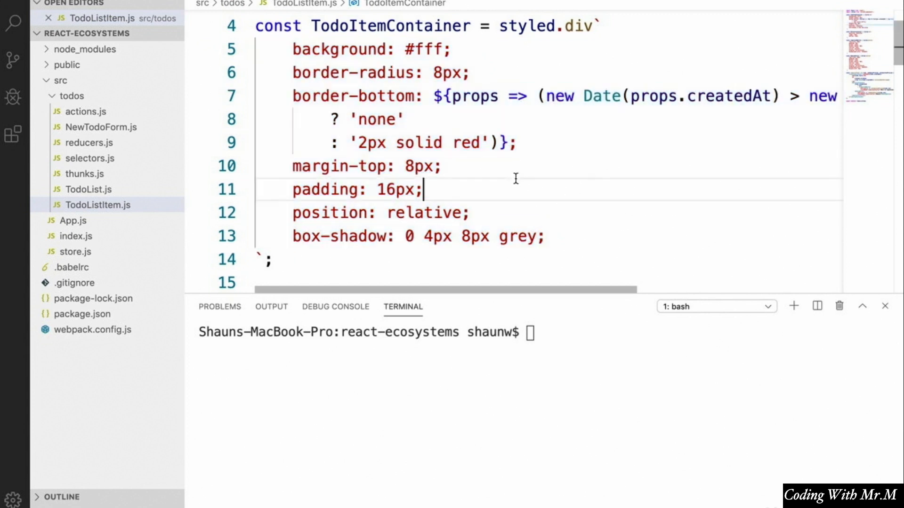
{"action": "left_click", "coordinate": [562, 142]}
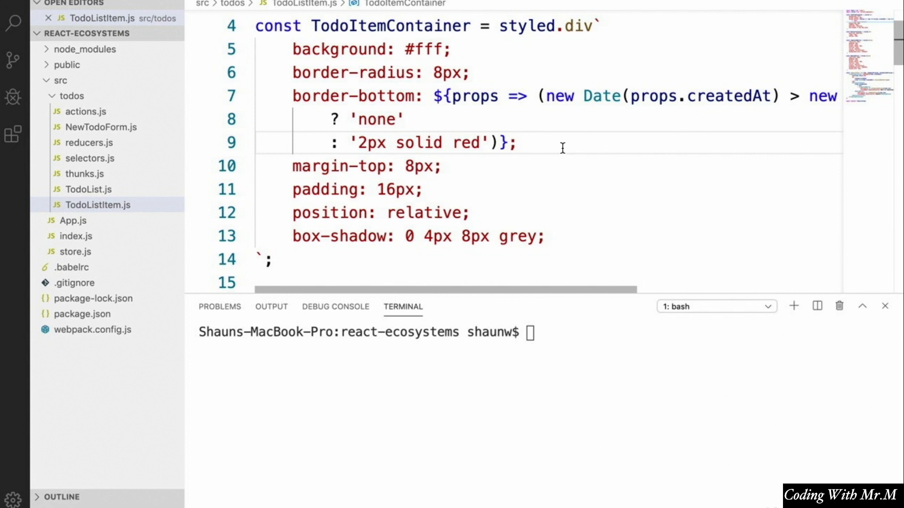
{"action": "mouse_move", "coordinate": [257, 101]}
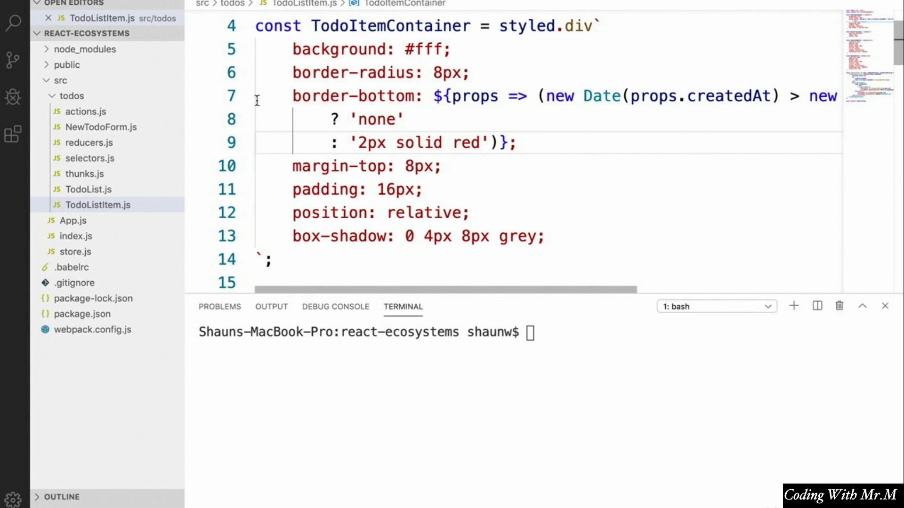
{"action": "mouse_move", "coordinate": [403, 93]}
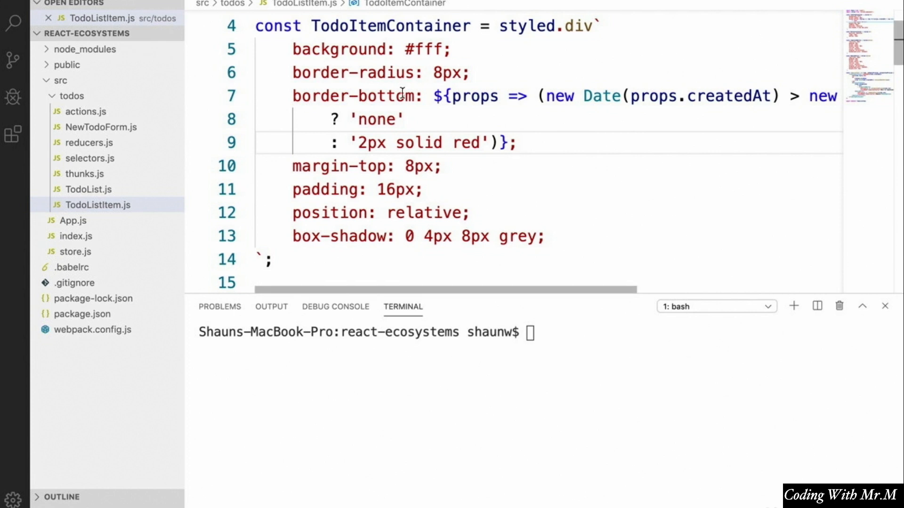
{"action": "mouse_move", "coordinate": [517, 96]}
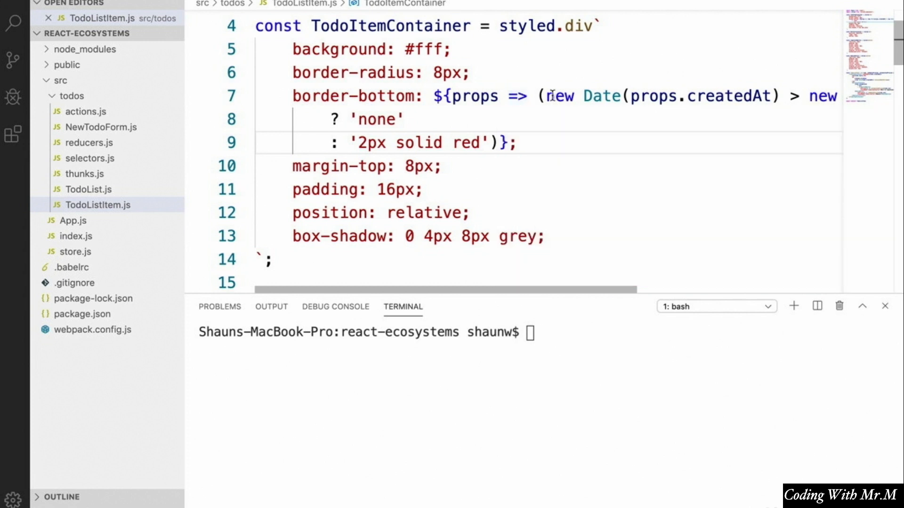
Cut the border-bottom rule out of TodoItemContainer and remove the leftover empty line.
{"action": "scroll", "scroll_direction": "up", "scroll_amount": 3}
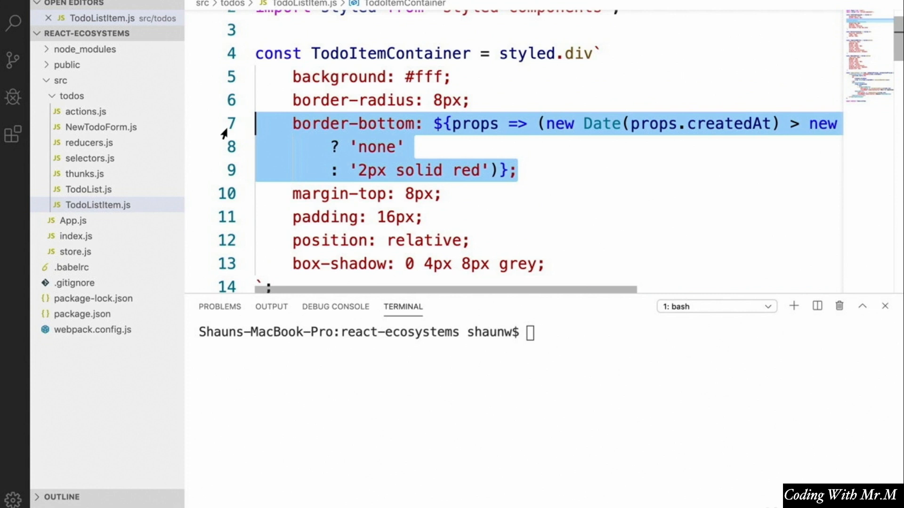
{"action": "key", "text": "Delete"}
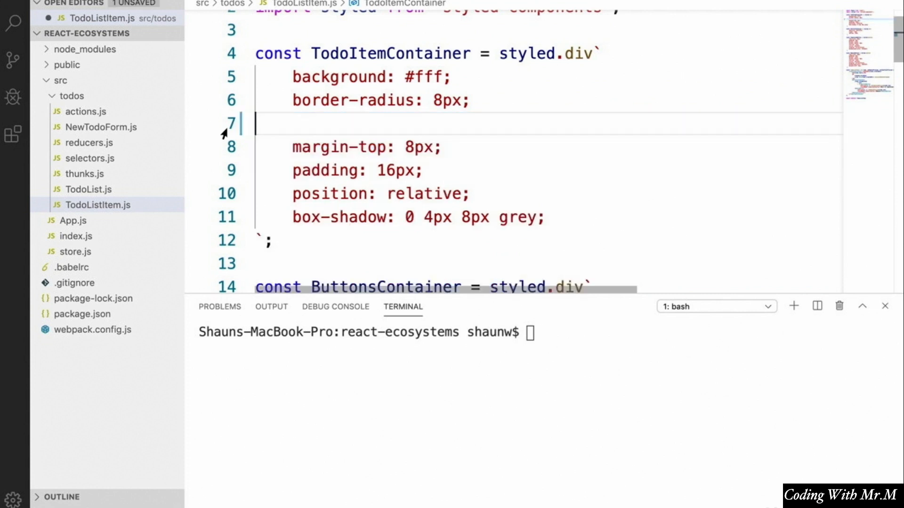
{"action": "key", "text": "Backspace"}
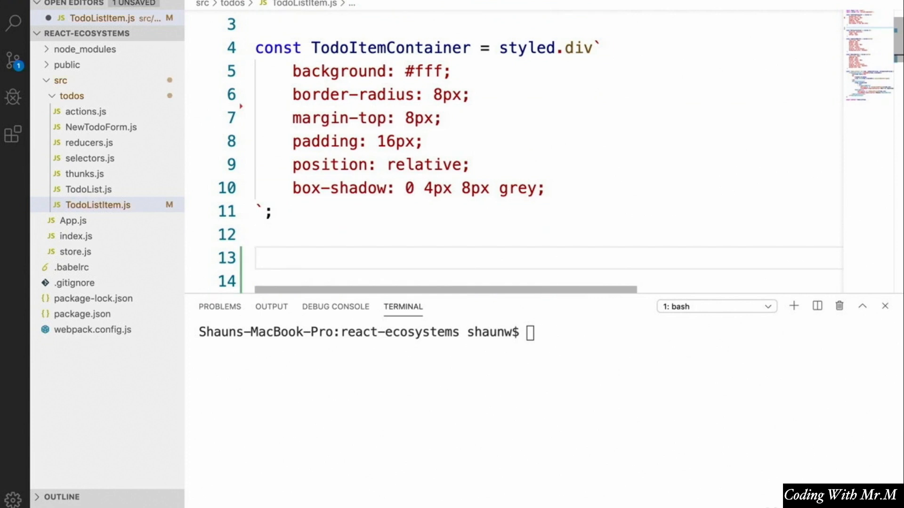
Create const TodoItemContainerWithWarning = styled(TodoItemContainer) and paste the border rule into its template literal.
{"action": "type", "text": "const"}
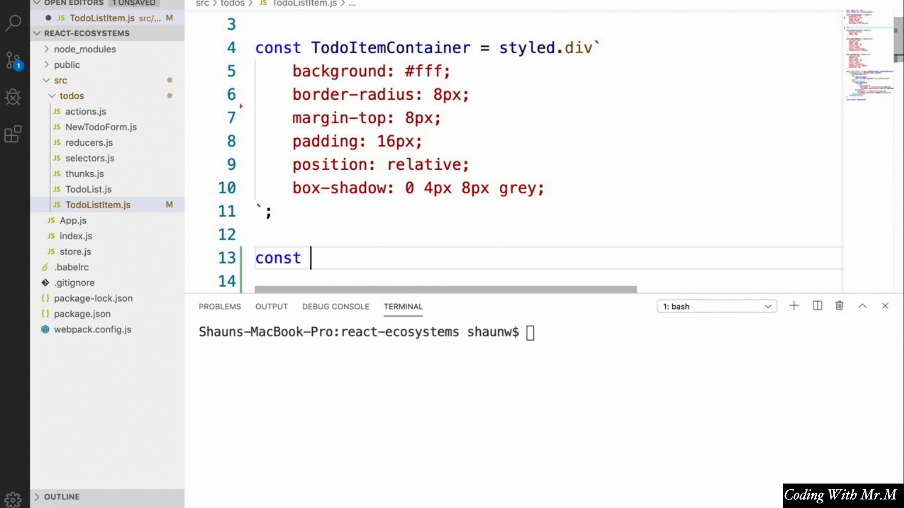
{"action": "type", "text": "TodoItemContainerWi"}
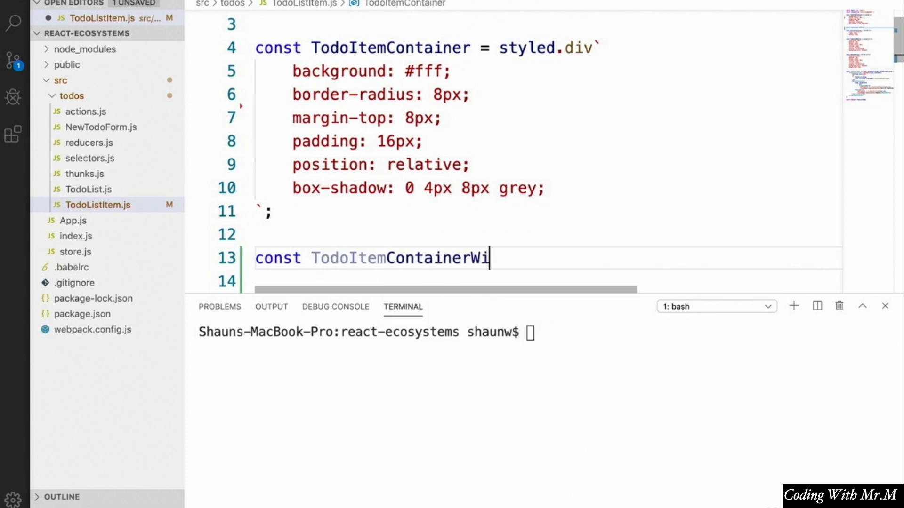
{"action": "type", "text": "thWarning ="}
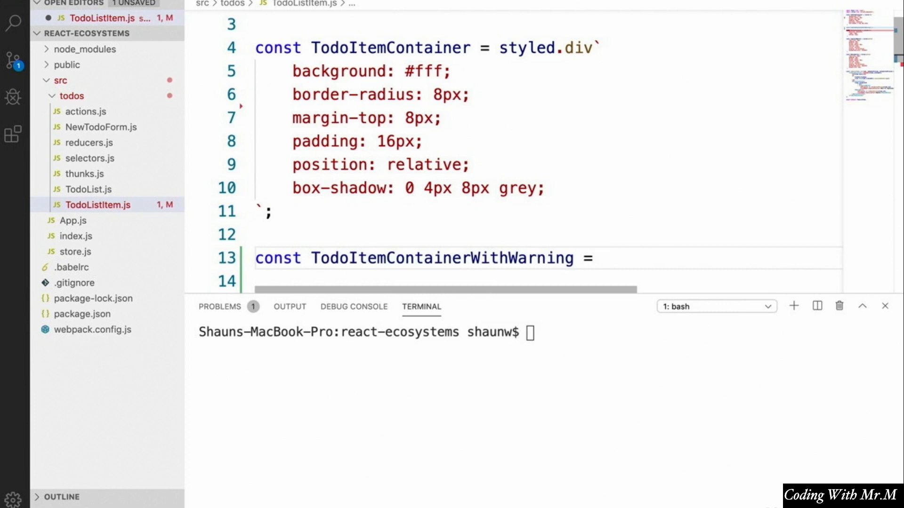
{"action": "type", "text": "styled"}
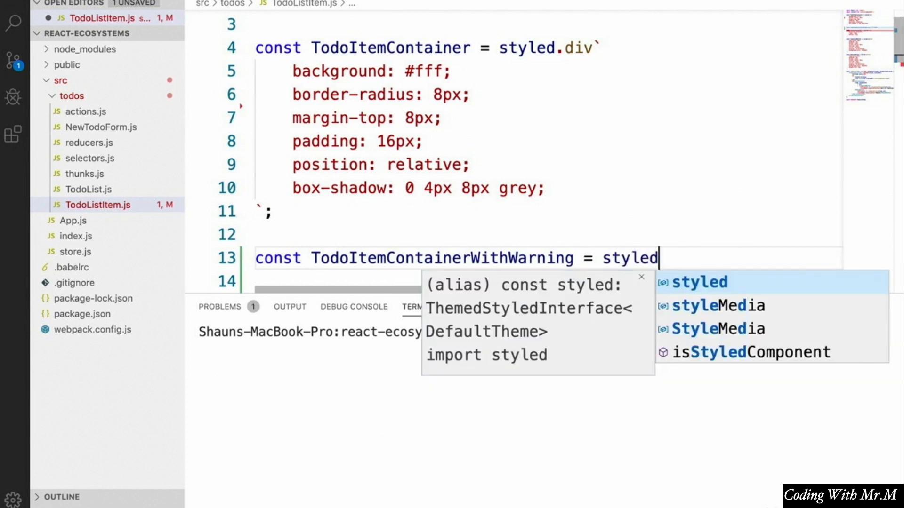
{"action": "type", "text": "(Todo"}
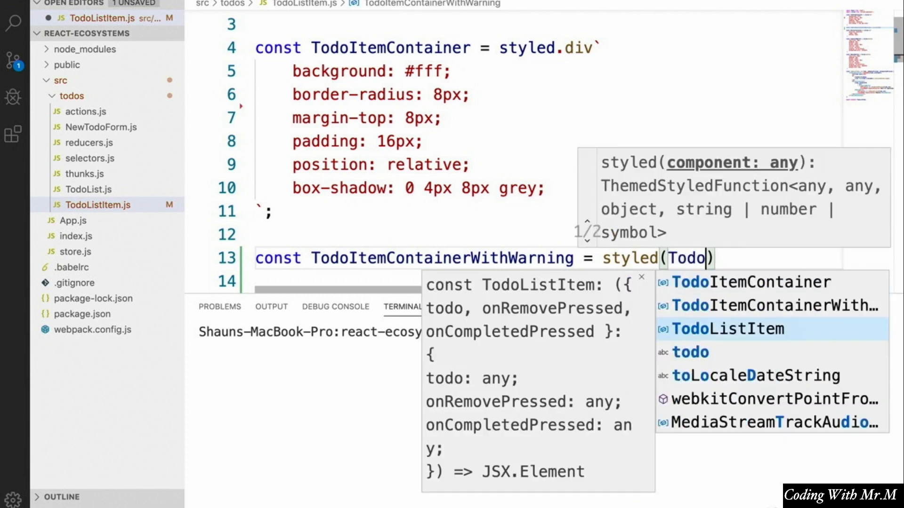
{"action": "left_click", "coordinate": [750, 281]}
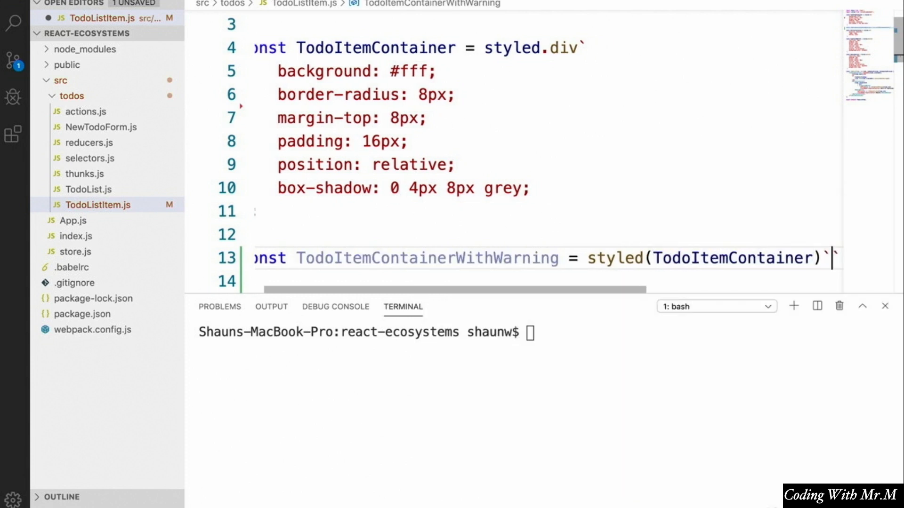
{"action": "key", "text": "Enter"}
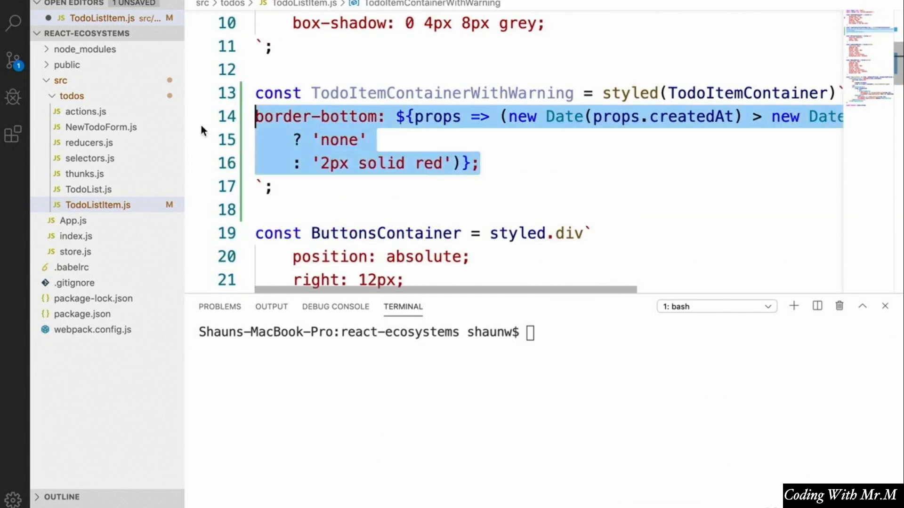
{"action": "left_click", "coordinate": [515, 161]}
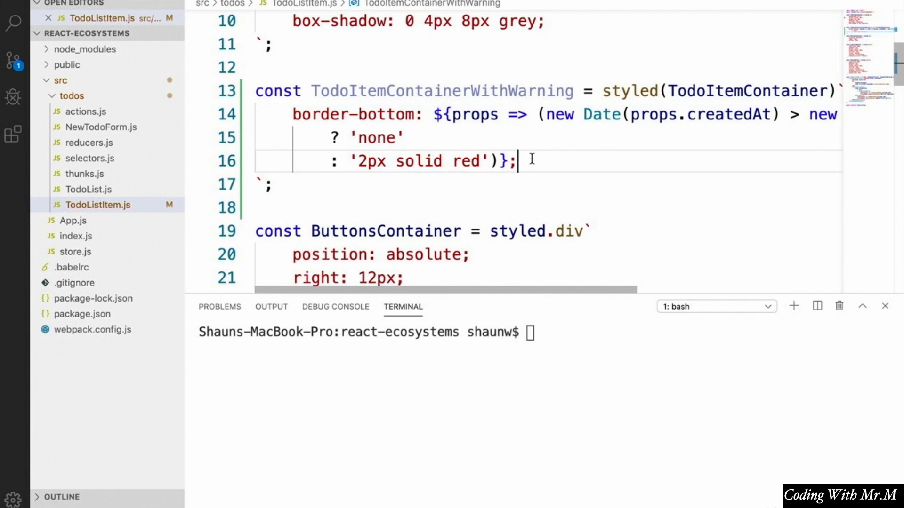
{"action": "scroll", "scroll_direction": "up", "scroll_amount": 3}
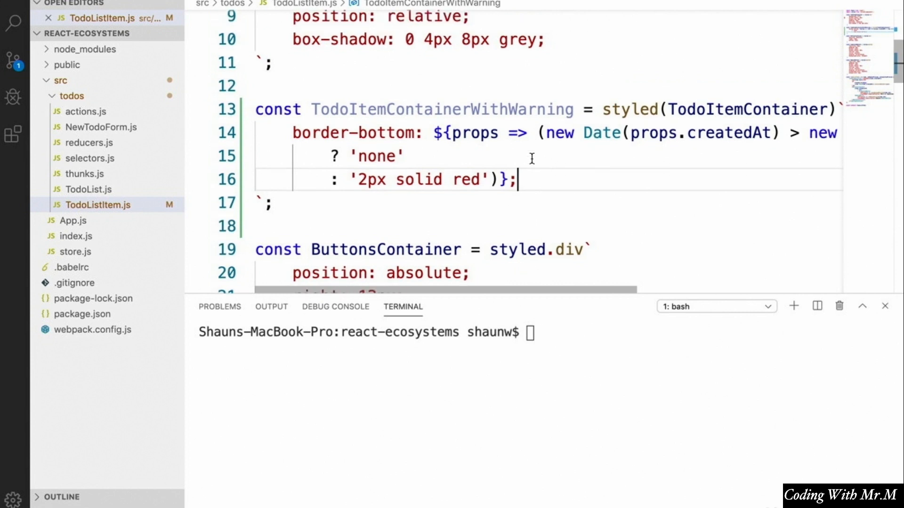
{"action": "mouse_move", "coordinate": [714, 109]}
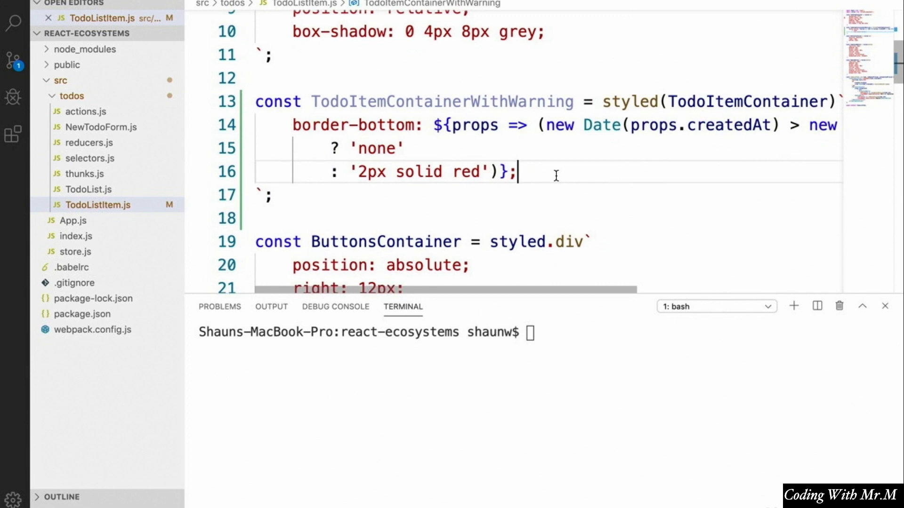
{"action": "scroll", "scroll_direction": "down", "scroll_amount": 3}
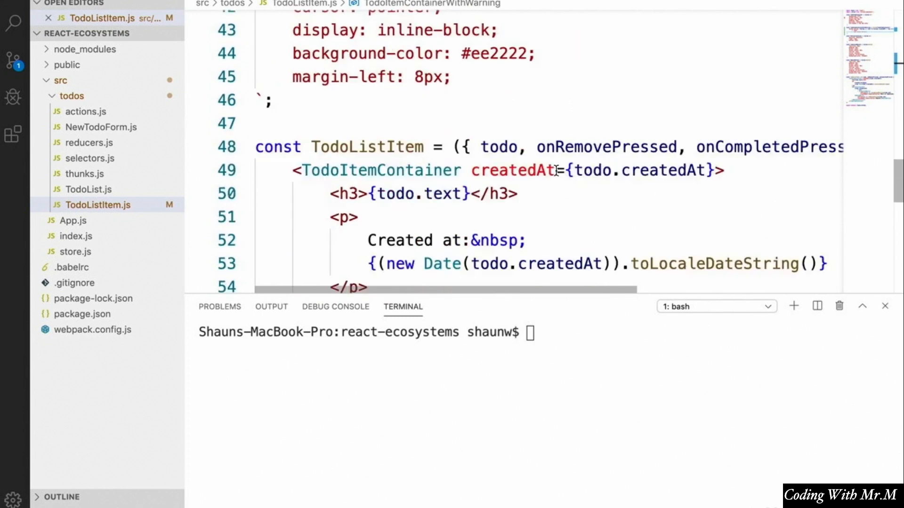
Add const Container = todo.isCompleted ? TodoItemContainer : TodoItemContainerWithWarning before the returned markup.
{"action": "scroll", "scroll_direction": "down", "scroll_amount": 3}
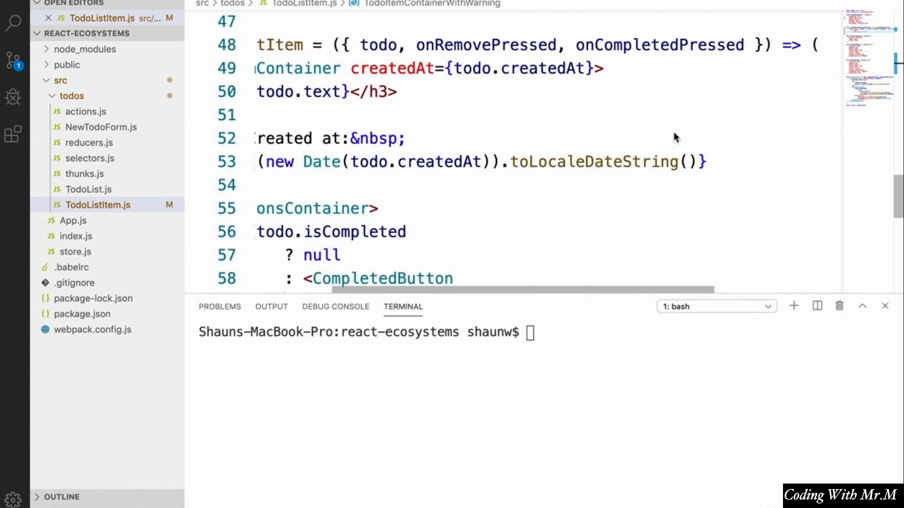
{"action": "type", "text": "{"}
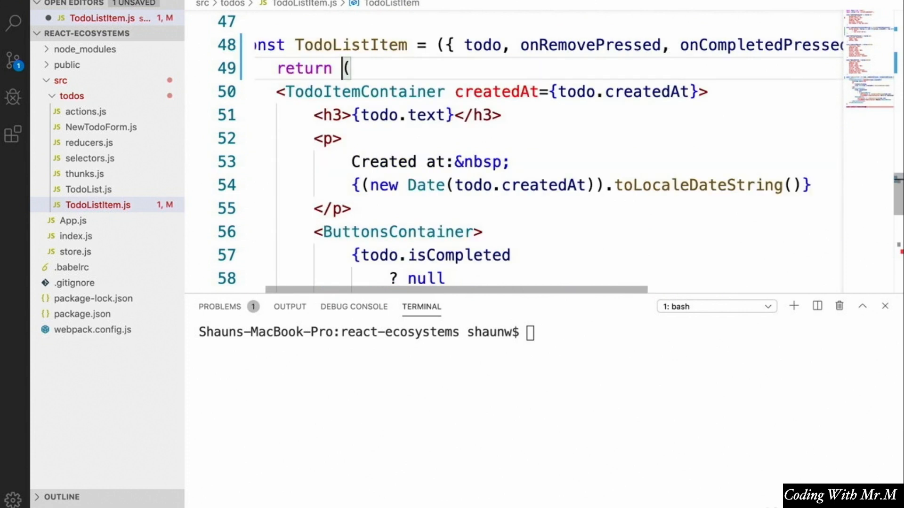
{"action": "scroll", "scroll_direction": "down", "scroll_amount": 3}
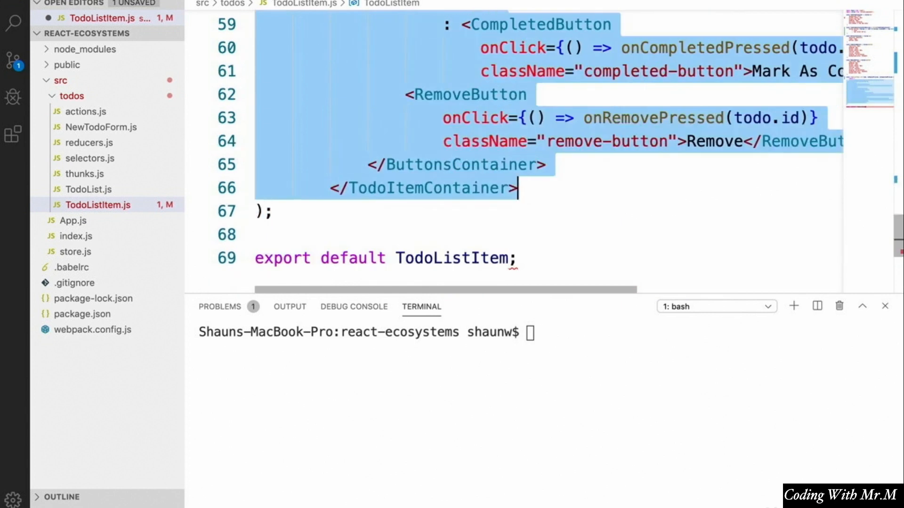
{"action": "left_click", "coordinate": [295, 211]}
{"action": "type", "text": "}"}
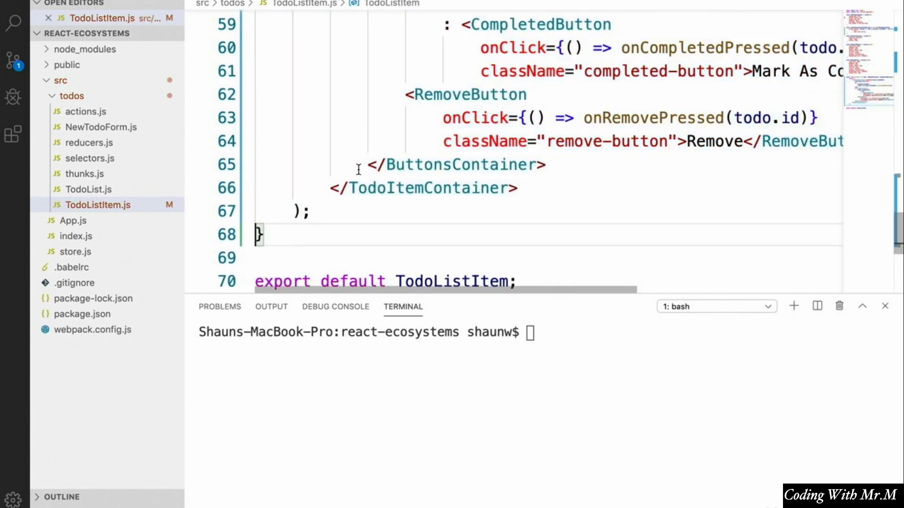
{"action": "scroll", "scroll_direction": "up", "scroll_amount": 3}
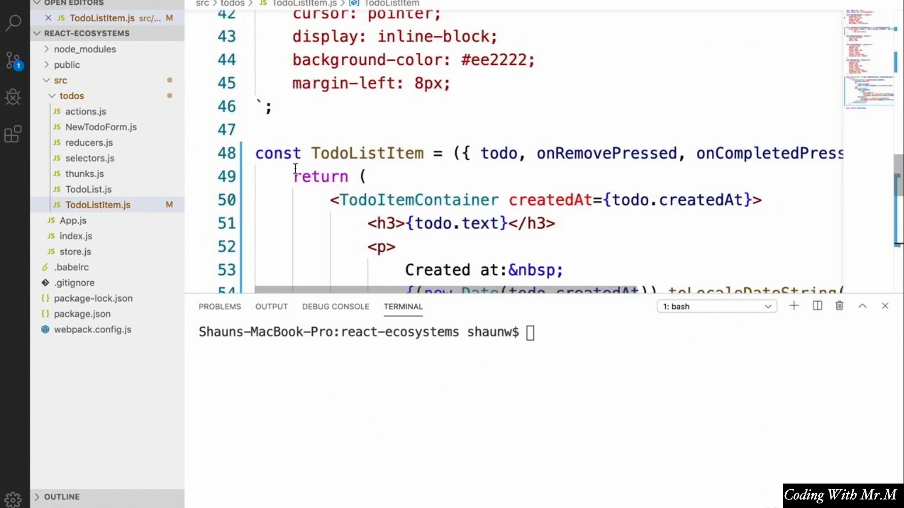
{"action": "type", "text": "const"}
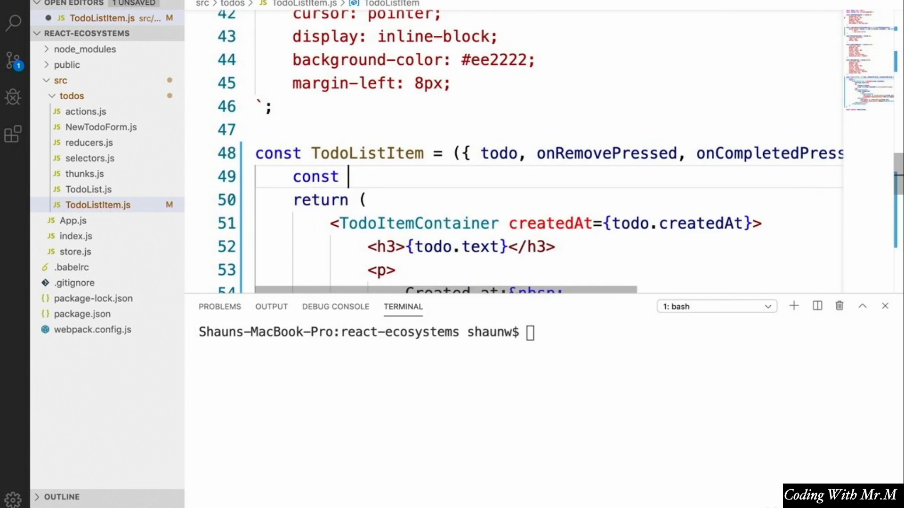
{"action": "type", "text": "Container ="}
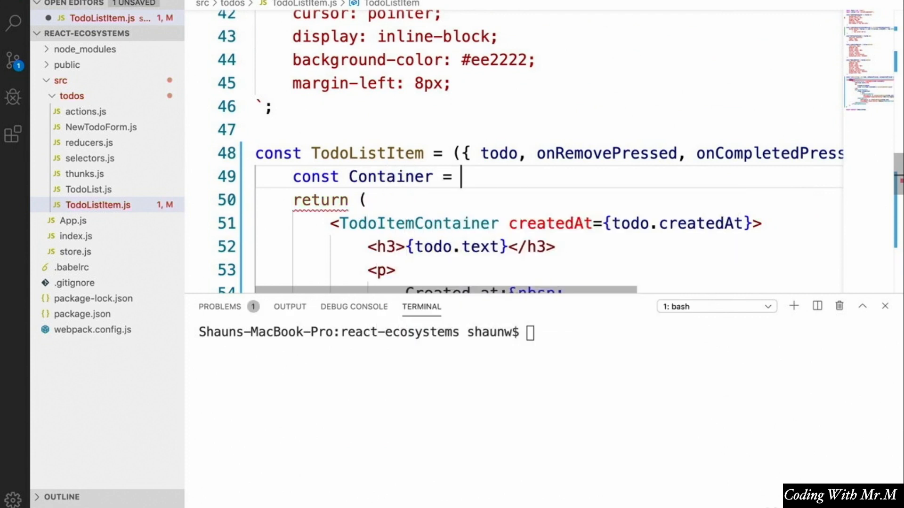
{"action": "type", "text": "todo."}
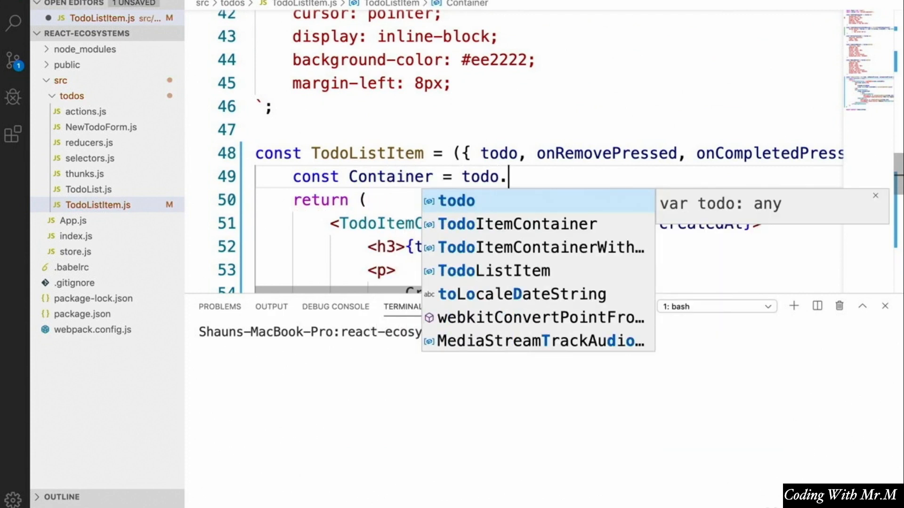
{"action": "type", "text": "isComple"}
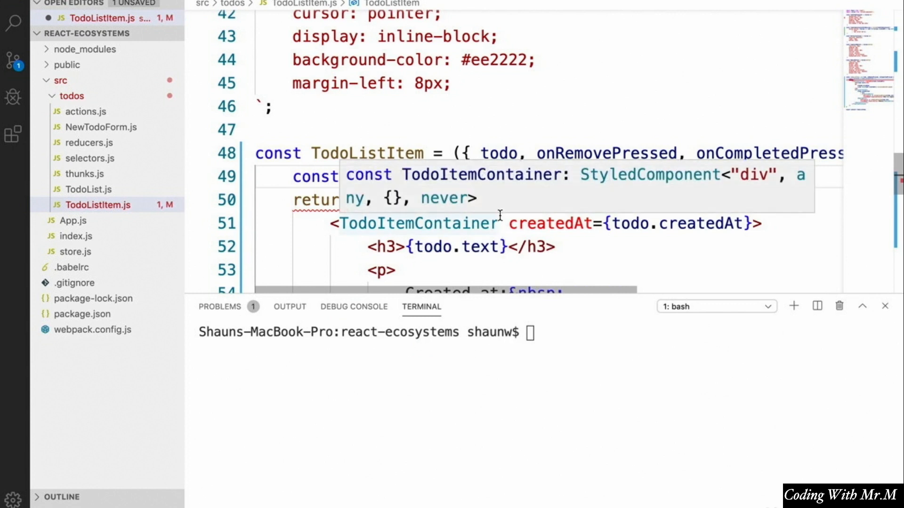
{"action": "mouse_move", "coordinate": [352, 232]}
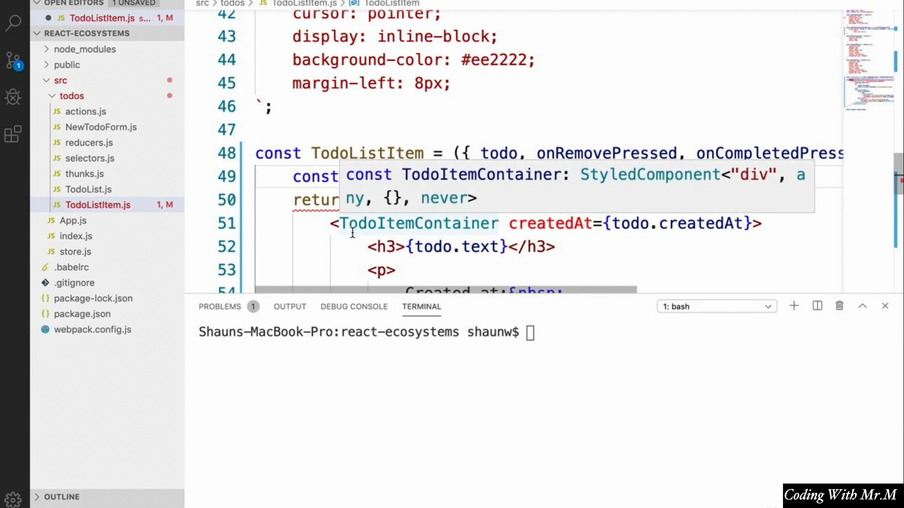
{"action": "scroll", "scroll_direction": "up", "scroll_amount": 3}
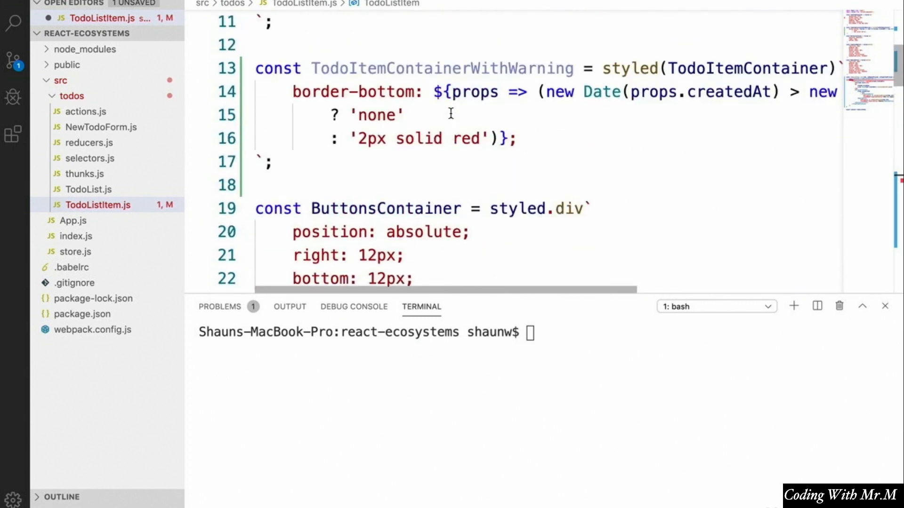
{"action": "scroll", "scroll_direction": "down", "scroll_amount": 3}
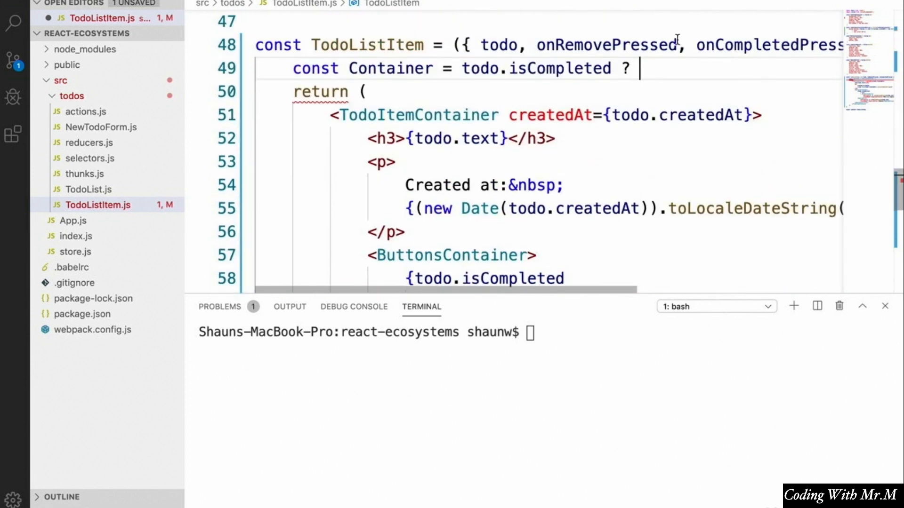
{"action": "type", "text": "TodoItemContainer :"}
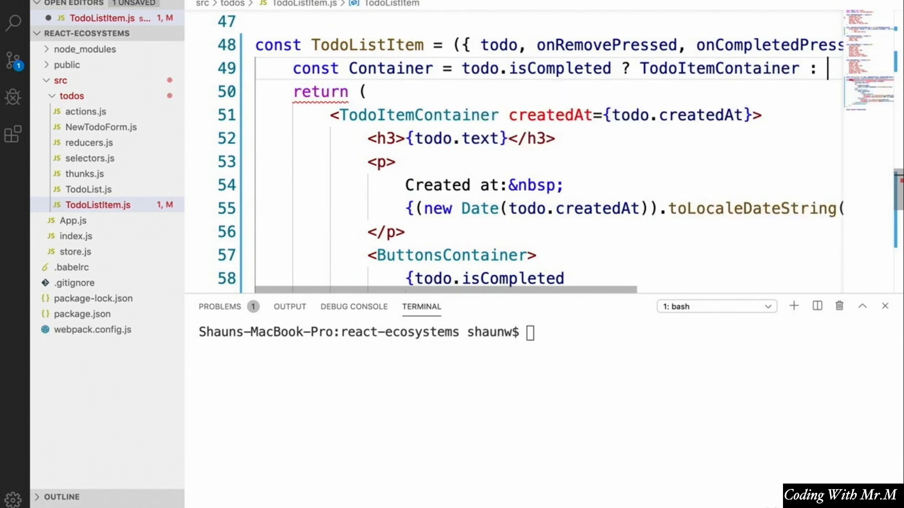
{"action": "type", "text": "Todo"}
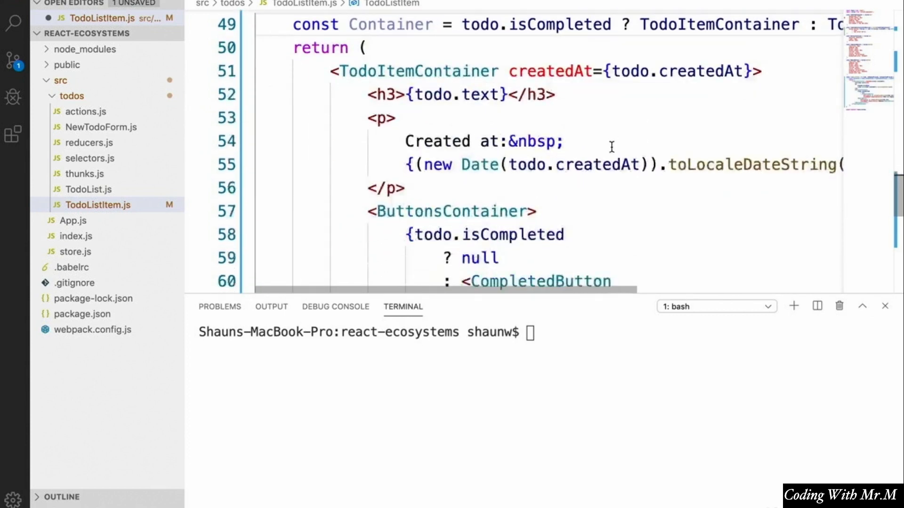
Rename the opening and closing TodoItemContainer JSX tags to Container.
{"action": "double_click", "coordinate": [415, 70]}
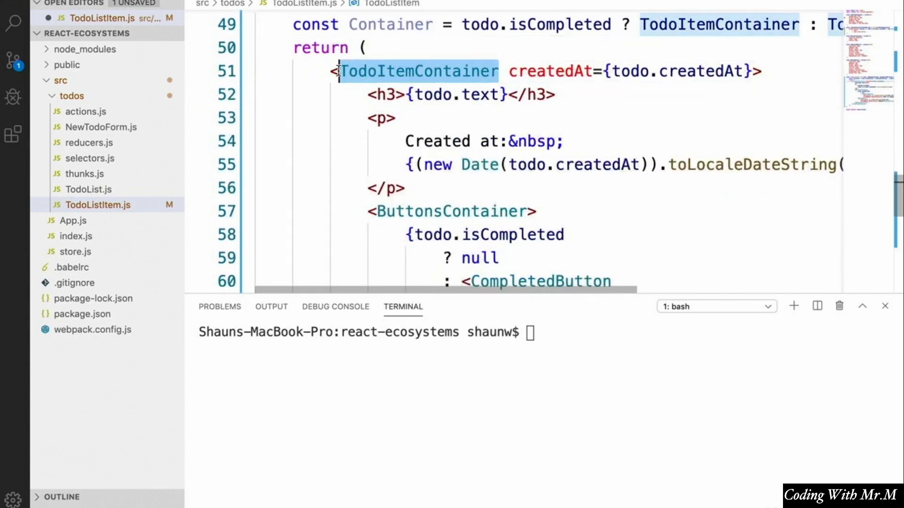
{"action": "type", "text": "Containe"}
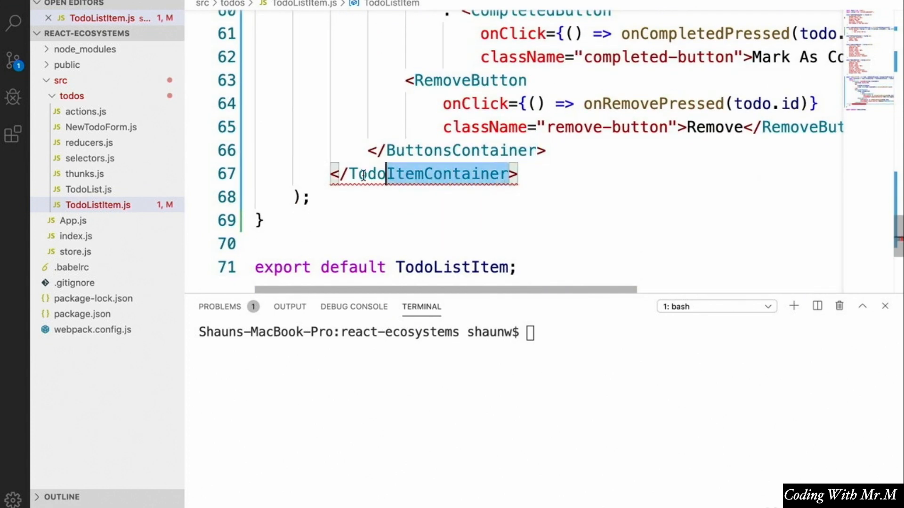
{"action": "type", "text": "Container createdAt={todo.createdAt}>"}
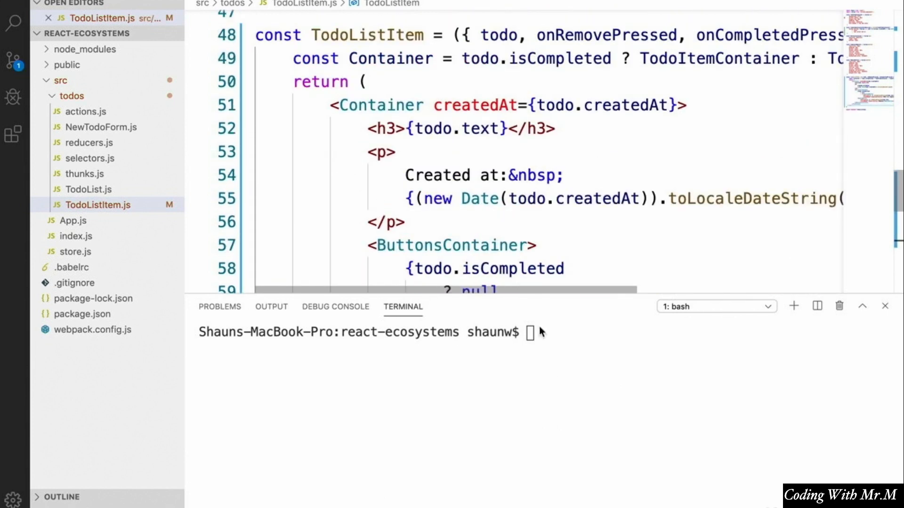
Run the npm script and check in Chrome that the completed todo shows no red border.
{"action": "type", "text": "npm run"}
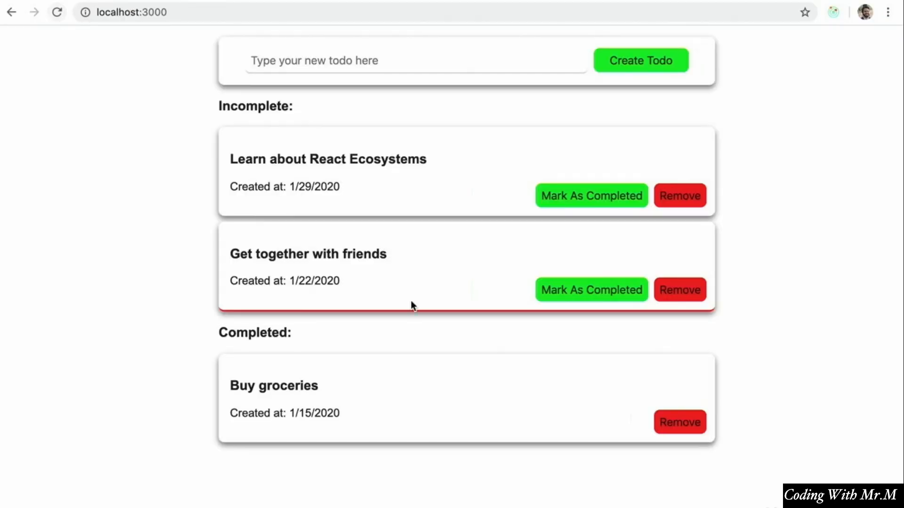
{"action": "mouse_move", "coordinate": [182, 176]}
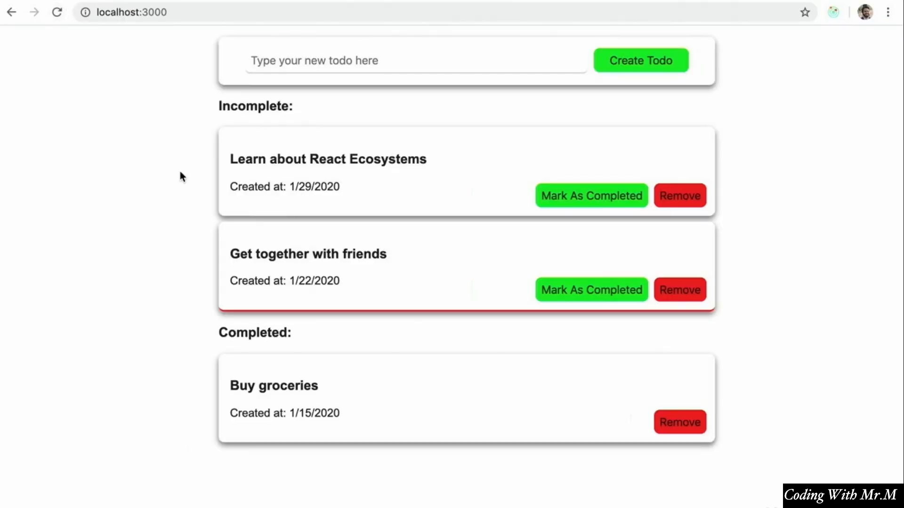
{"action": "mouse_move", "coordinate": [393, 259]}
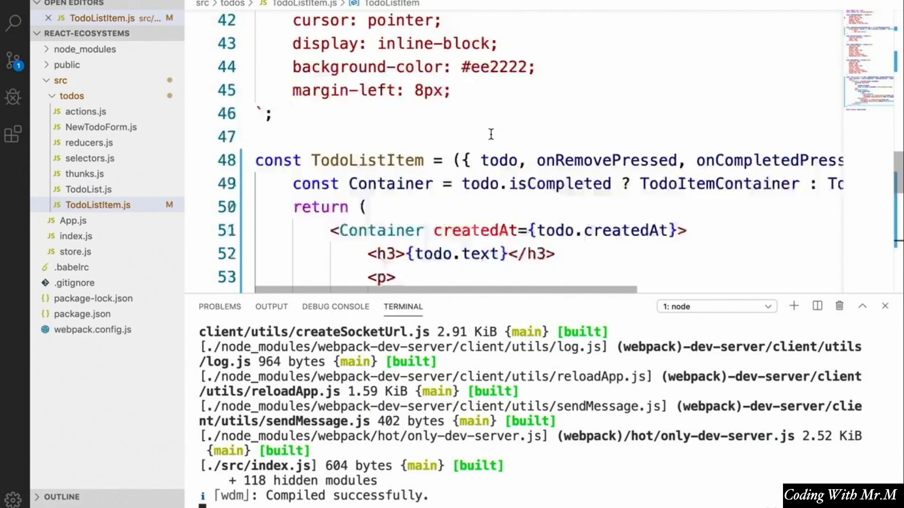
Create const Button = styled.button holding the shared button CSS.
{"action": "scroll", "scroll_direction": "up", "scroll_amount": 3}
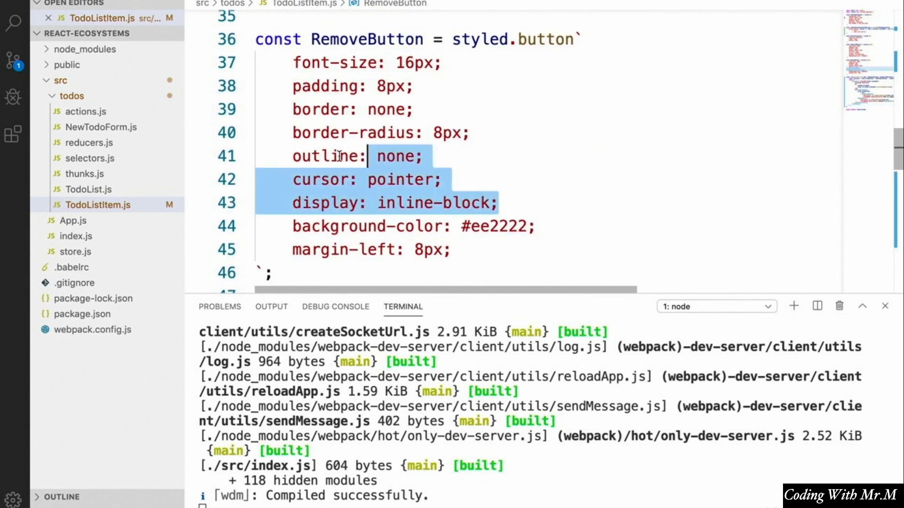
{"action": "scroll", "scroll_direction": "up", "scroll_amount": 3}
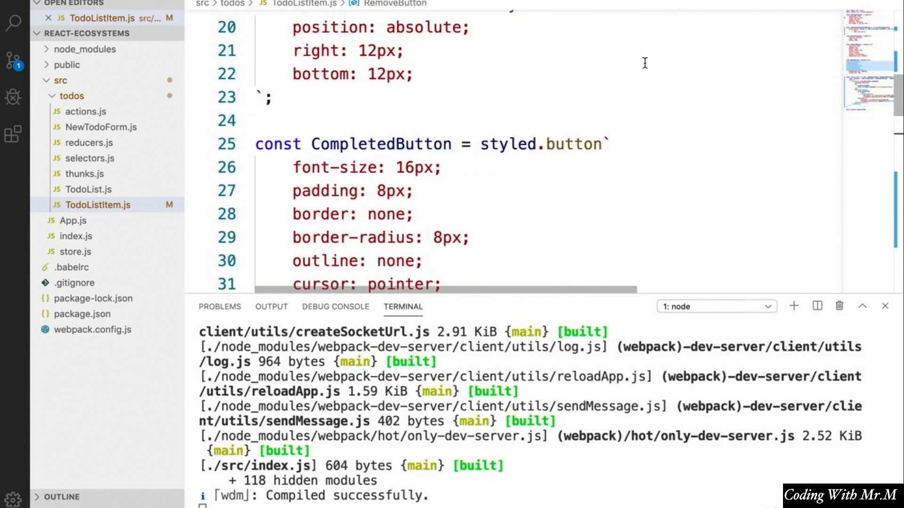
{"action": "type", "text": "const Button ="}
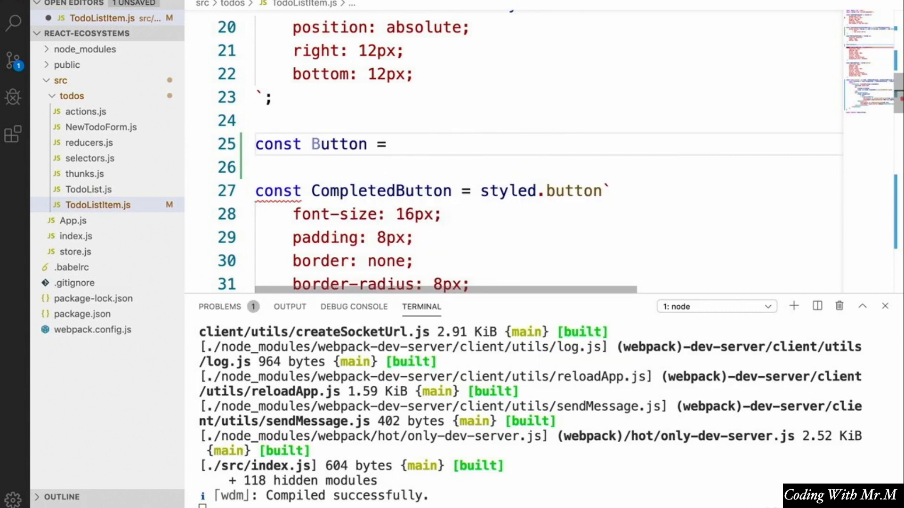
{"action": "type", "text": "styled"}
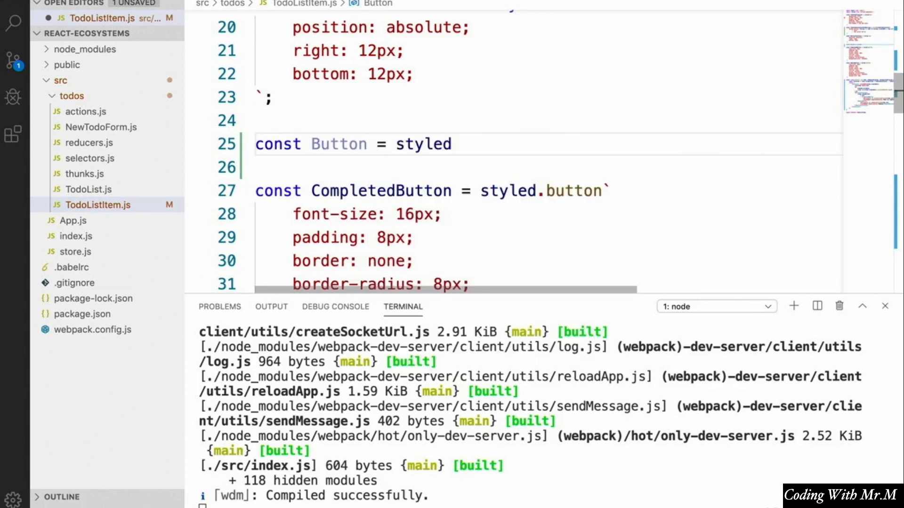
{"action": "type", "text": ".button`"}
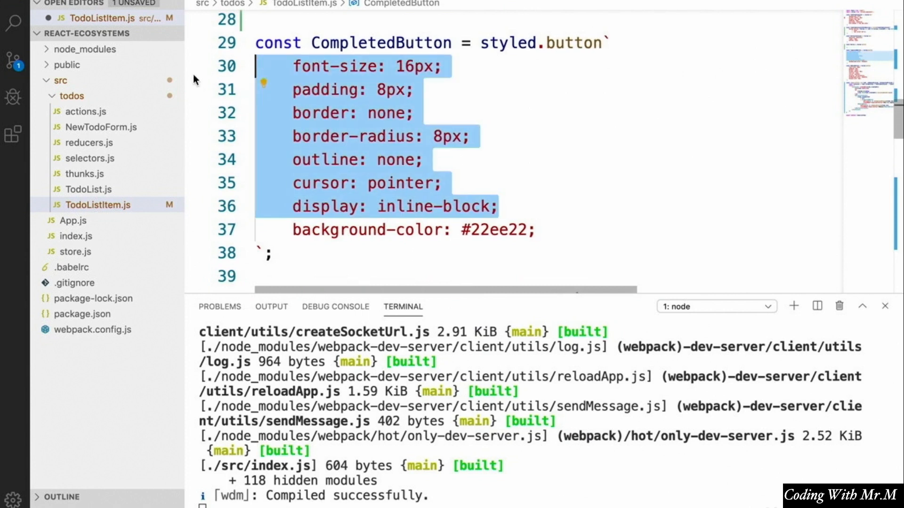
{"action": "scroll", "scroll_direction": "up", "scroll_amount": 3}
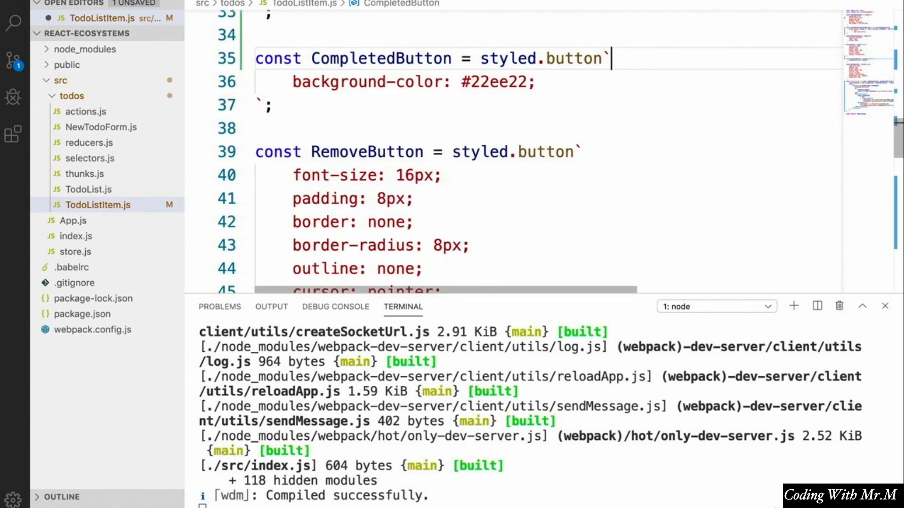
Change CompletedButton to styled(Button), keeping only its background colour.
{"action": "double_click", "coordinate": [574, 59]}
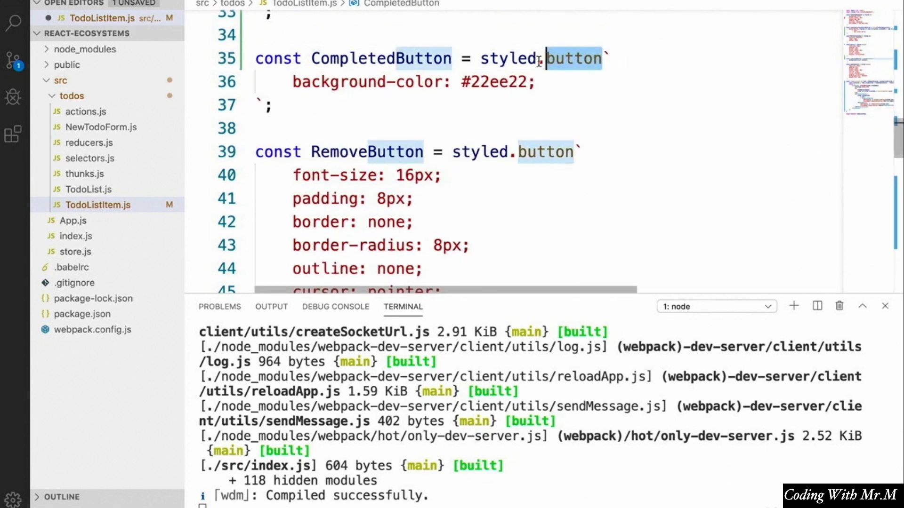
{"action": "type", "text": "(Button)"}
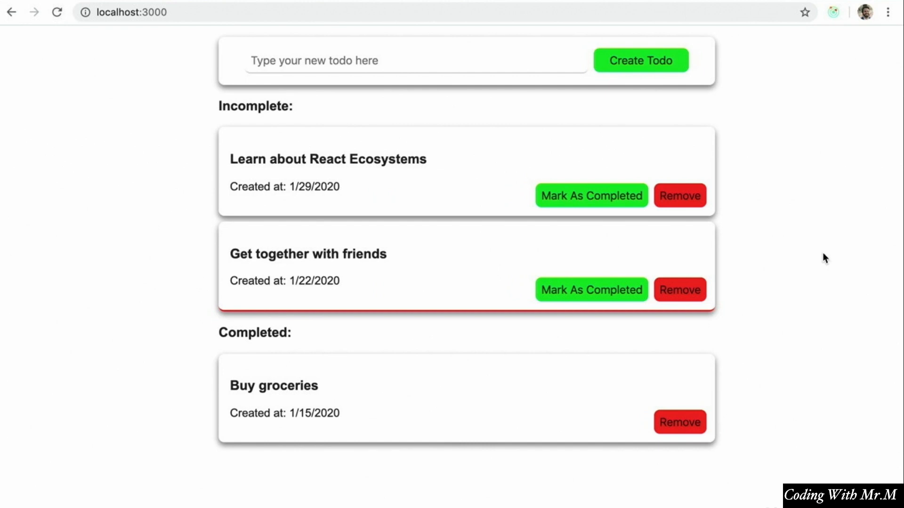
{"action": "mouse_move", "coordinate": [749, 258]}
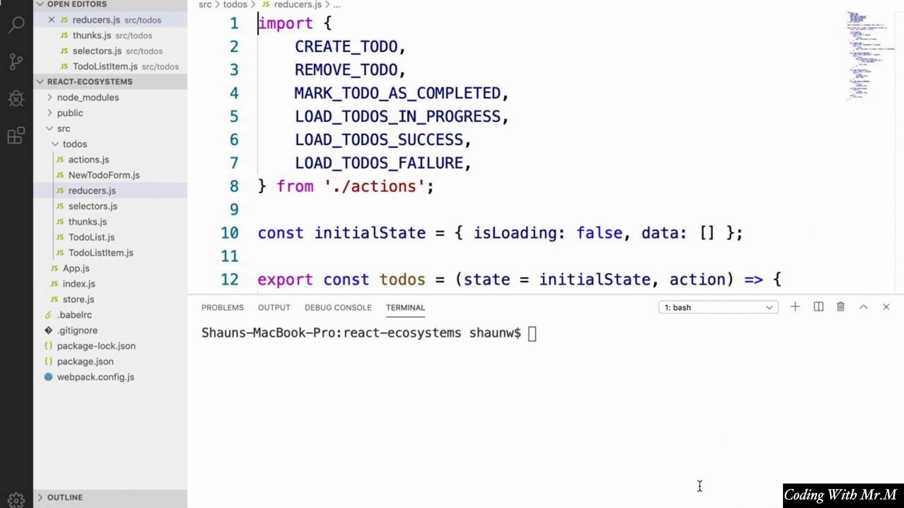
{"action": "mouse_move", "coordinate": [463, 500]}
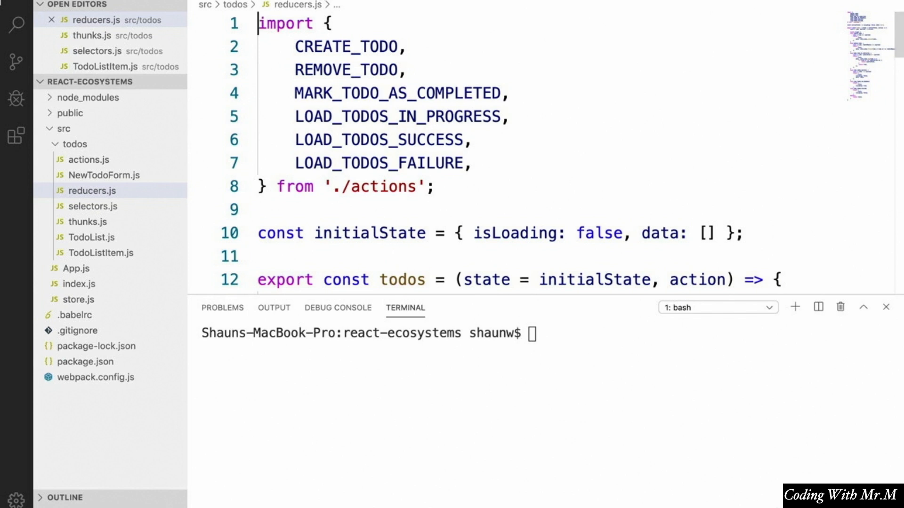
Open TodoListItem.js from the Explorer and focus the TodoItemContainerWithWarning code.
{"action": "left_click", "coordinate": [81, 35]}
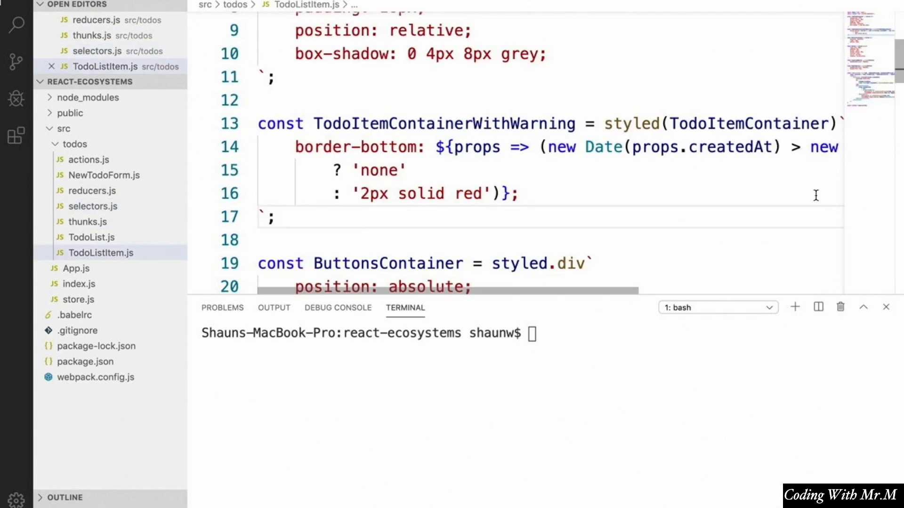
{"action": "left_click", "coordinate": [276, 217]}
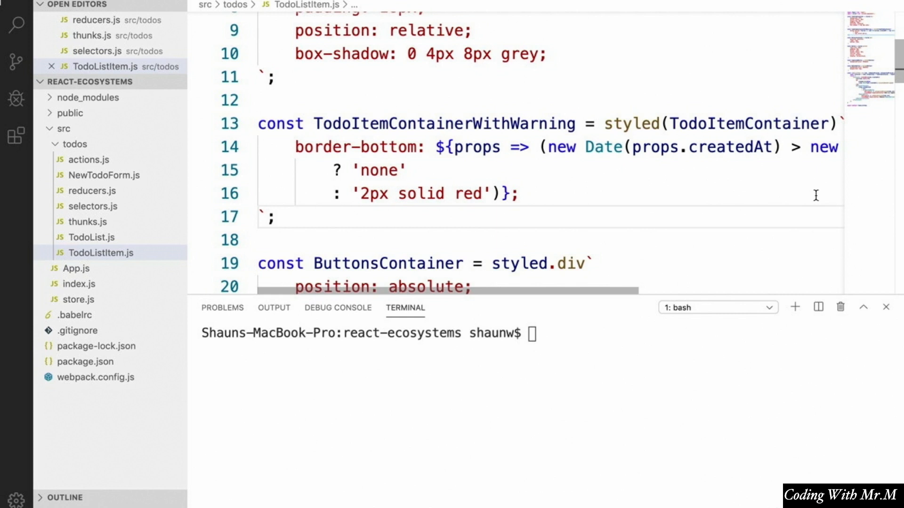
{"action": "mouse_move", "coordinate": [631, 266]}
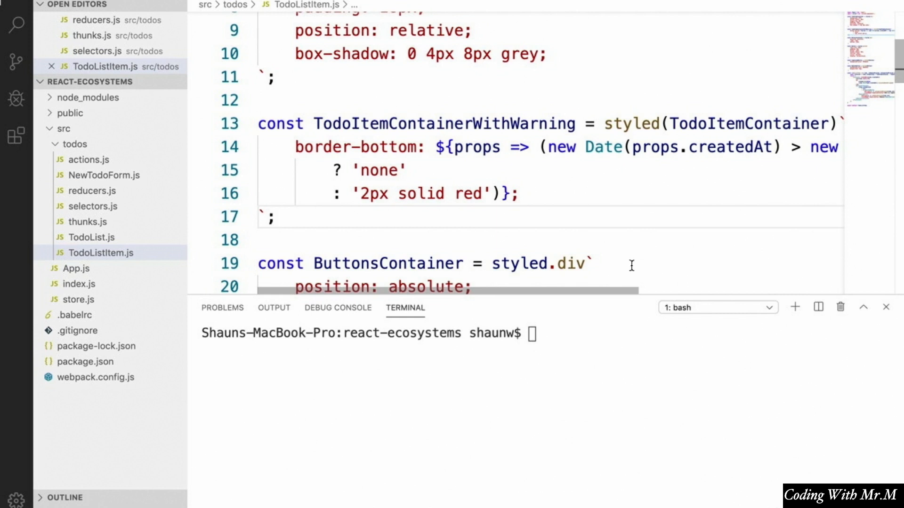
{"action": "mouse_move", "coordinate": [451, 304]}
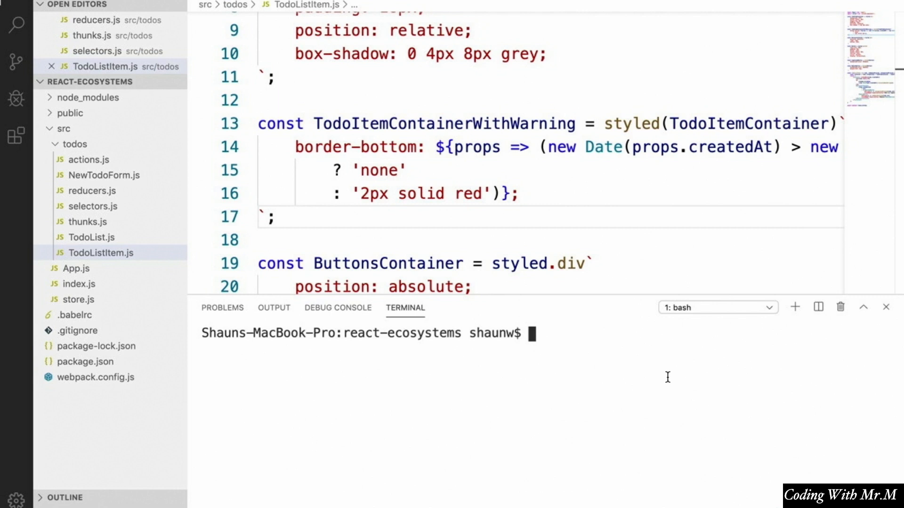
Install mocha and chai as dev dependencies with npm install --save-dev.
{"action": "type", "text": "npm instal"}
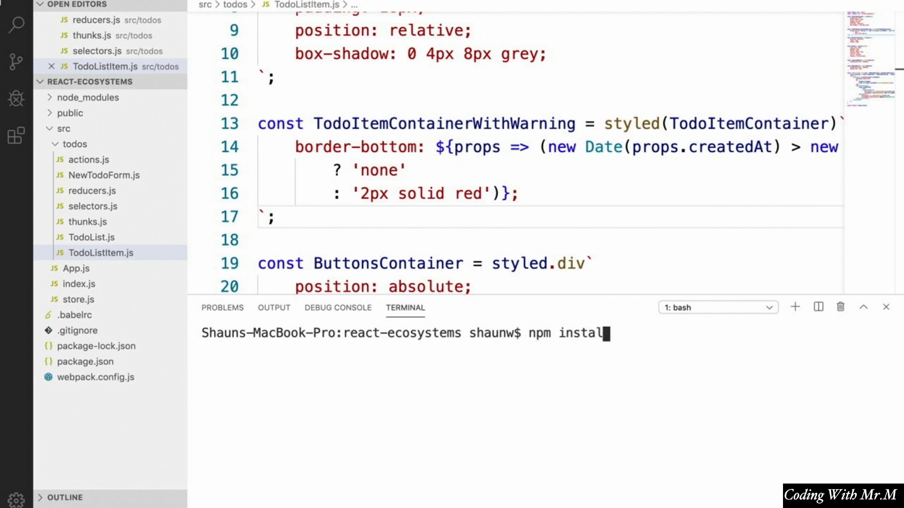
{"action": "type", "text": "l --save-dev moc"}
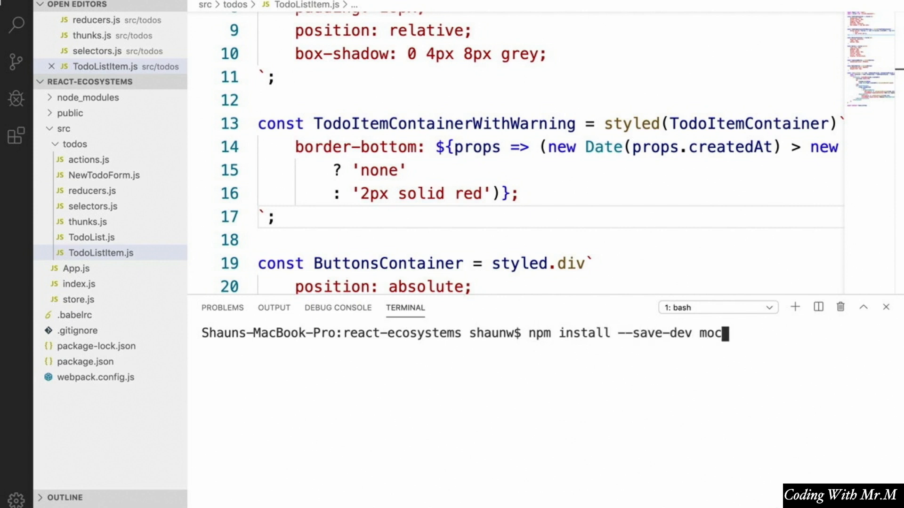
{"action": "type", "text": "ha chai"}
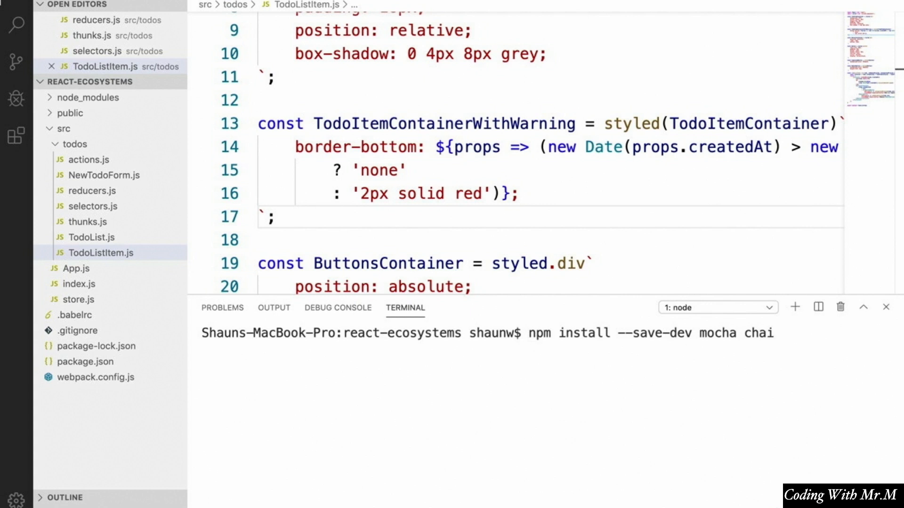
{"action": "key", "text": "Return"}
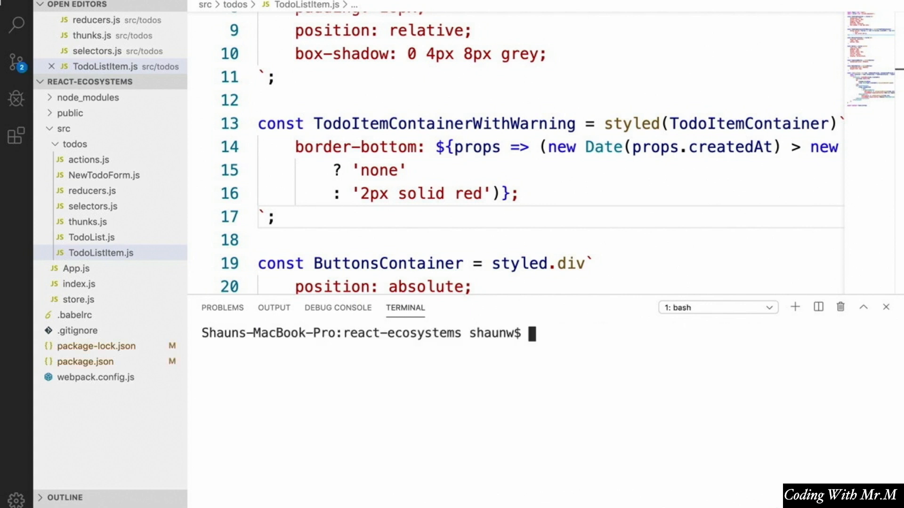
{"action": "type", "text": "npm"}
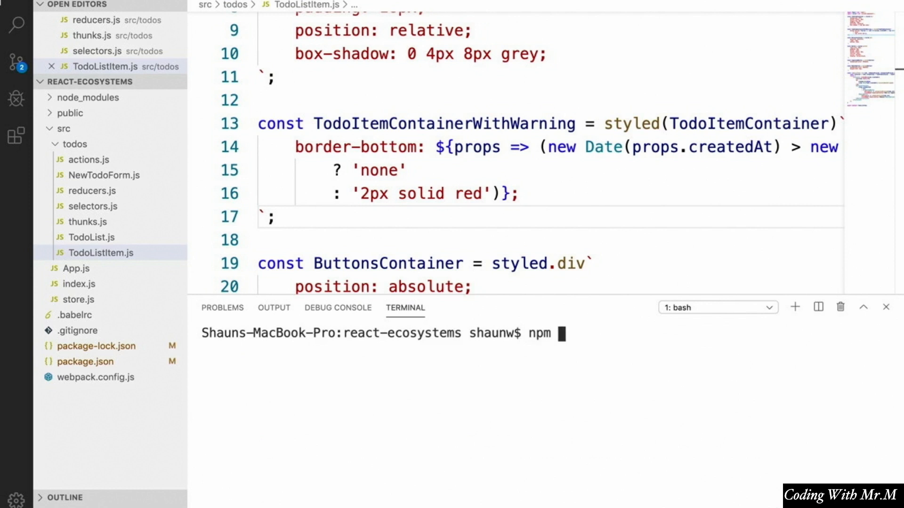
{"action": "type", "text": "install --save-d"}
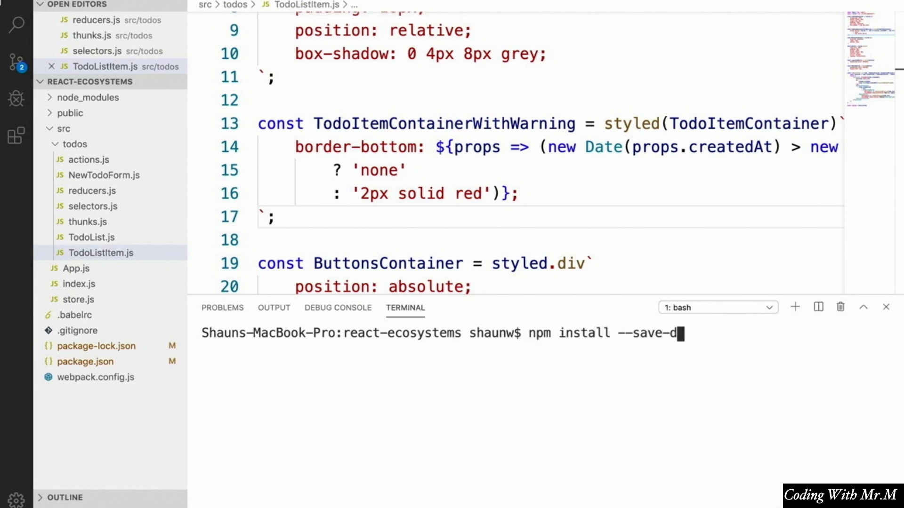
{"action": "type", "text": "ev @babel"}
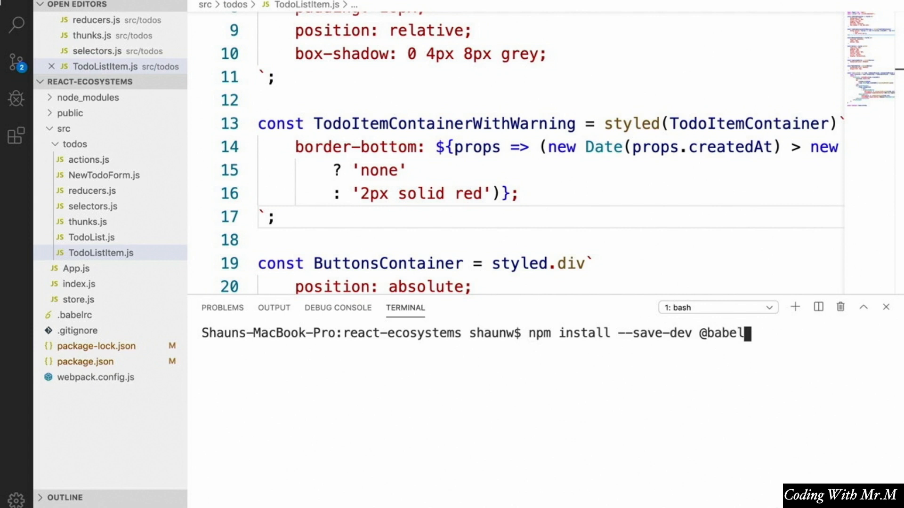
{"action": "key", "text": "Return"}
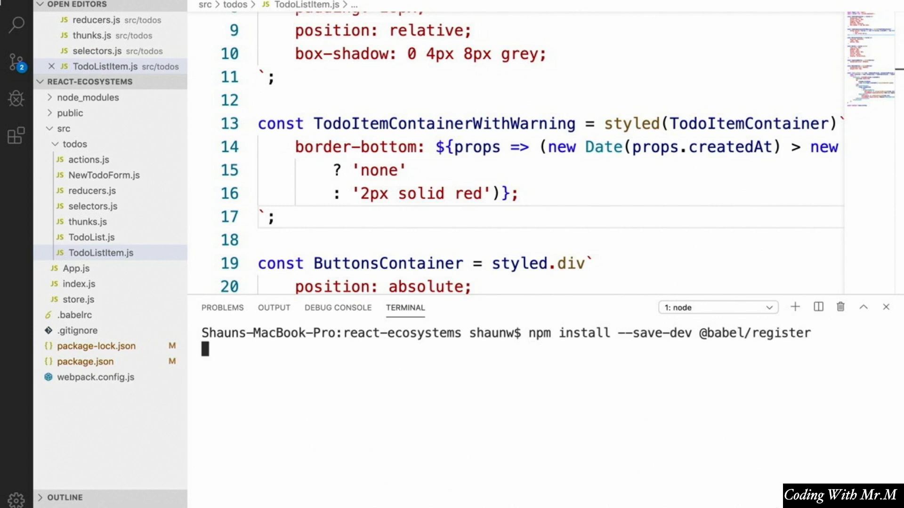
{"action": "key", "text": "Return"}
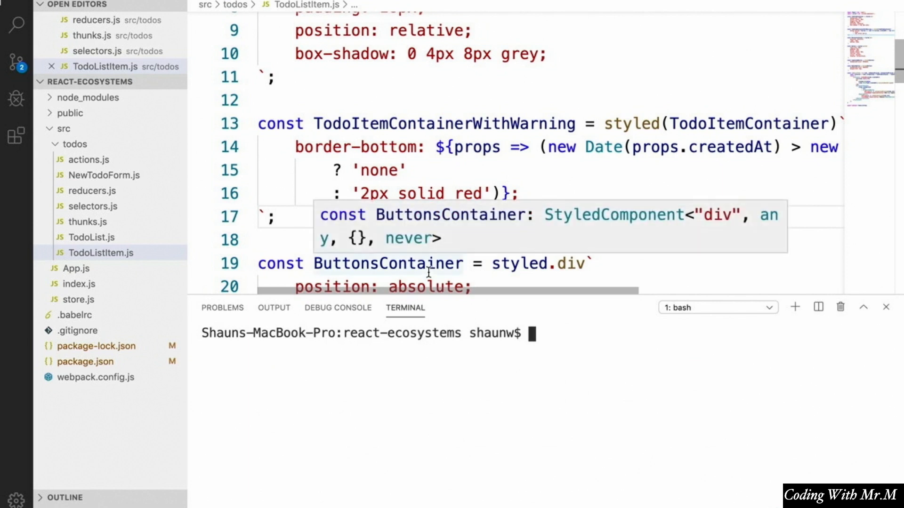
{"action": "mouse_move", "coordinate": [358, 307]}
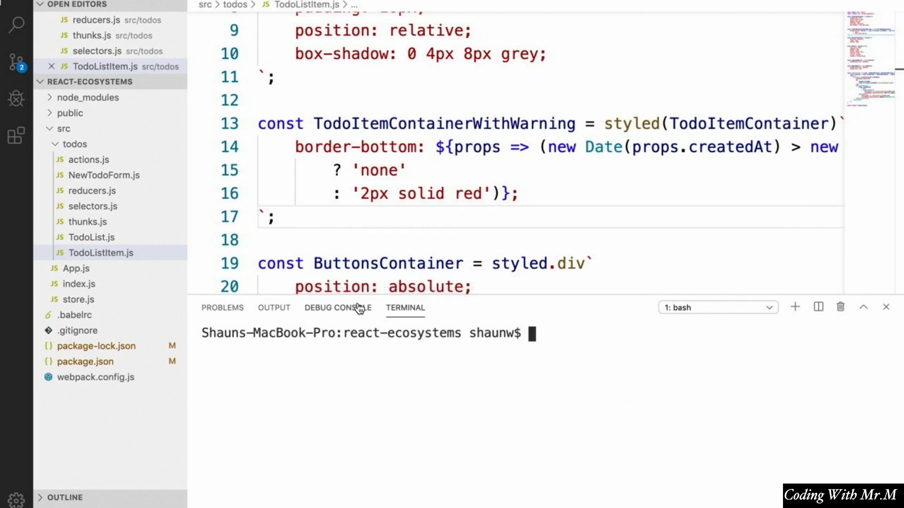
{"action": "mouse_move", "coordinate": [338, 307]}
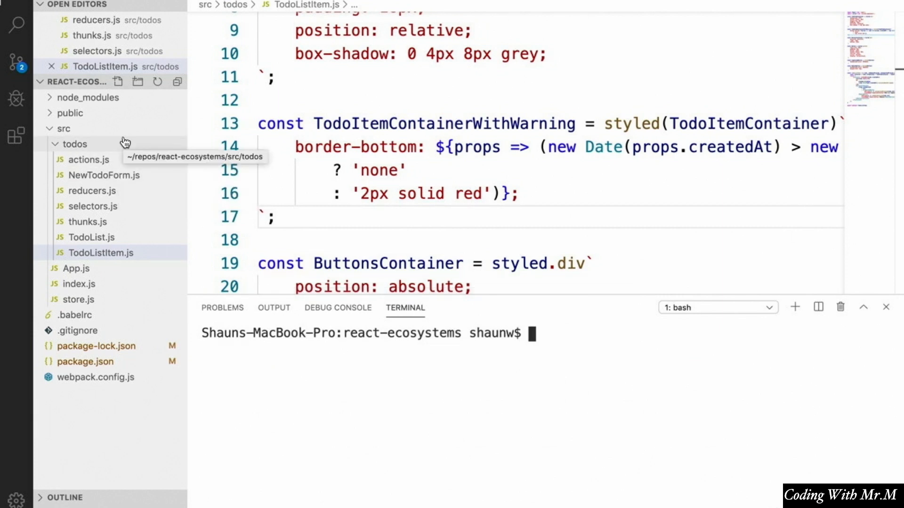
Create a tests folder inside src/todos, then bring up package.json for editing.
{"action": "right_click", "coordinate": [101, 252]}
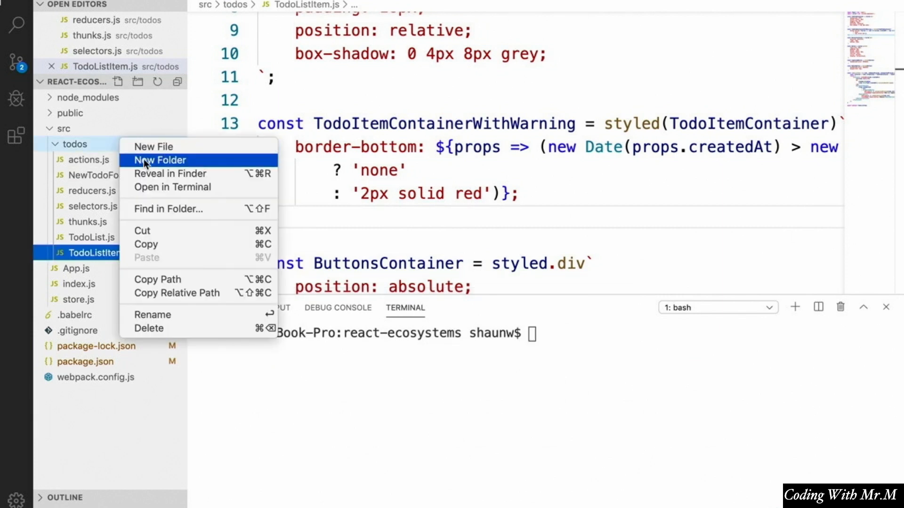
{"action": "left_click", "coordinate": [158, 160]}
{"action": "type", "text": "tests"}
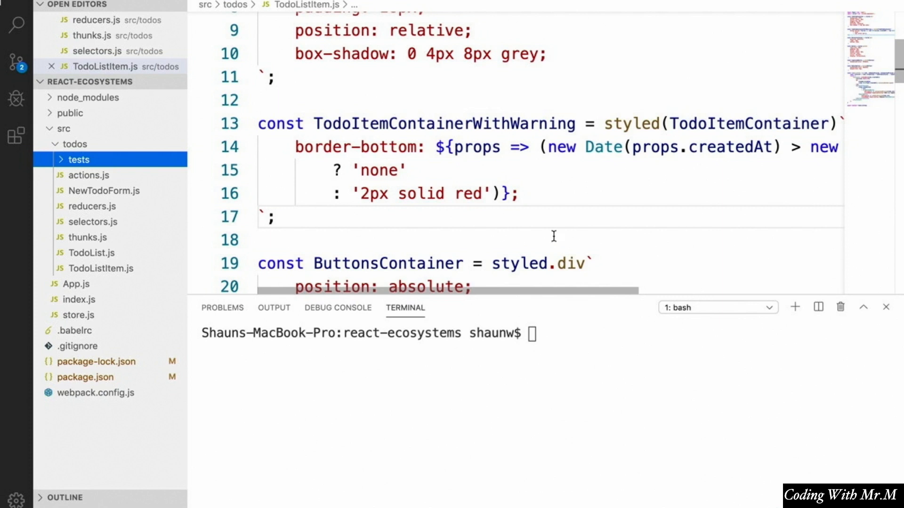
{"action": "mouse_move", "coordinate": [114, 194]}
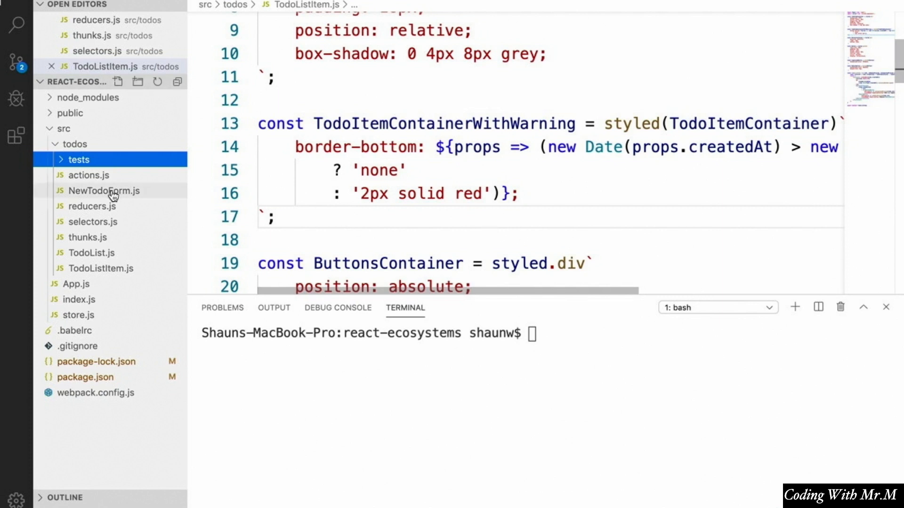
{"action": "left_click", "coordinate": [86, 392]}
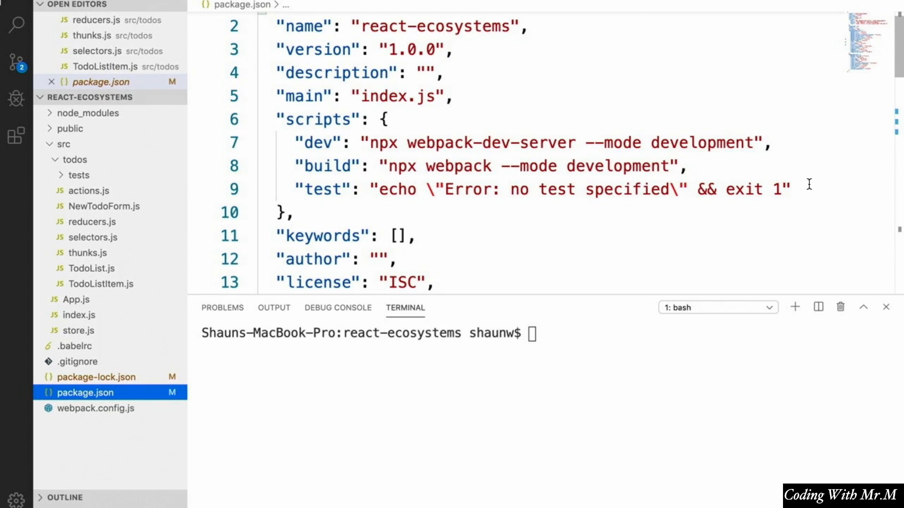
Replace the old test command with mocha "src/**/*.test.js".
{"action": "double_click", "coordinate": [774, 189]}
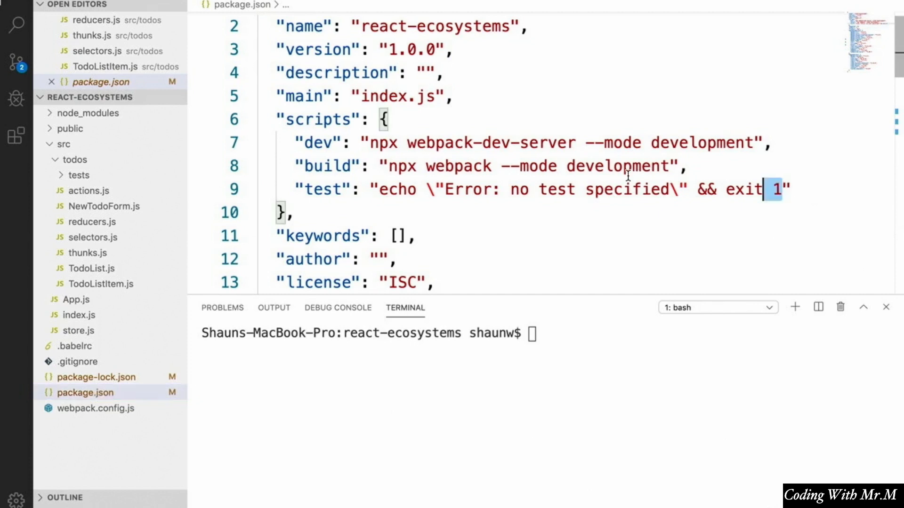
{"action": "key", "text": "Backspace"}
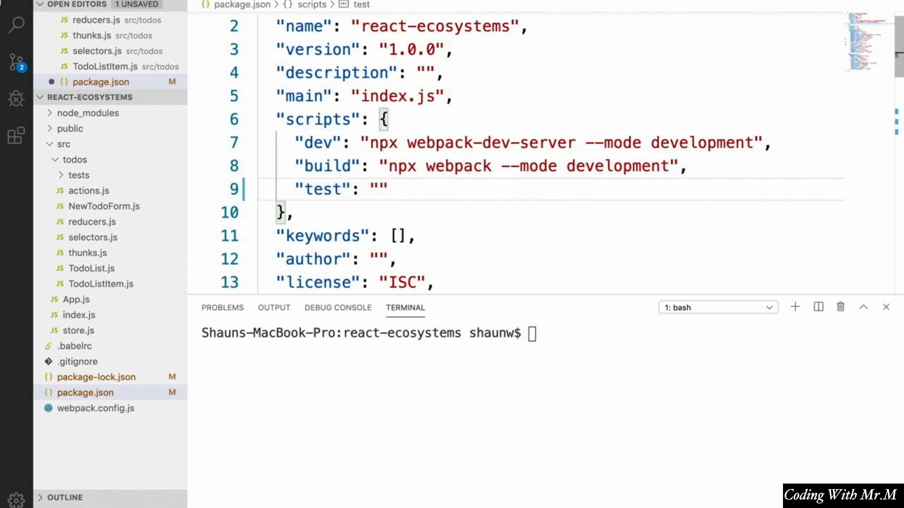
{"action": "type", "text": "mocha"}
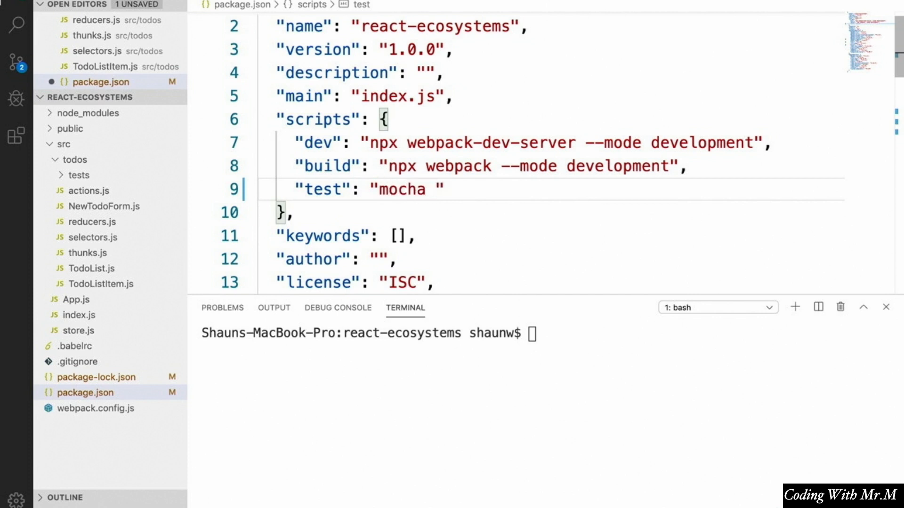
{"action": "type", "text": "\\\""}
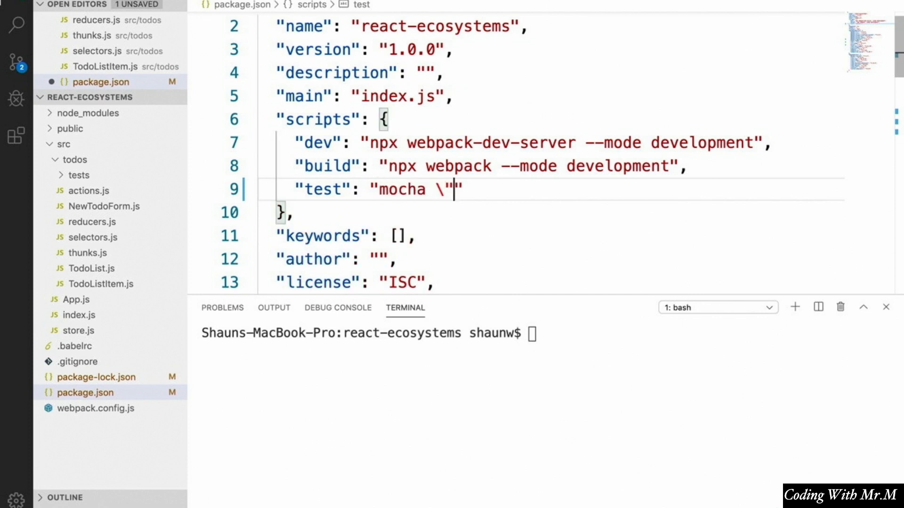
{"action": "type", "text": "src/"}
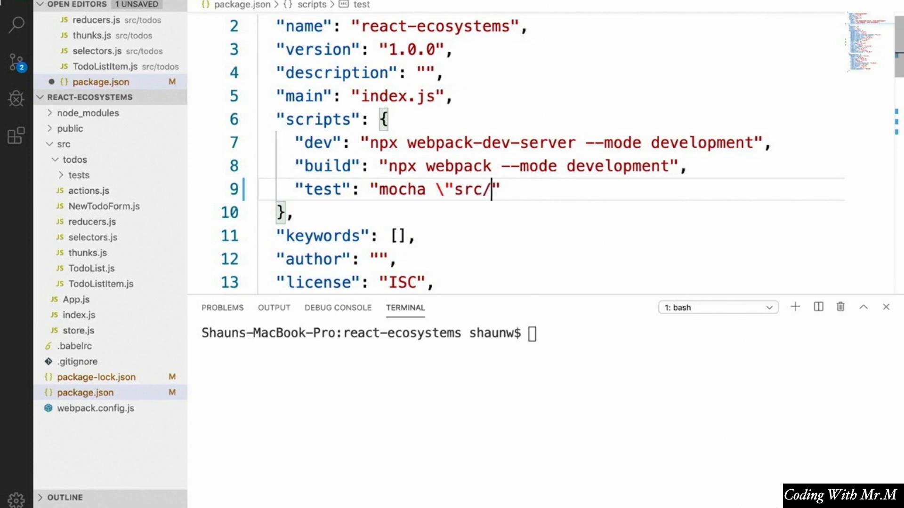
{"action": "type", "text": "*"}
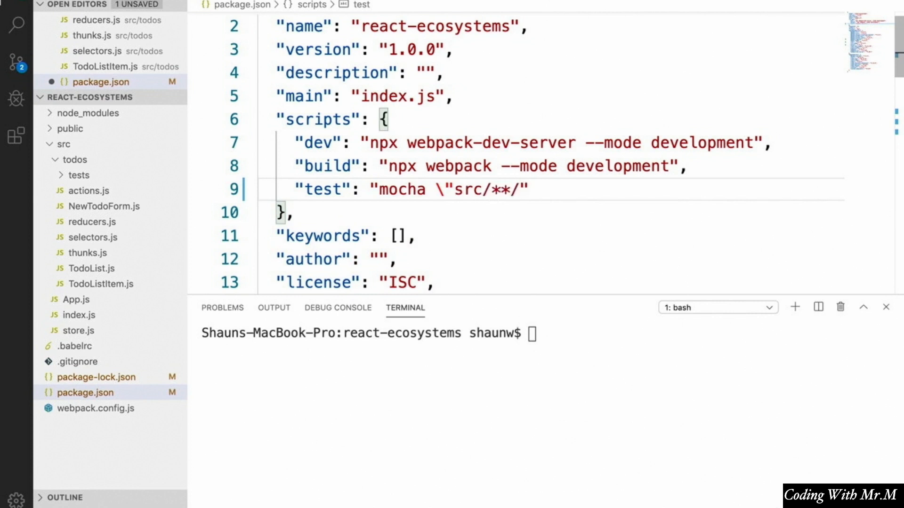
{"action": "type", "text": "*.test"}
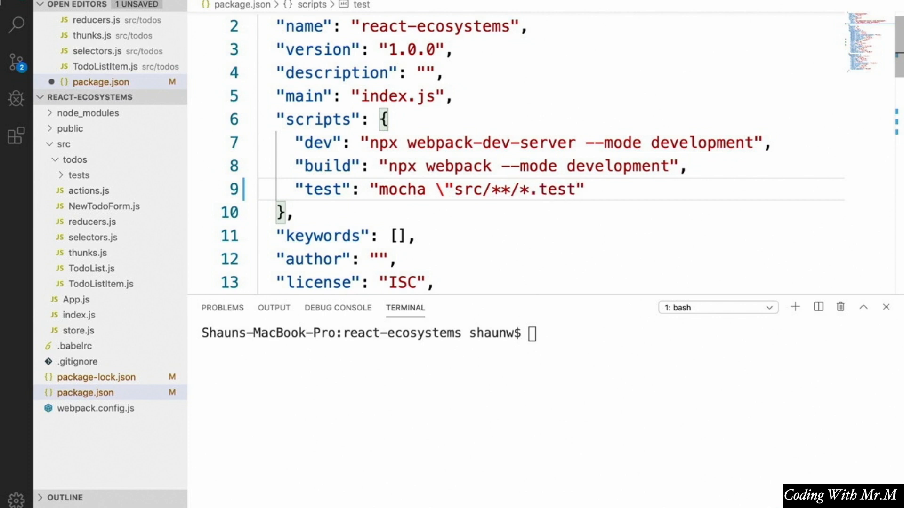
{"action": "type", "text": ".js\\\""}
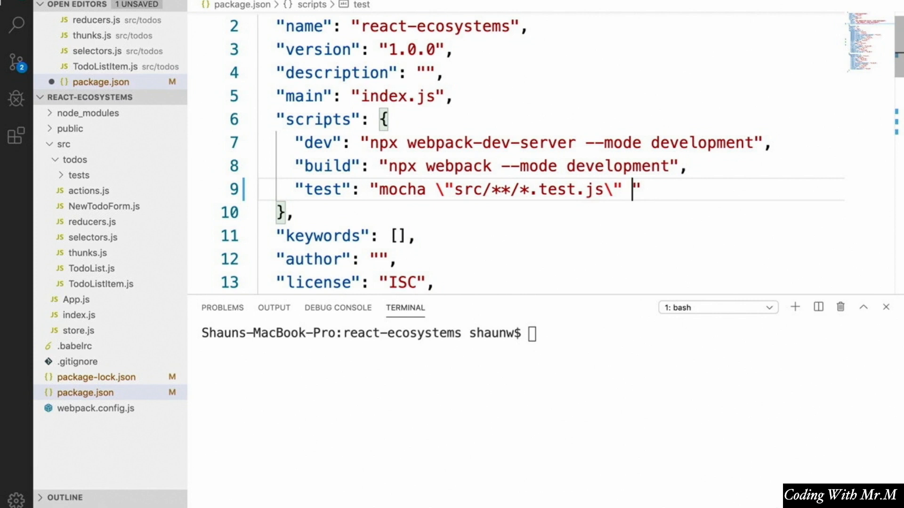
{"action": "type", "text": "--require @ba"}
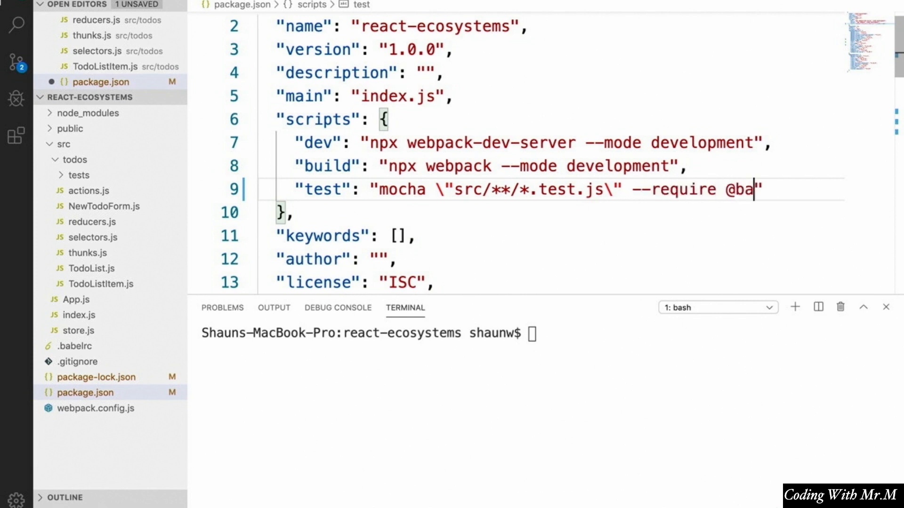
{"action": "type", "text": "bel/register --recursive"}
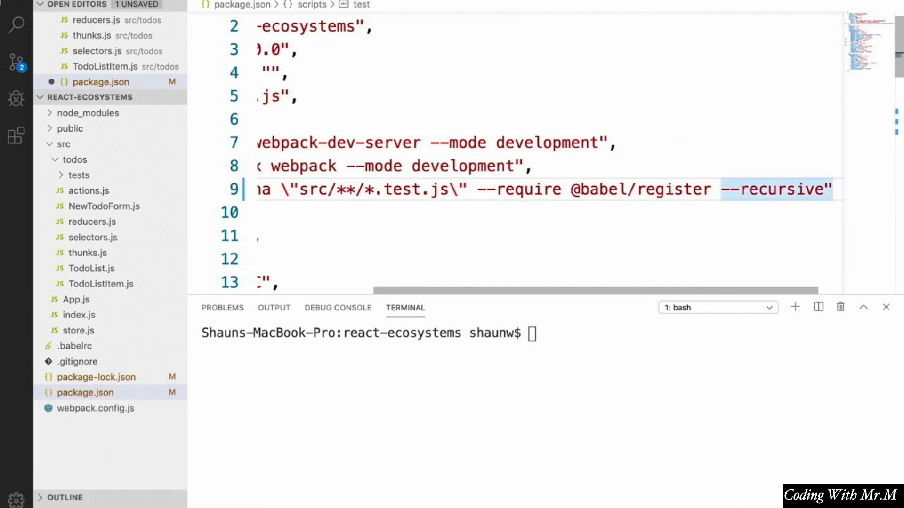
{"action": "mouse_move", "coordinate": [628, 361]}
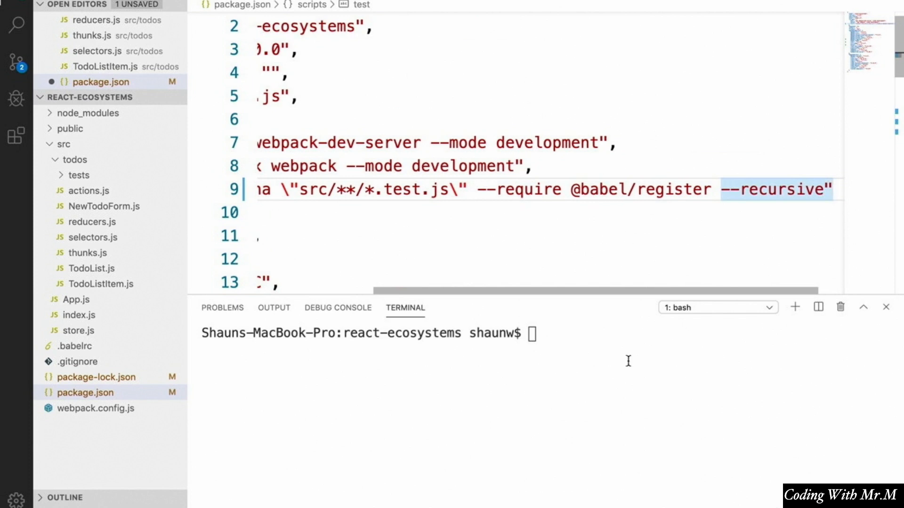
Run npm run test, which fails with "No test files found" for src/**/*.test.js.
{"action": "type", "text": "n"}
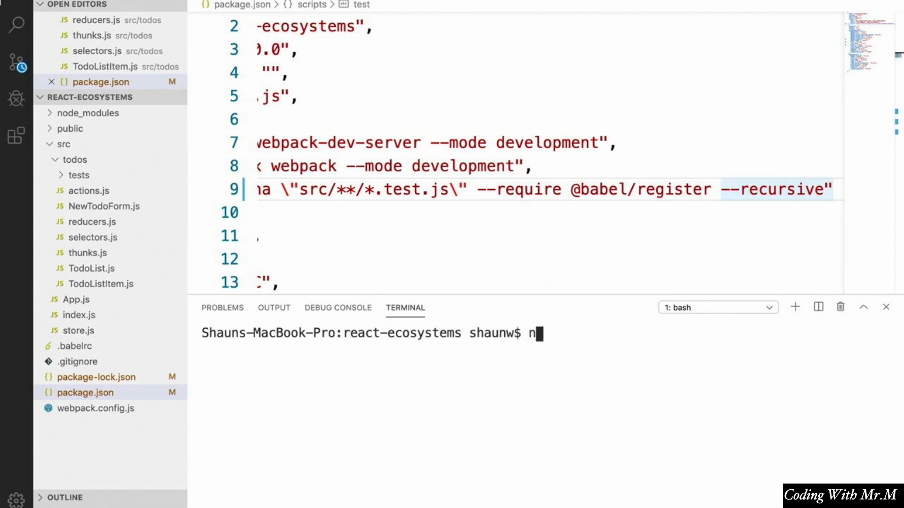
{"action": "key", "text": "Return"}
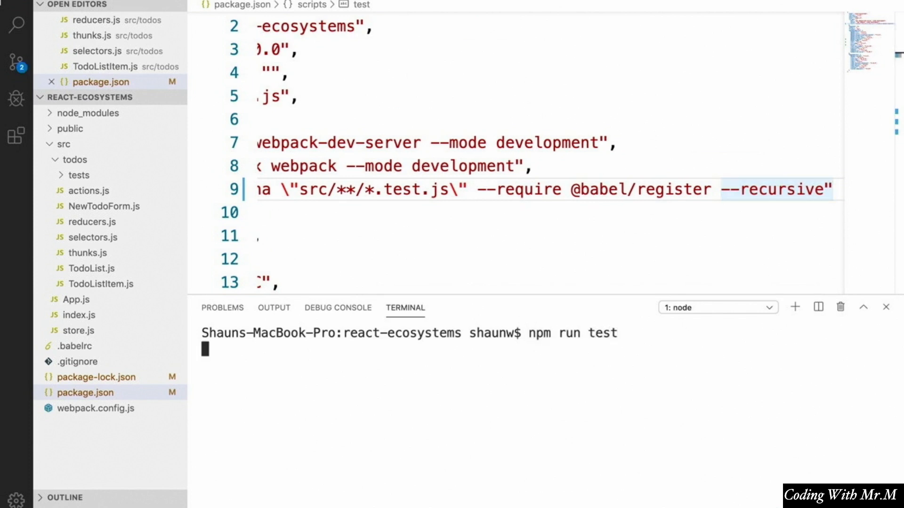
{"action": "key", "text": "Return"}
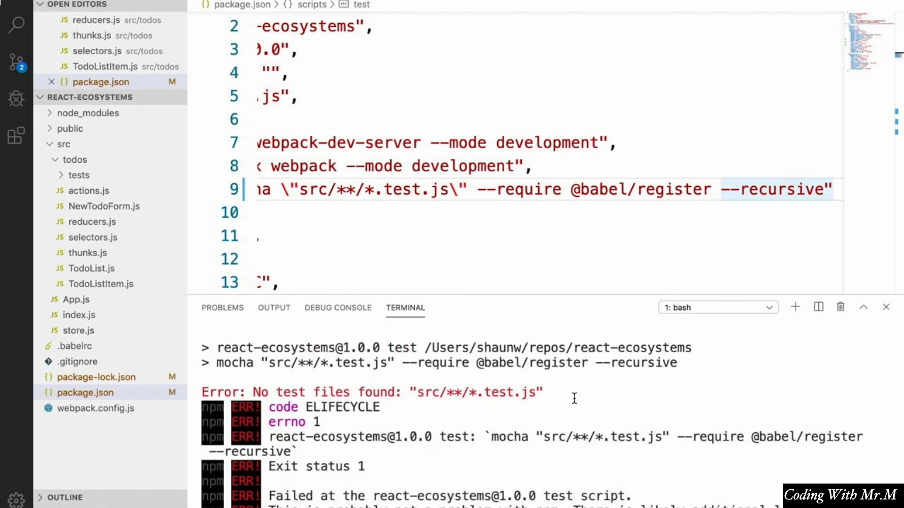
{"action": "mouse_move", "coordinate": [543, 399]}
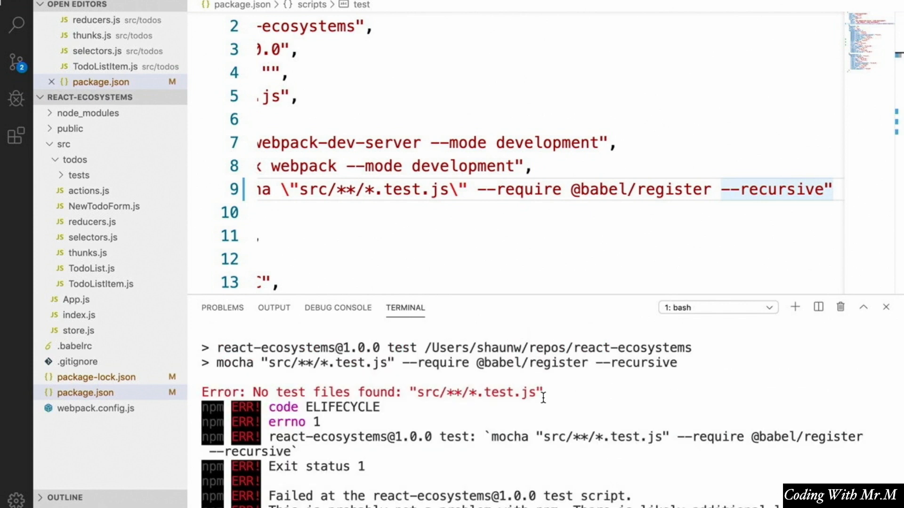